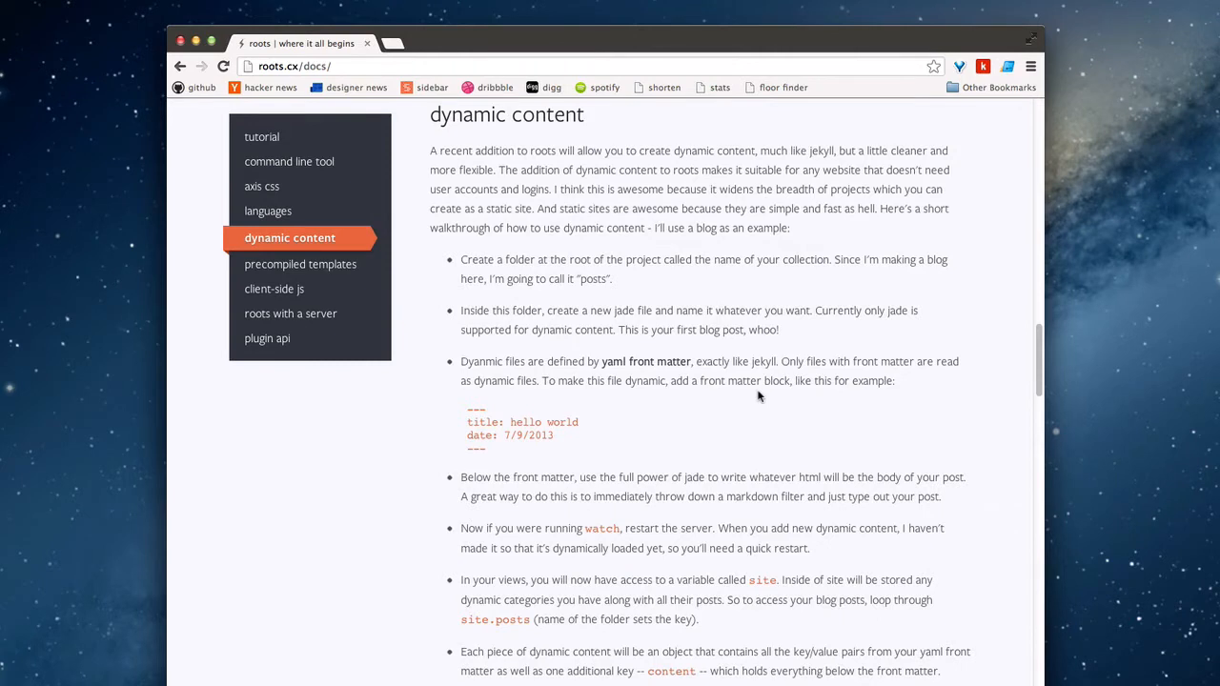
pyautogui.moveTo(772, 381)
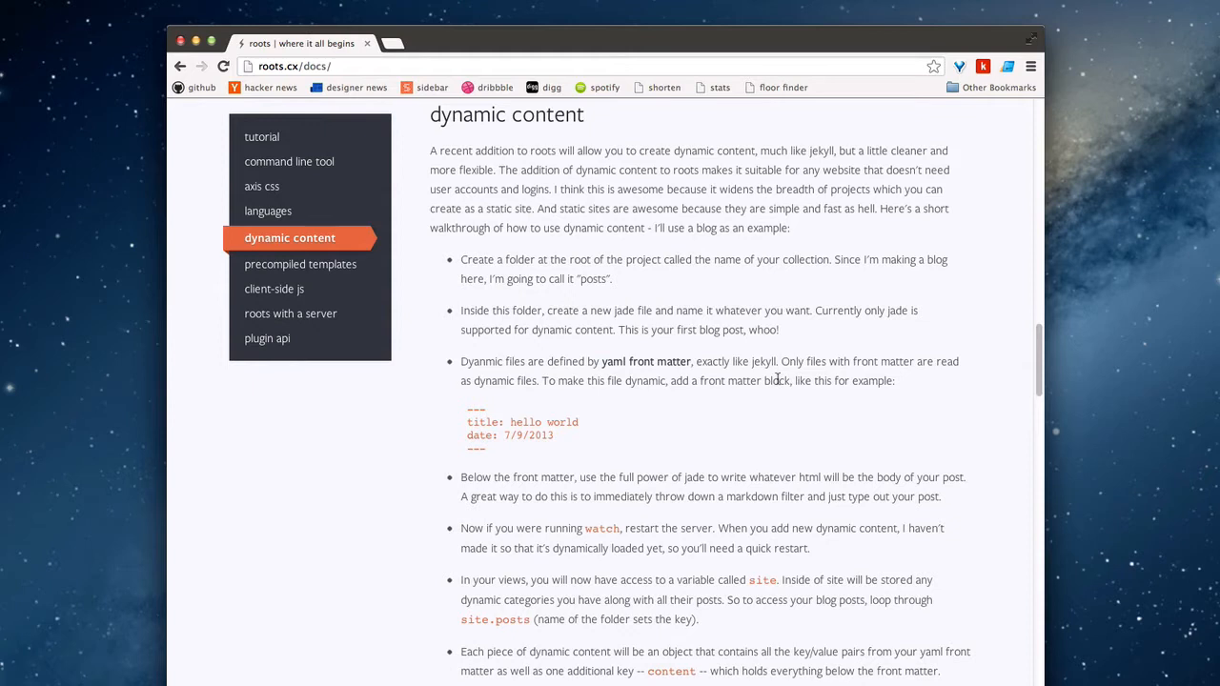
pyautogui.moveTo(736, 358)
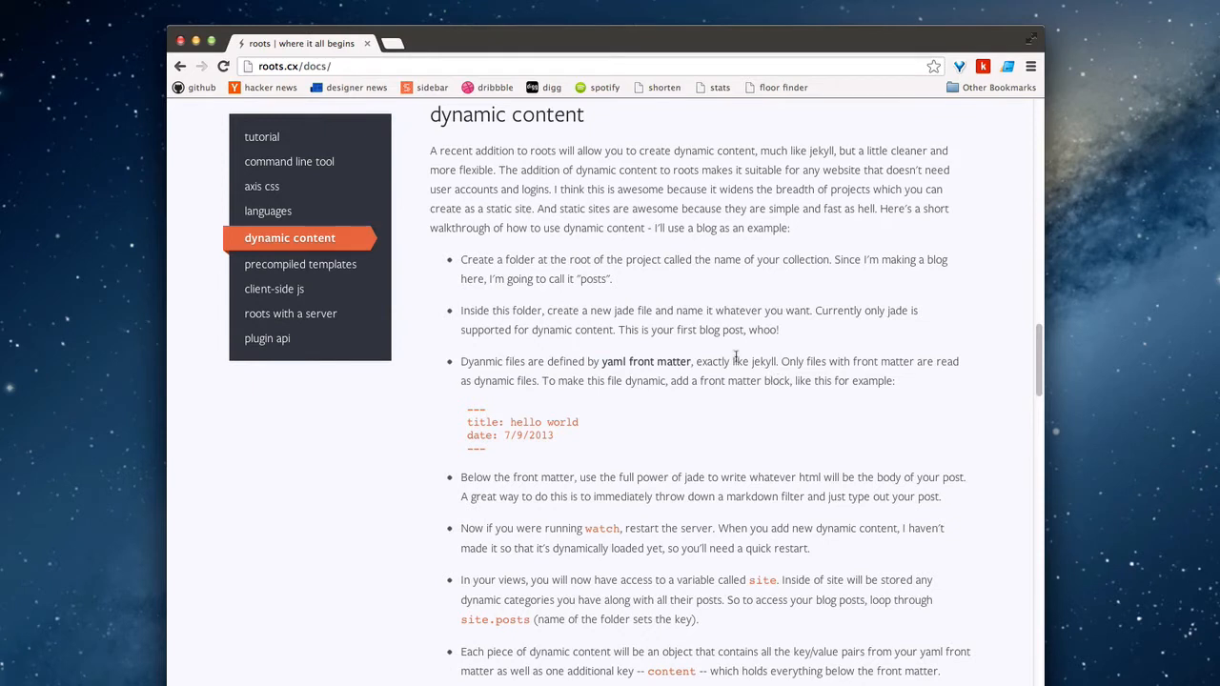
pyautogui.moveTo(712, 228)
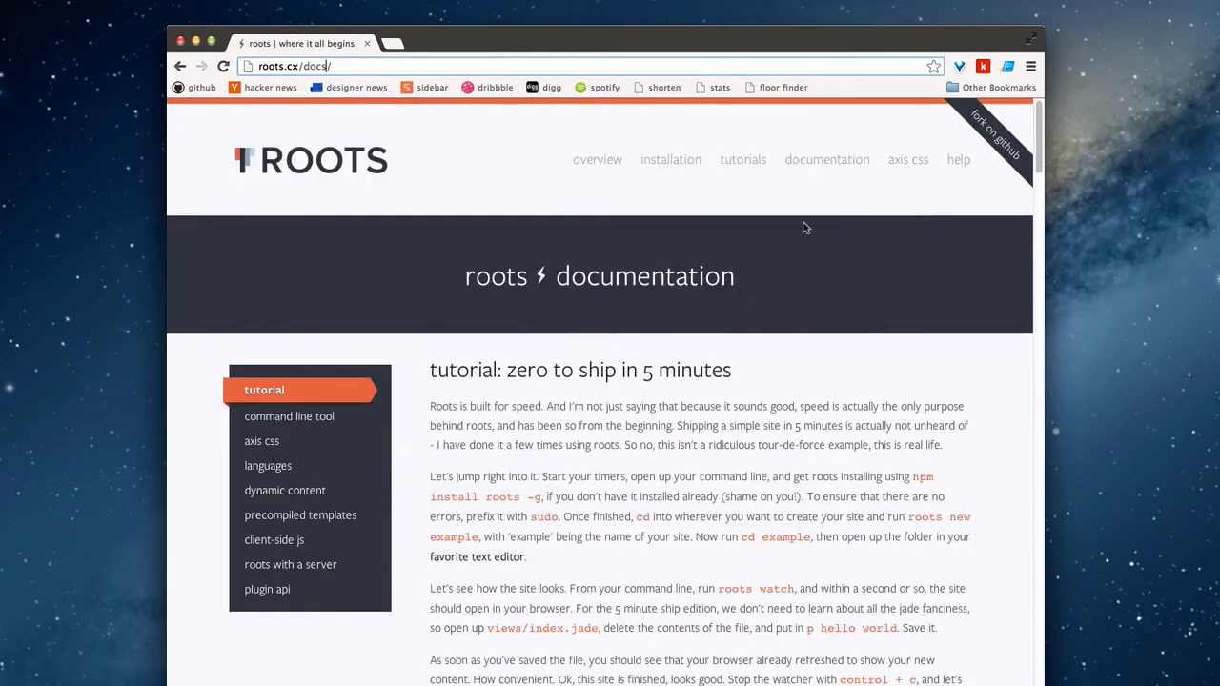
pyautogui.moveTo(297, 500)
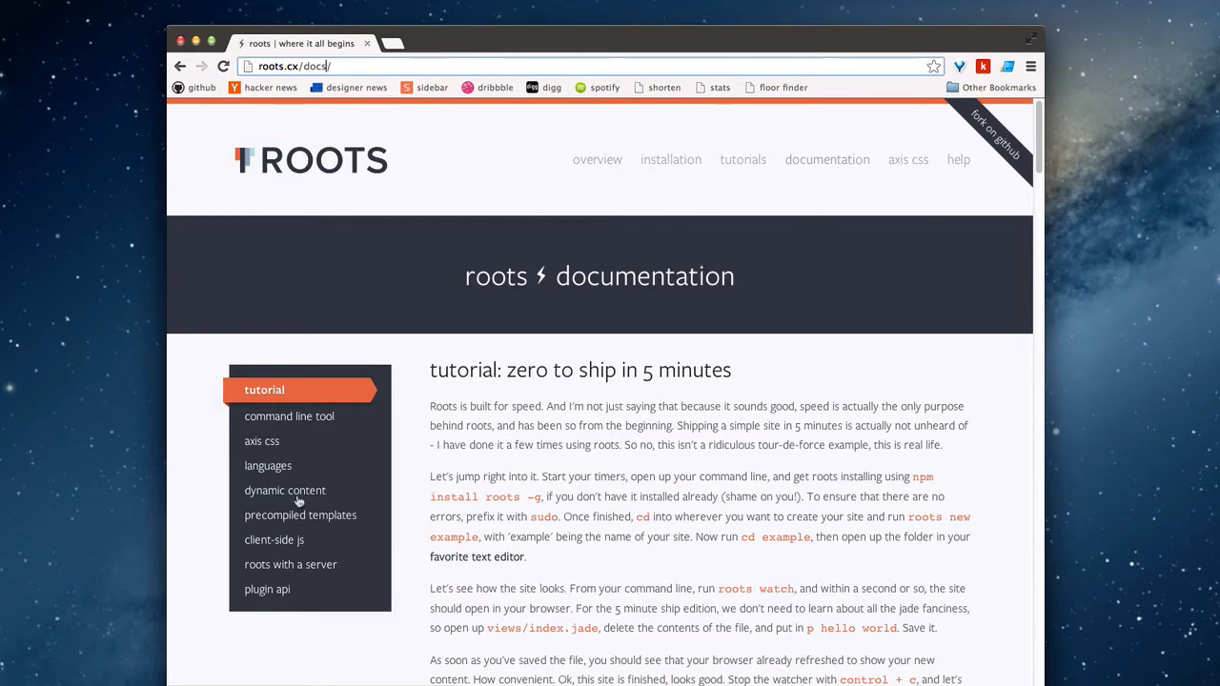
# Look through the dynamic content section of the Roots docs
pyautogui.click(285, 490)
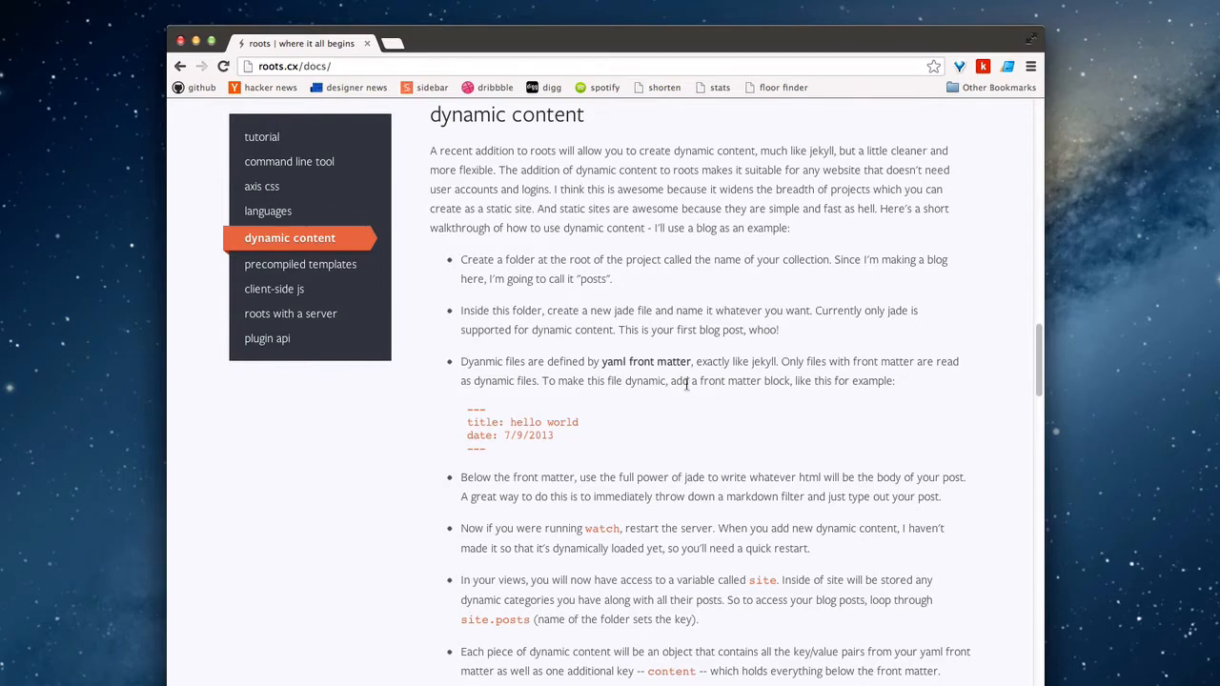
pyautogui.scroll(-3)
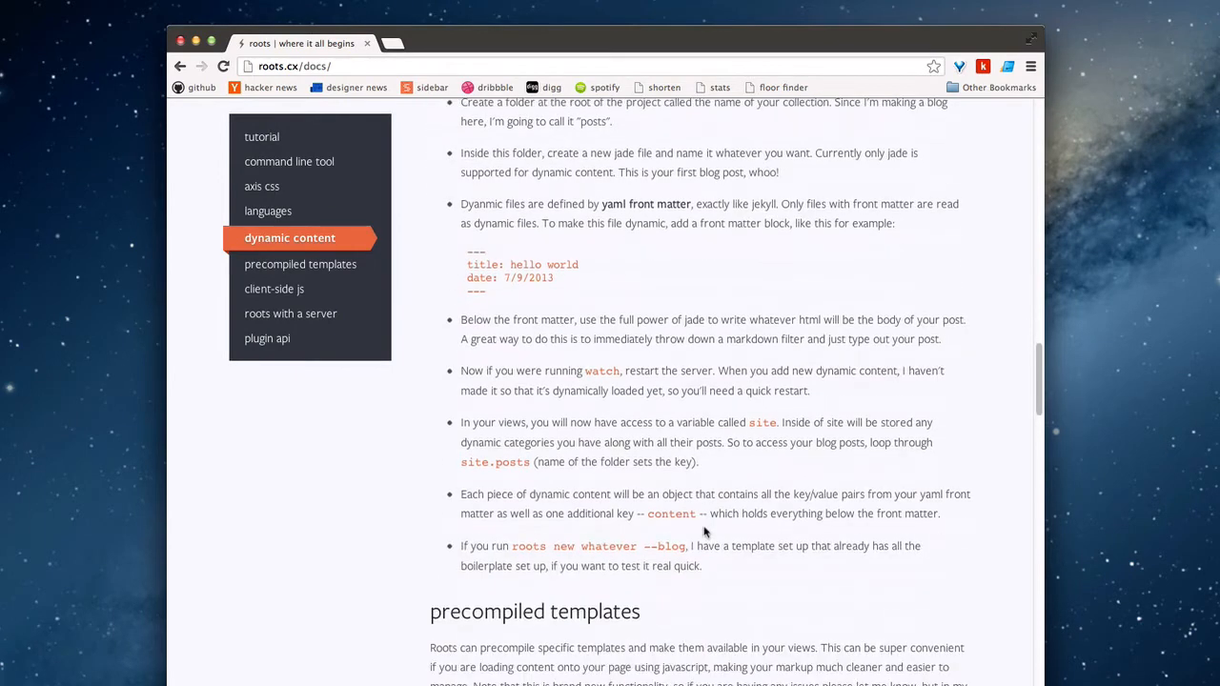
pyautogui.scroll(3)
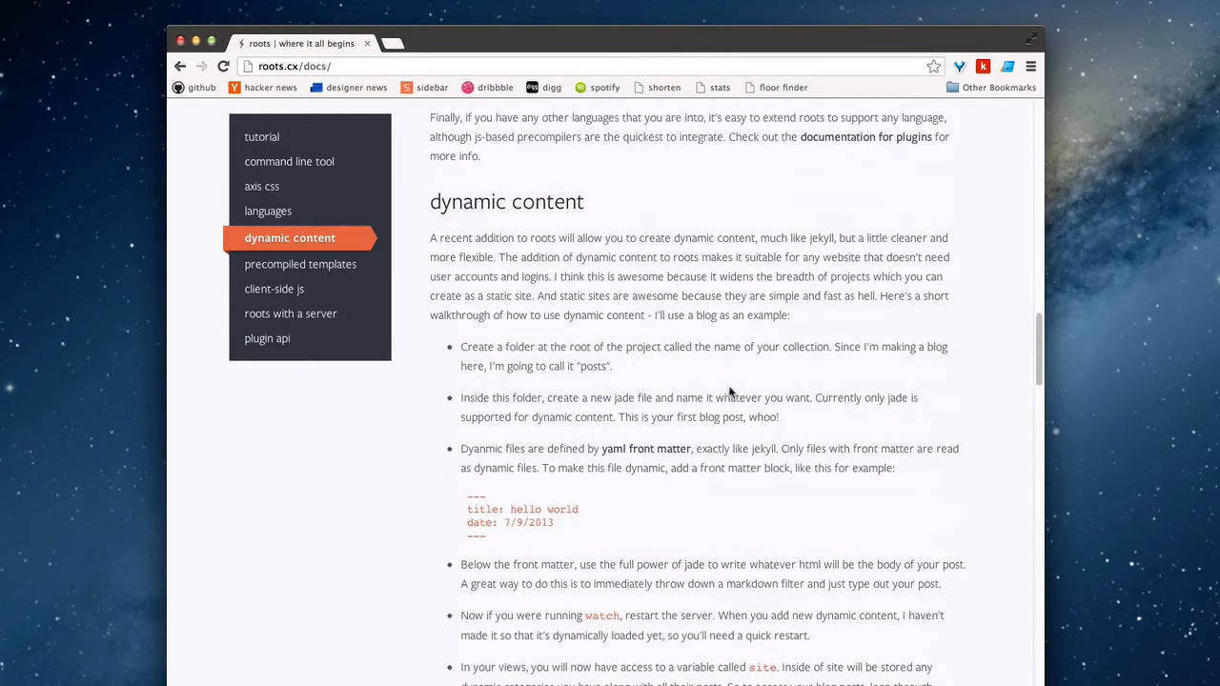
pyautogui.moveTo(653, 375)
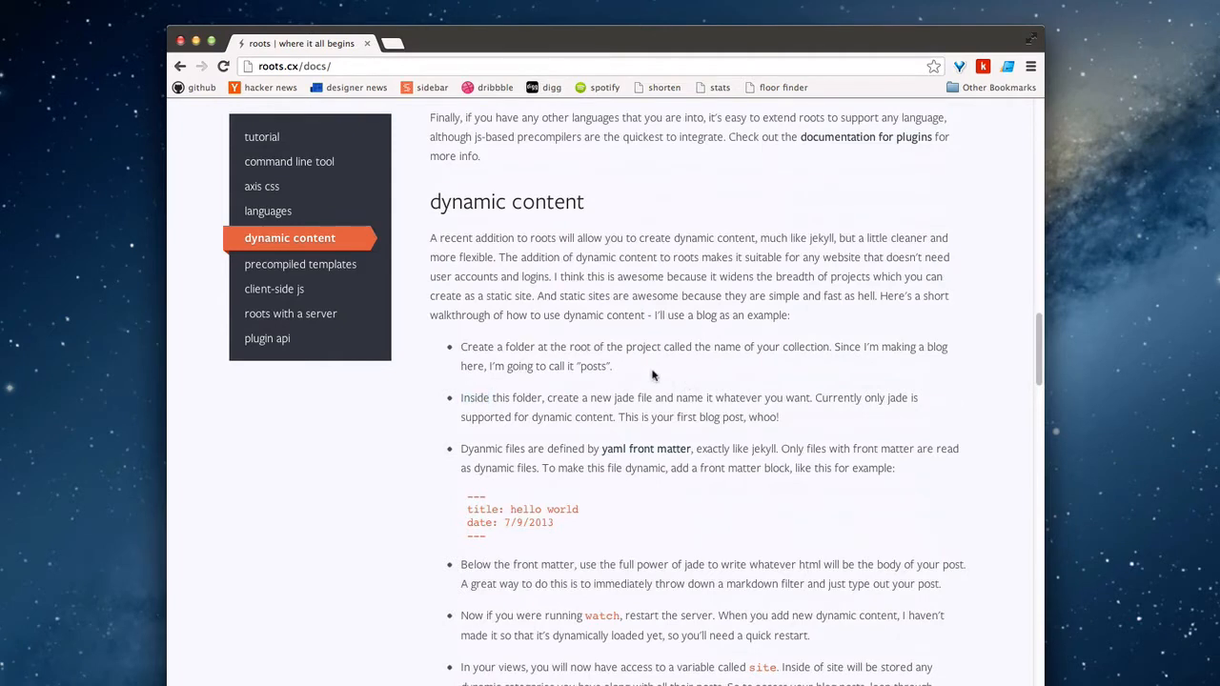
pyautogui.moveTo(653, 372)
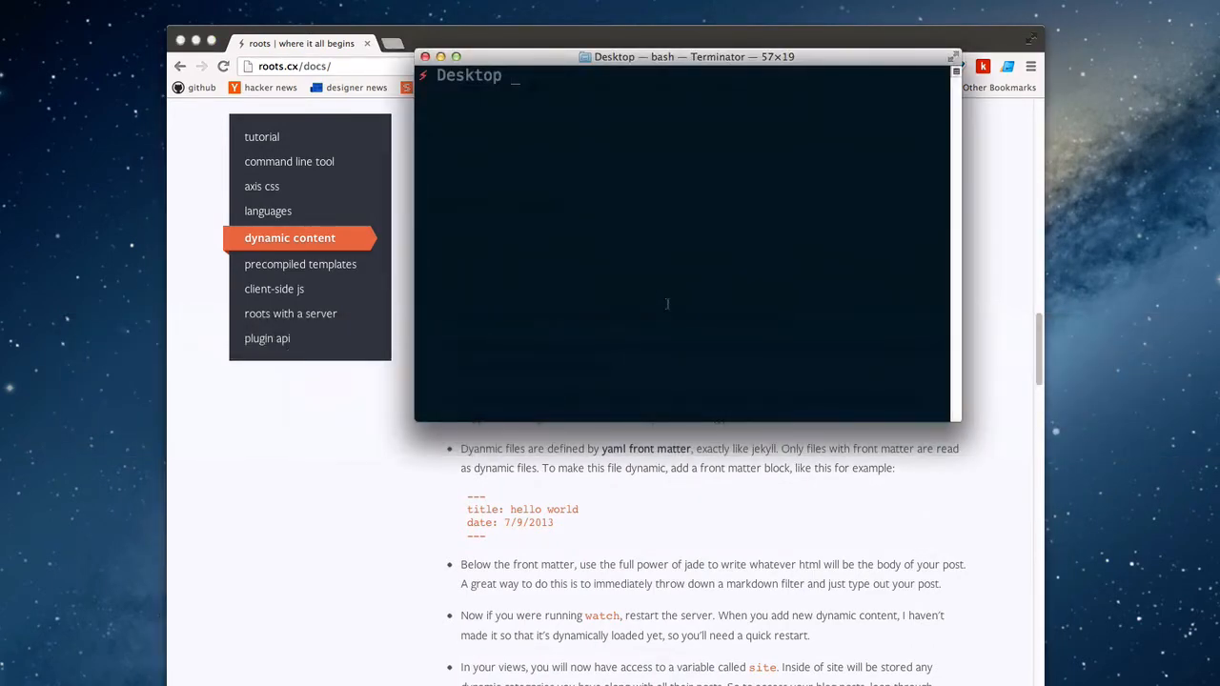
# Run 'roots new blog --blog' and change into the new blog folder
pyautogui.write('roots n')
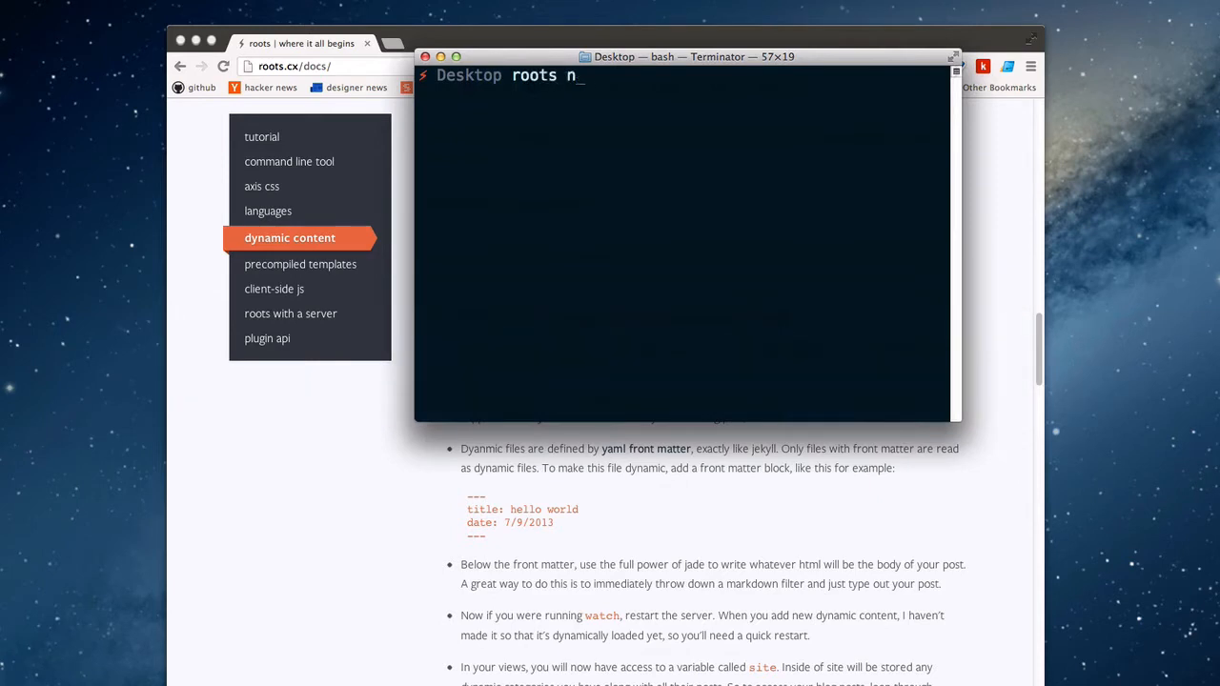
pyautogui.write('ew')
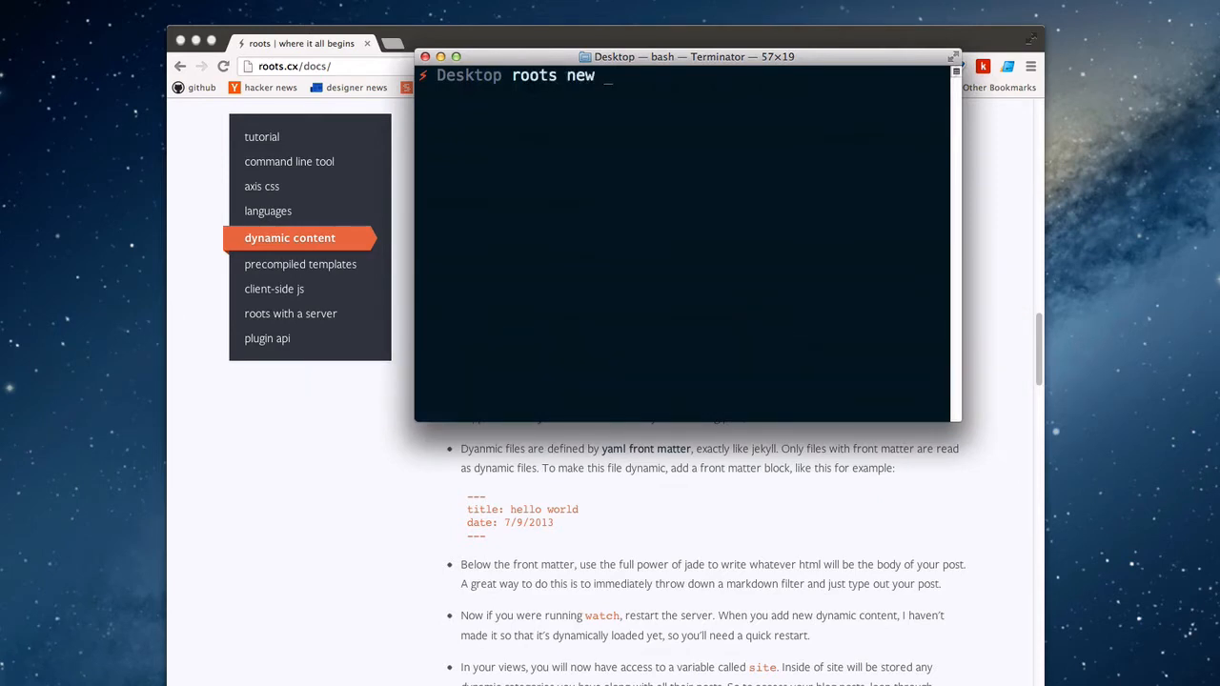
pyautogui.write('blio')
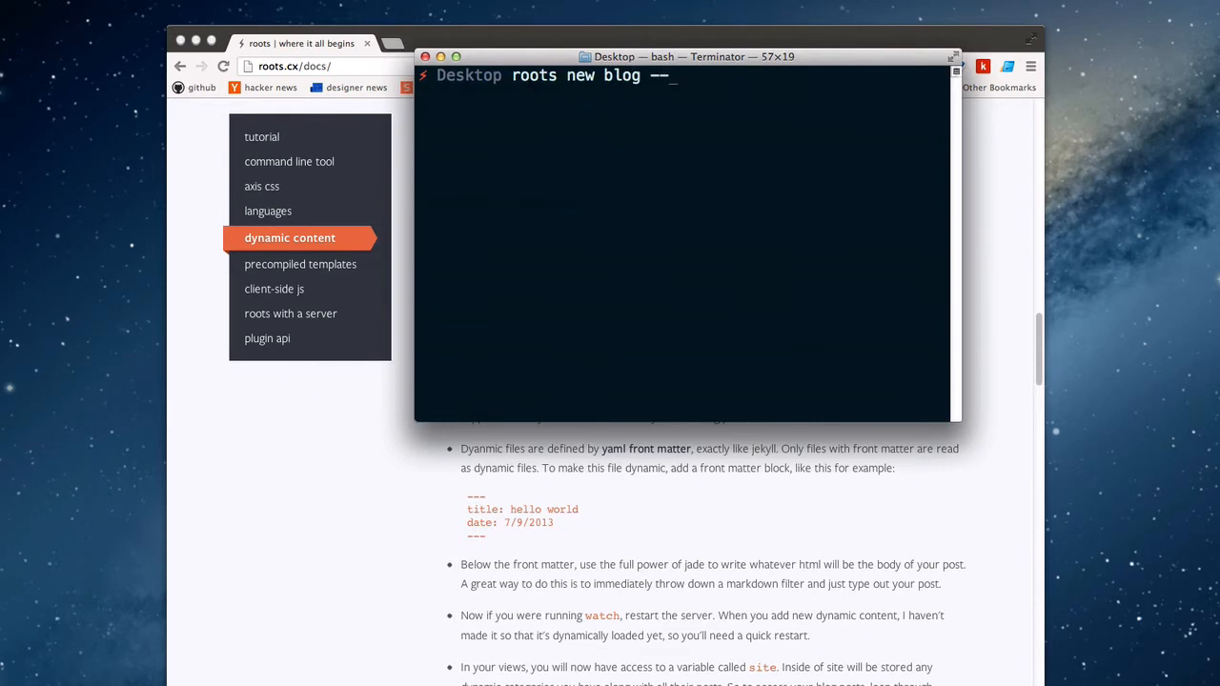
pyautogui.write('blog')
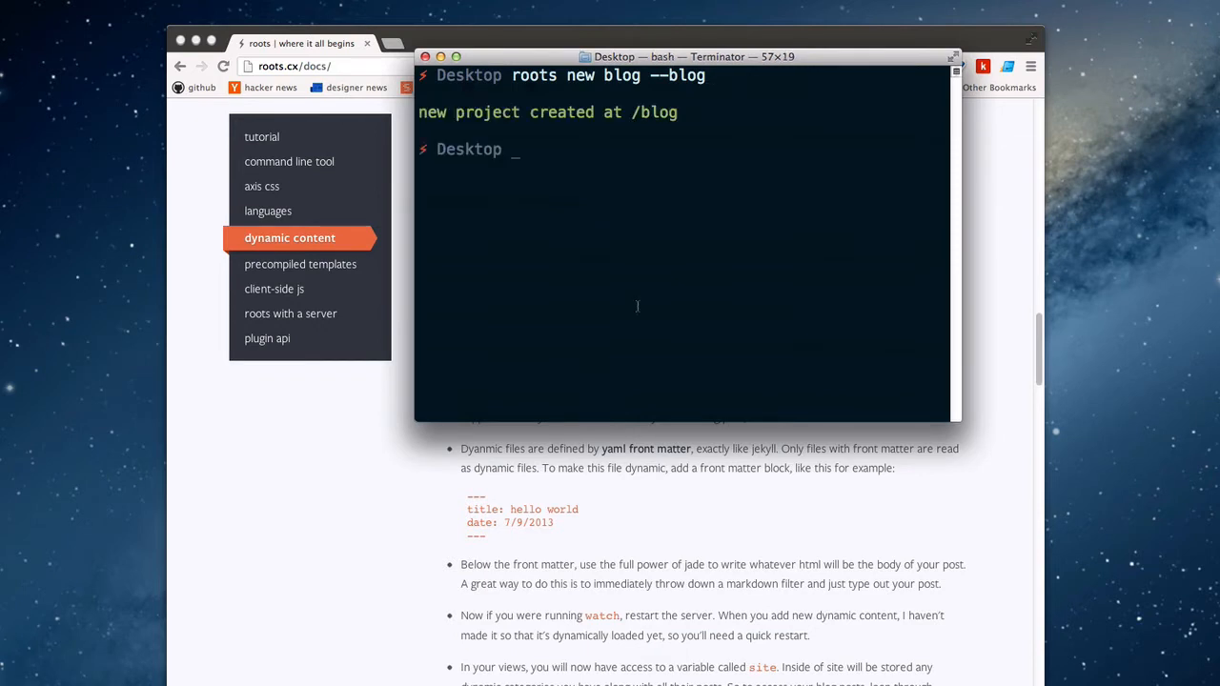
pyautogui.write('cd')
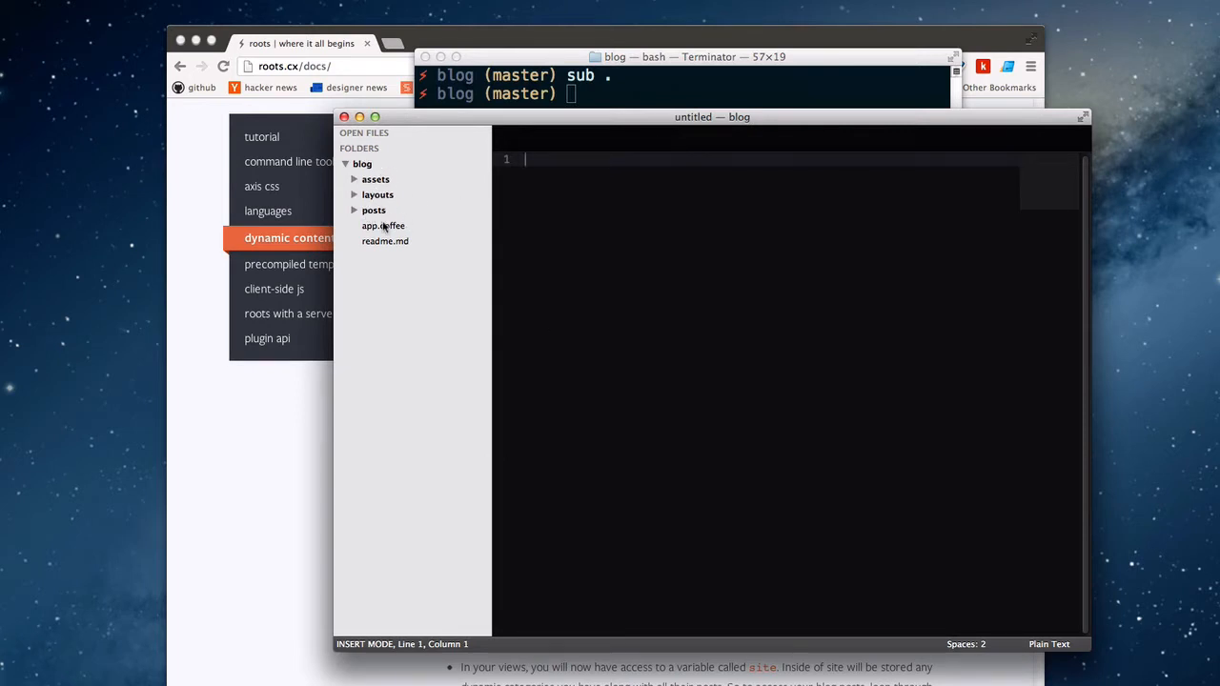
# Expand the posts and layouts folders and view hello_world.jade and second_post.jade
pyautogui.click(373, 209)
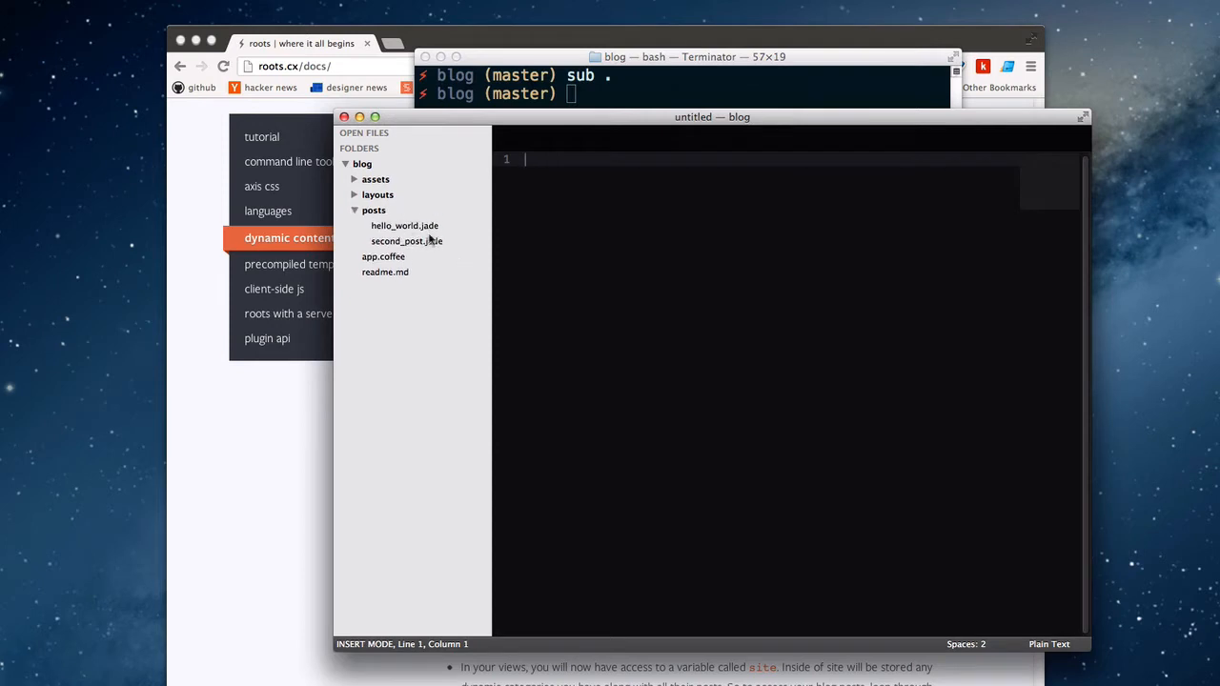
pyautogui.click(377, 194)
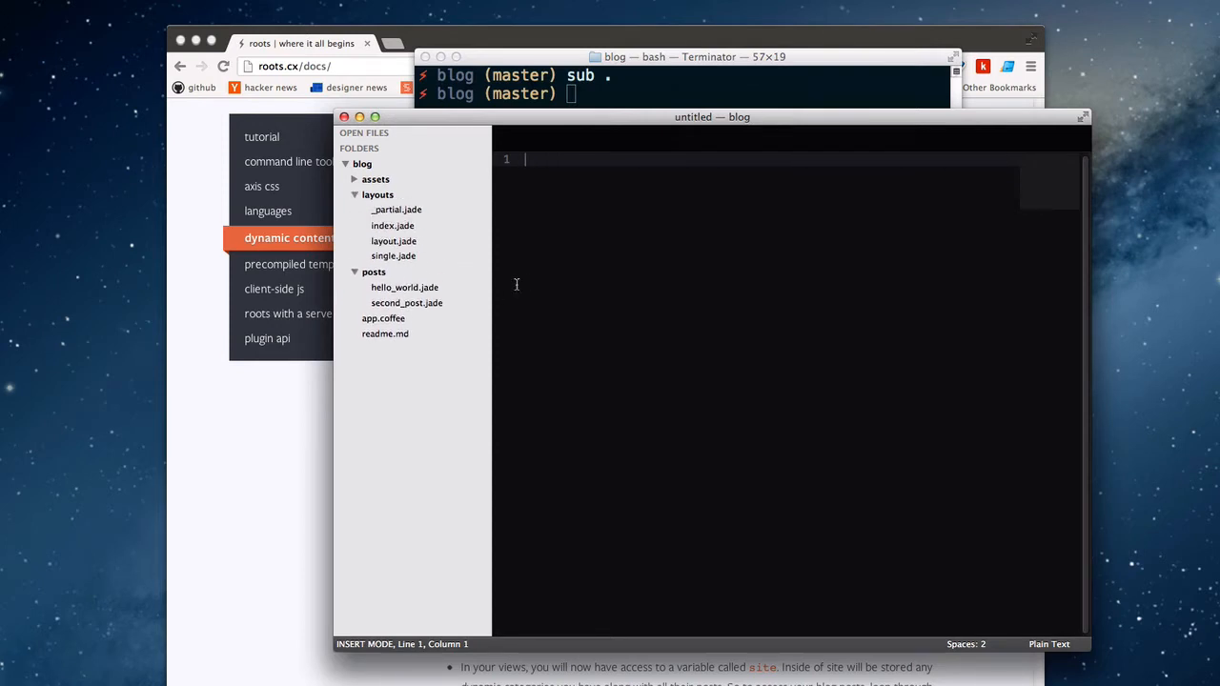
pyautogui.click(404, 287)
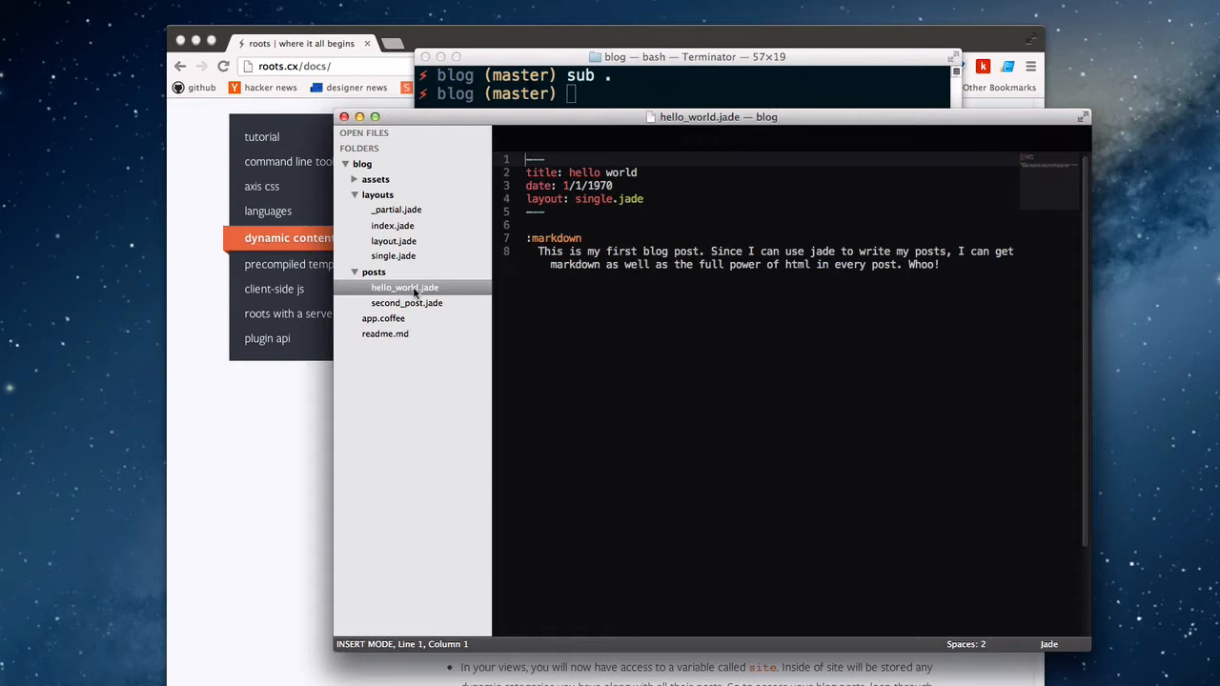
pyautogui.click(406, 302)
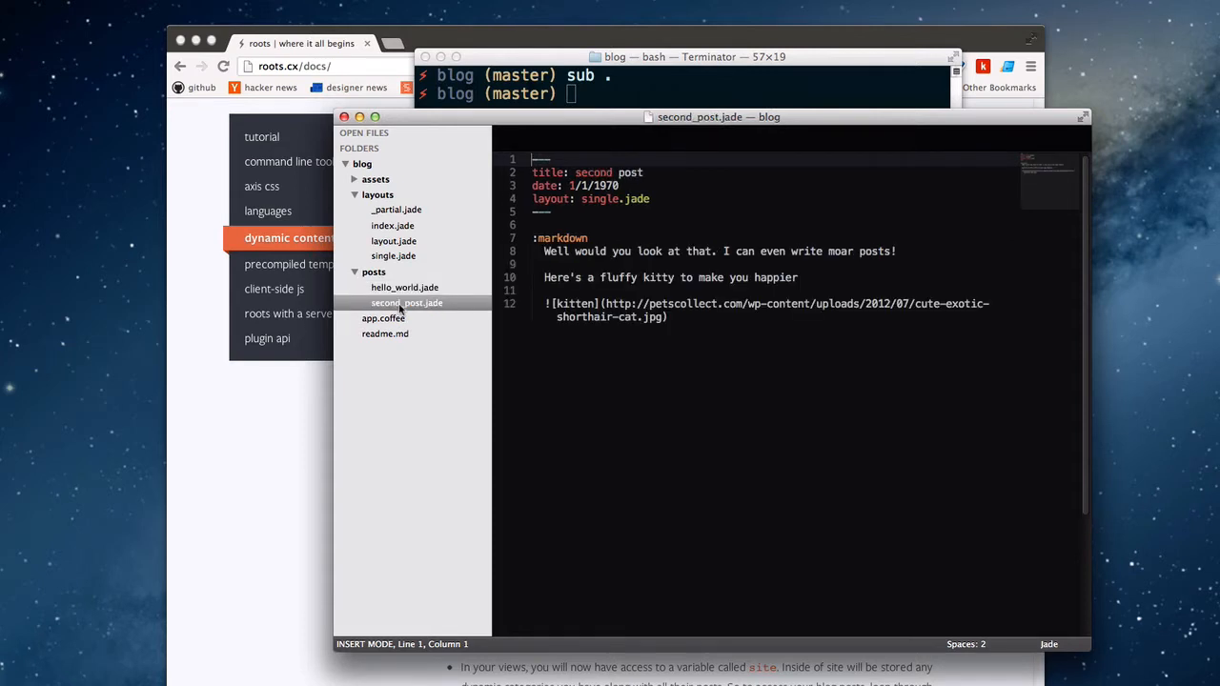
pyautogui.click(404, 287)
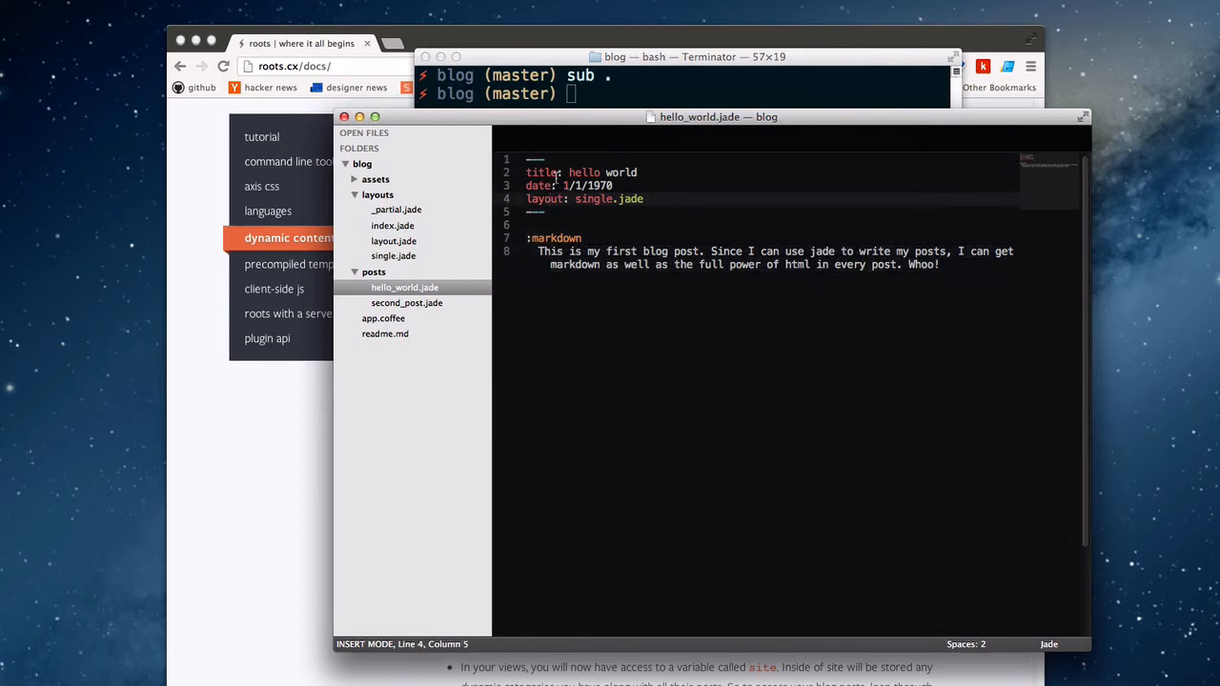
# Compare both posts' front matter and markdown again, then view layout.jade
pyautogui.click(542, 159)
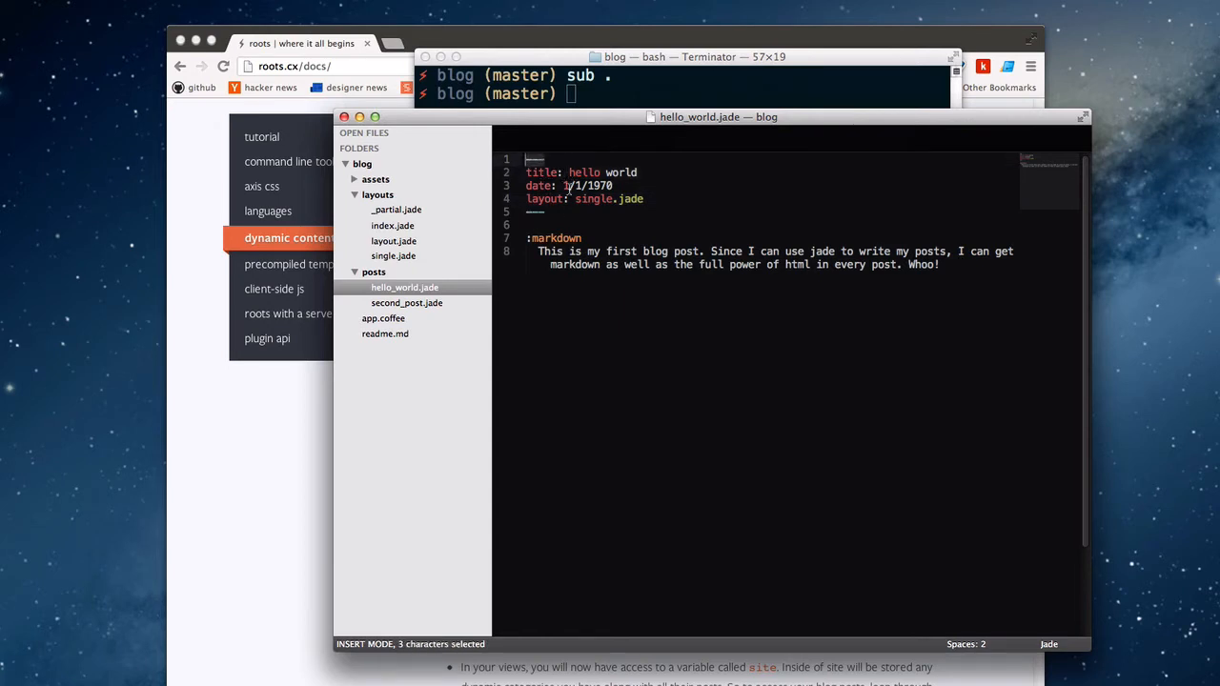
pyautogui.click(545, 159)
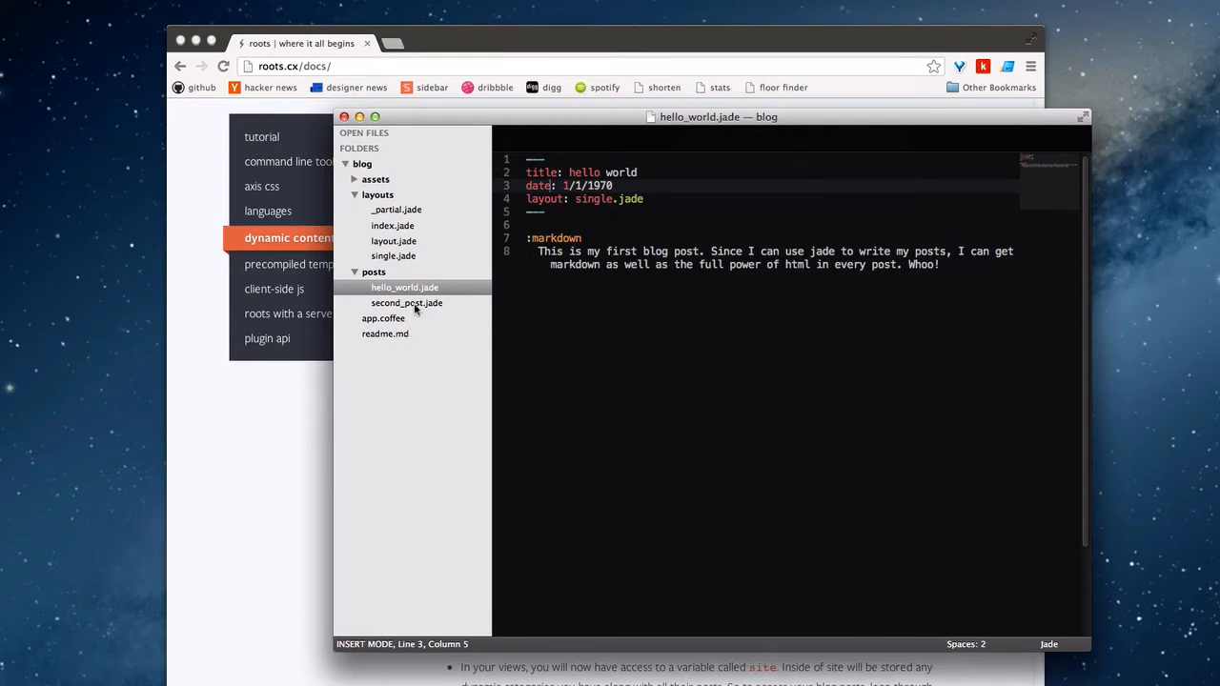
pyautogui.click(406, 303)
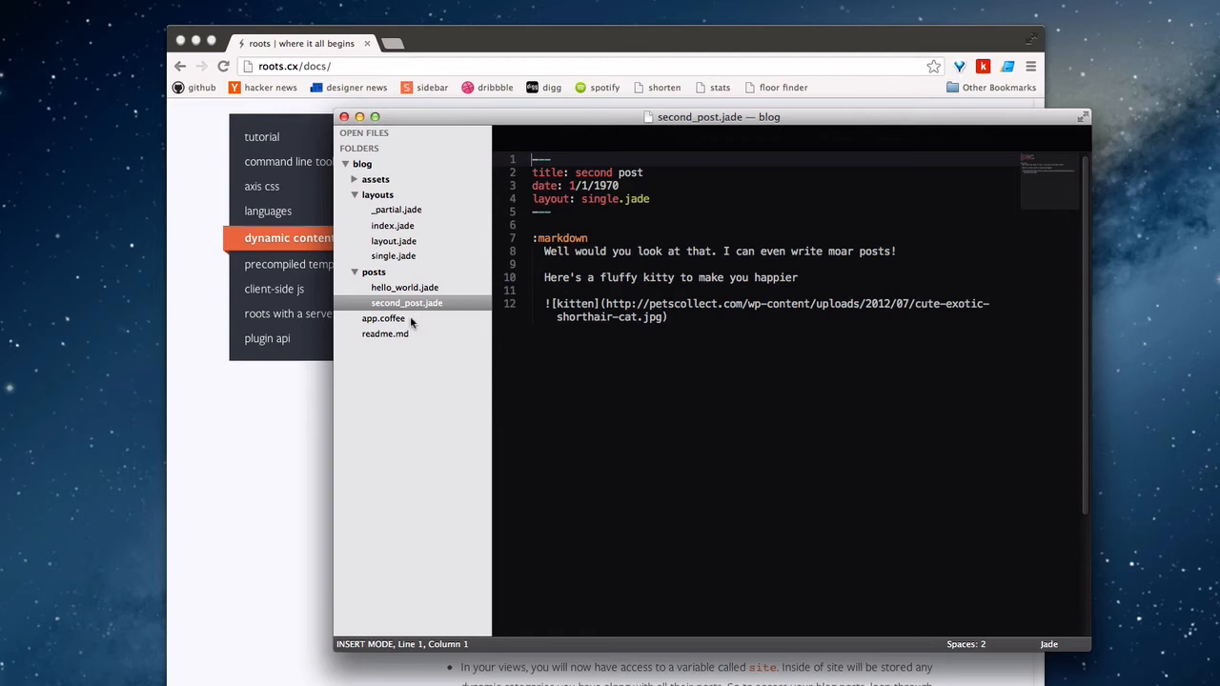
pyautogui.click(404, 287)
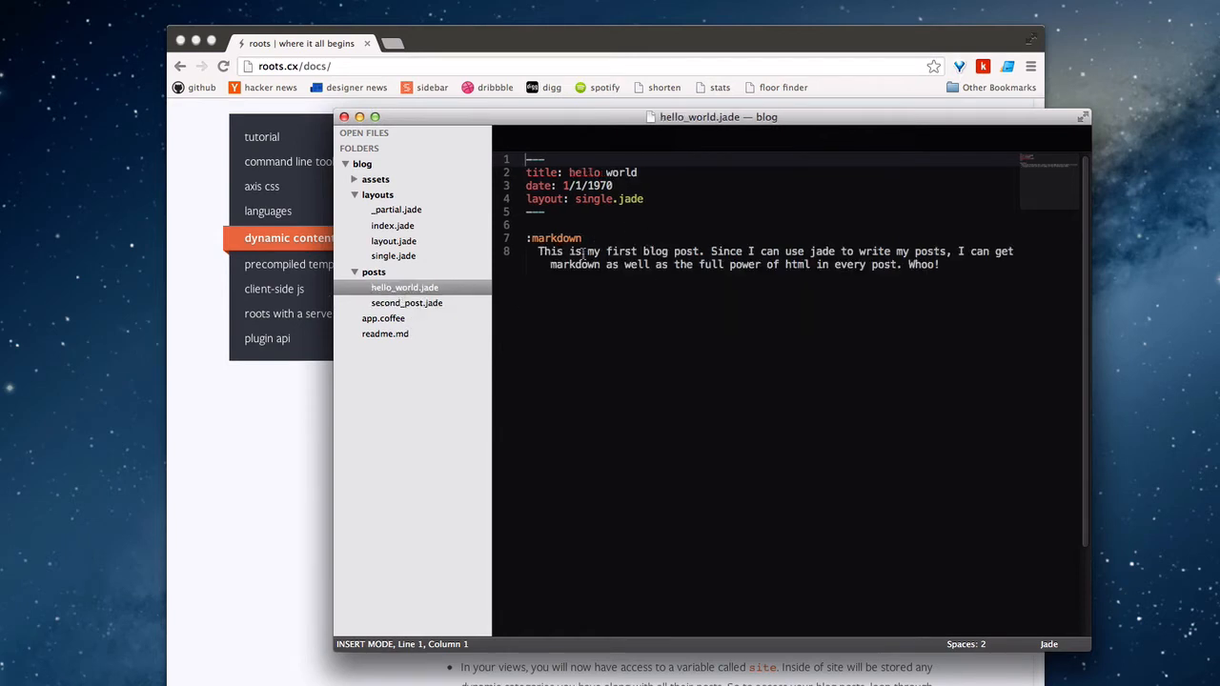
pyautogui.moveTo(643, 336)
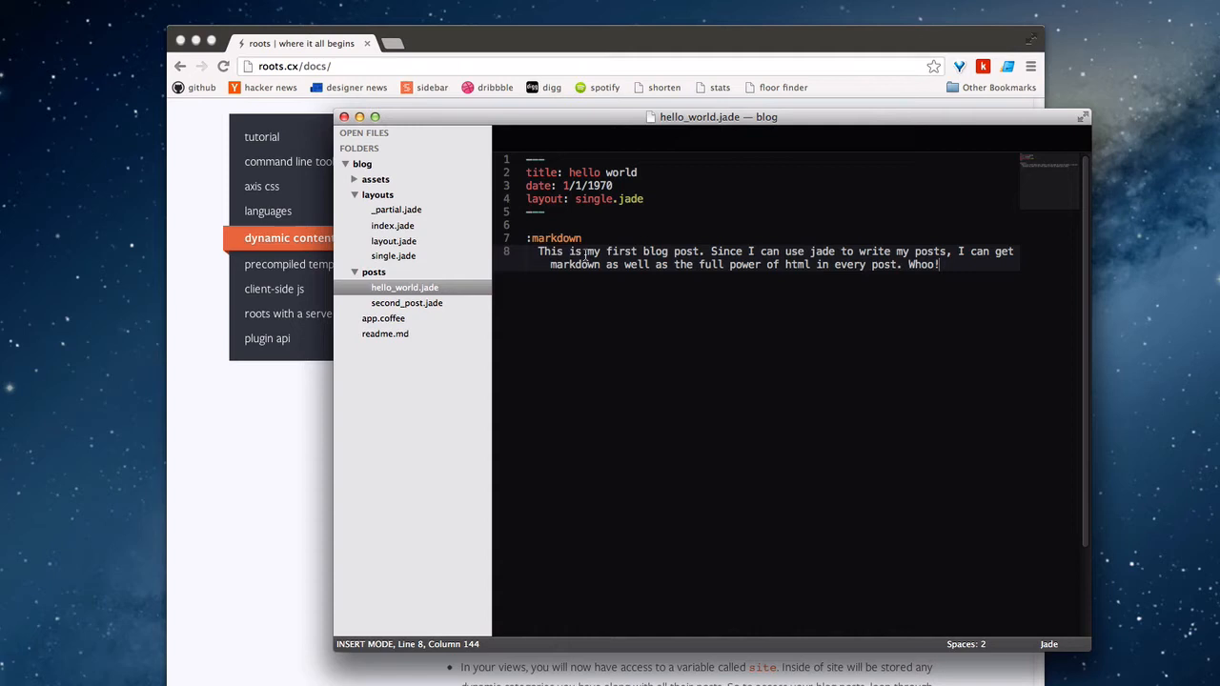
pyautogui.moveTo(582, 293)
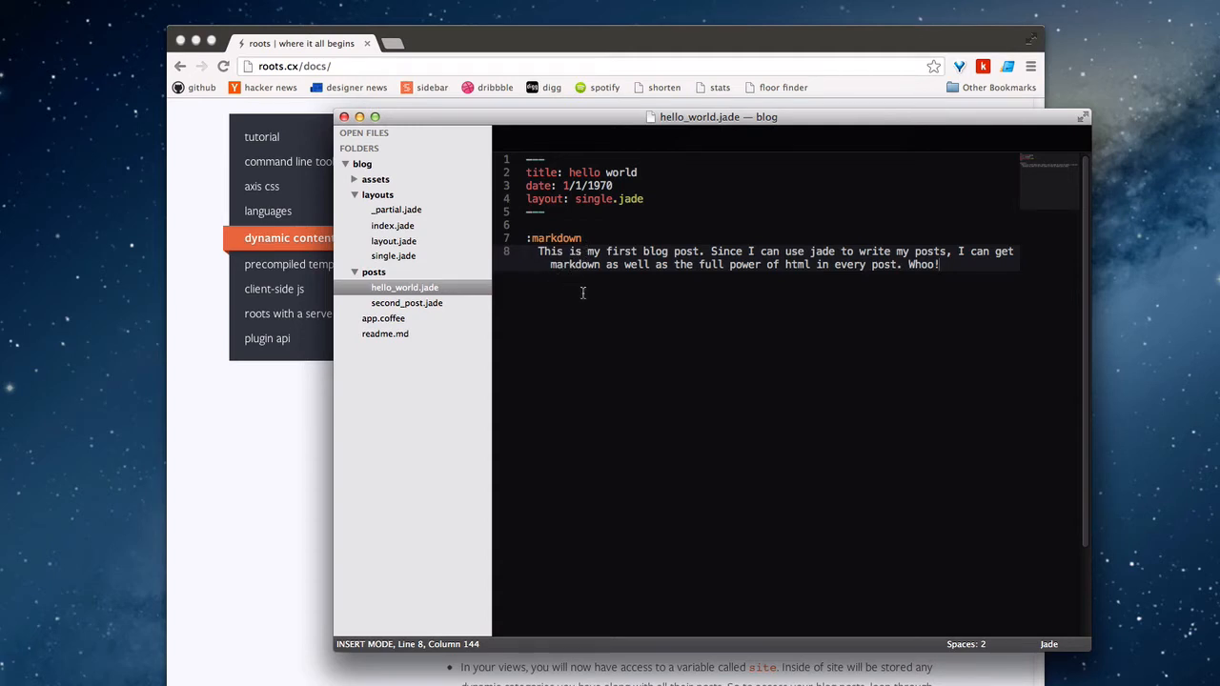
pyautogui.moveTo(393, 255)
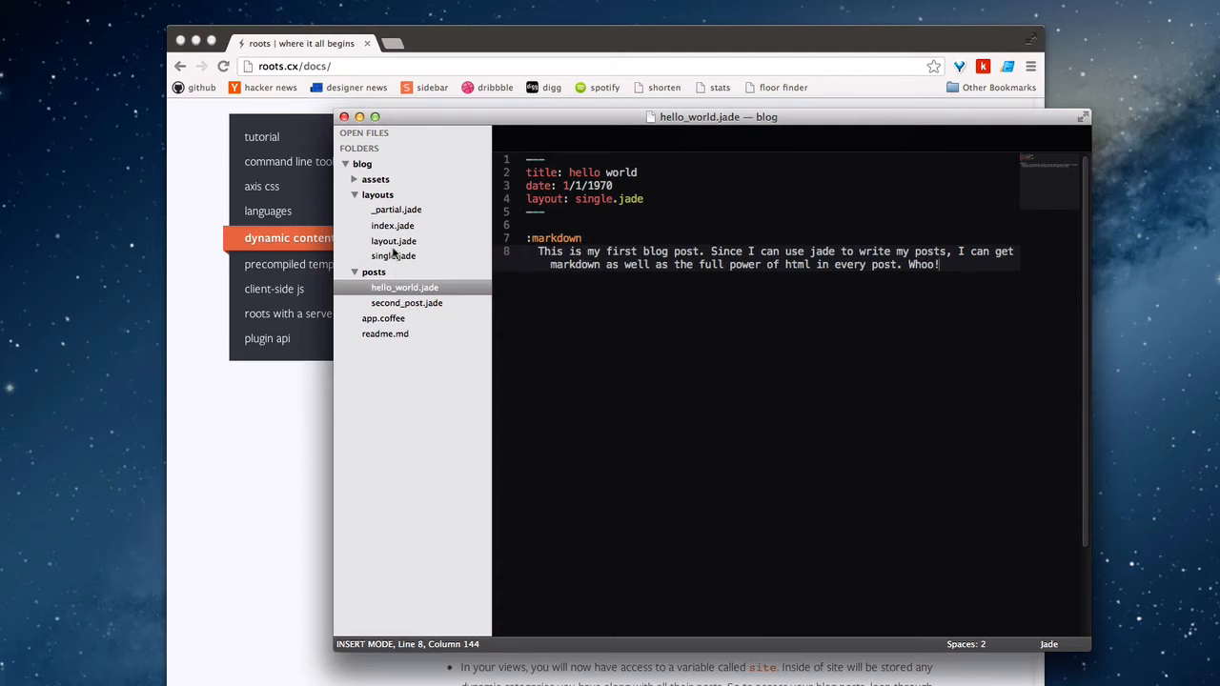
pyautogui.click(392, 241)
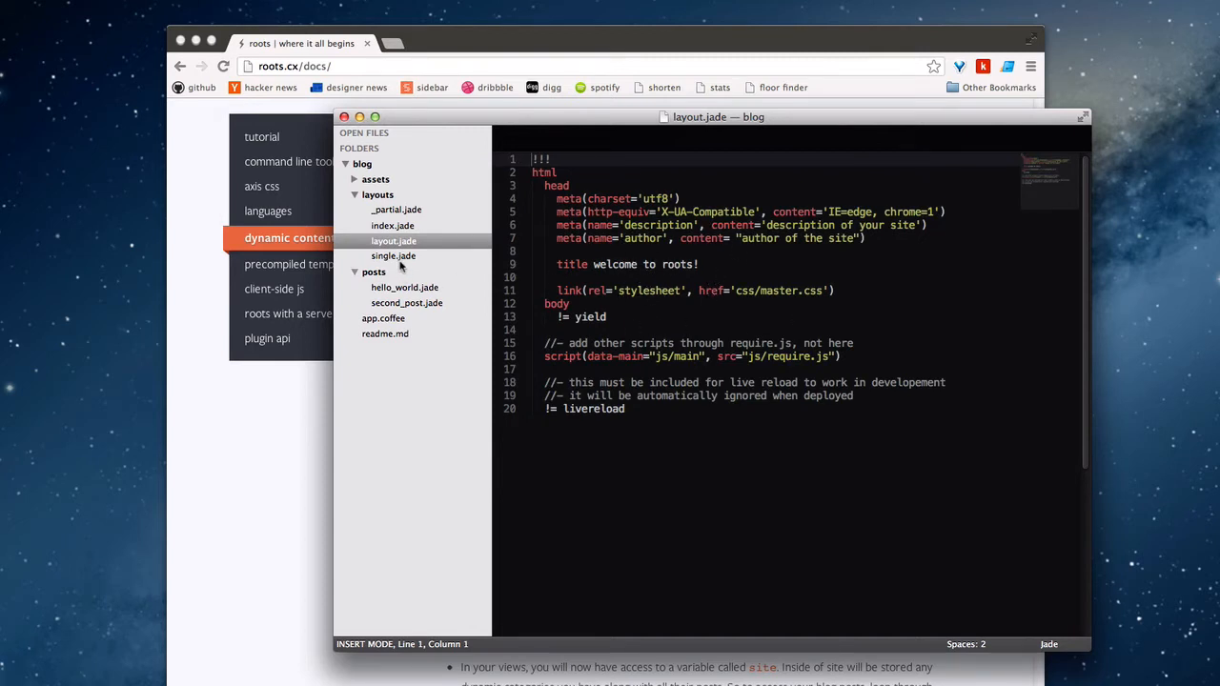
# View single.jade with its post title and yield, then index.jade's site.posts loop
pyautogui.click(392, 256)
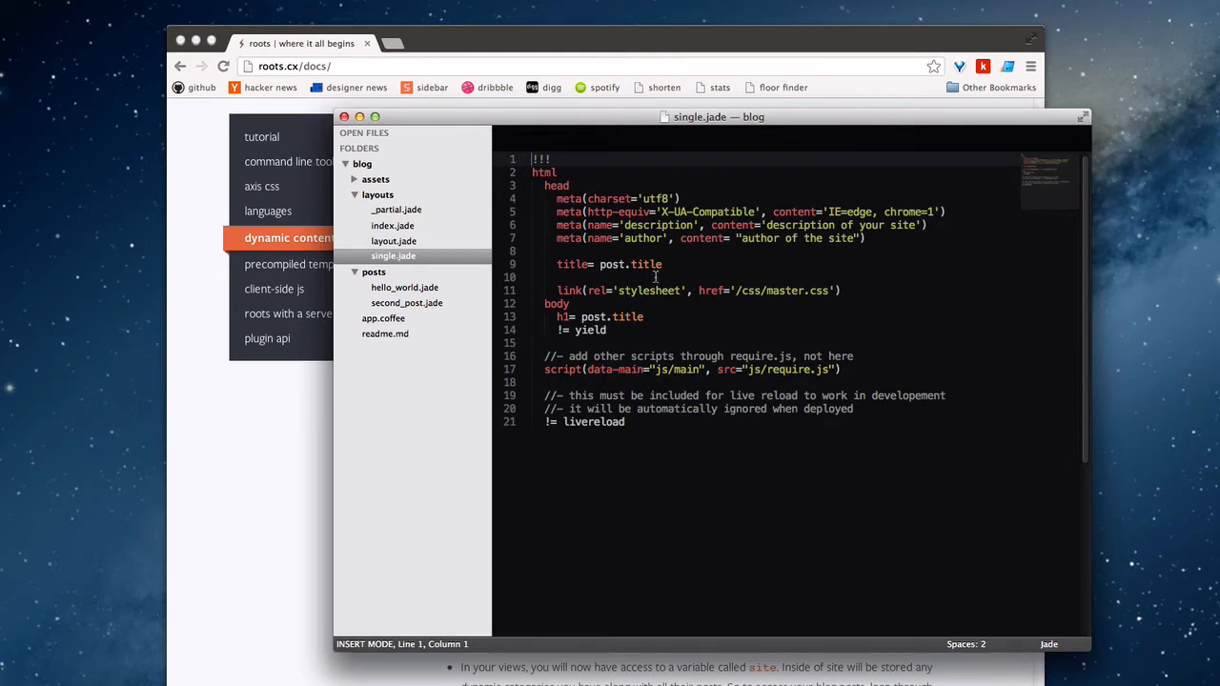
pyautogui.click(392, 225)
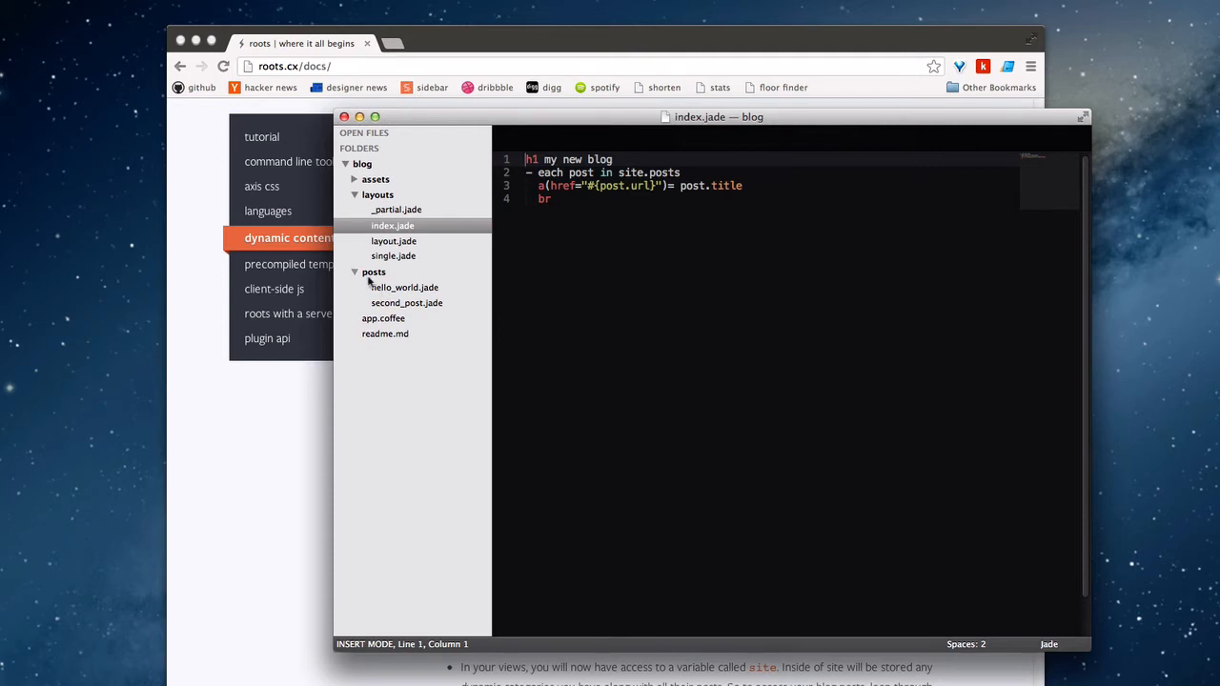
pyautogui.moveTo(391, 286)
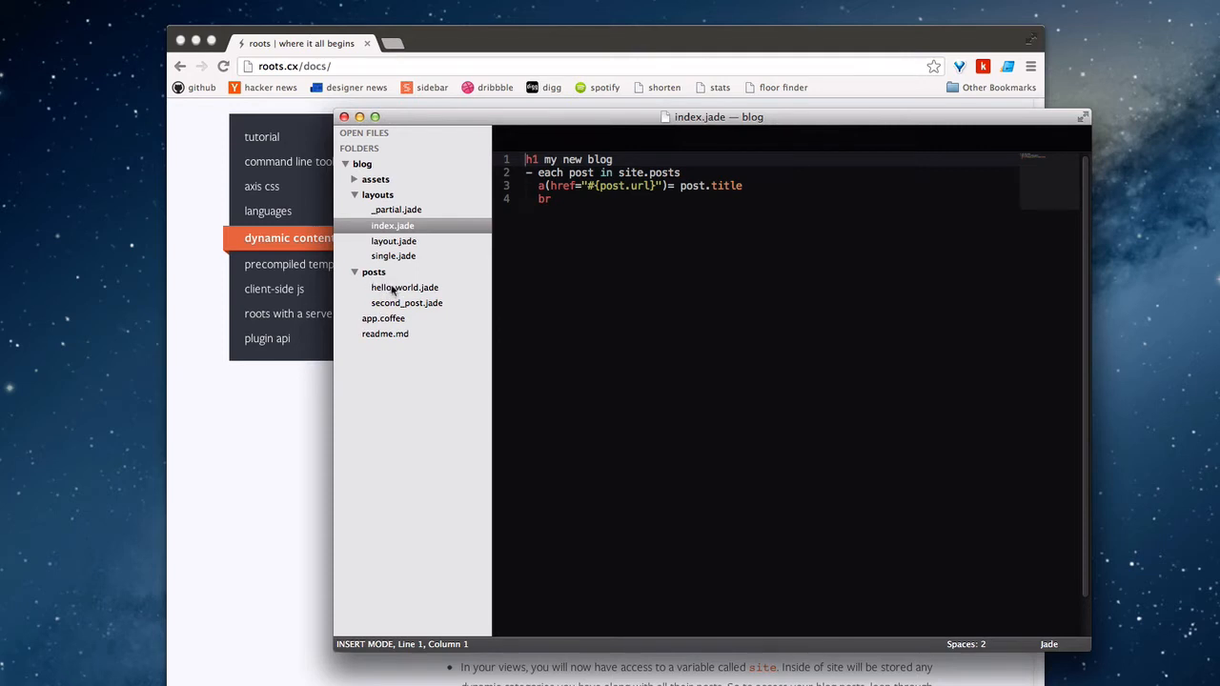
pyautogui.moveTo(369, 288)
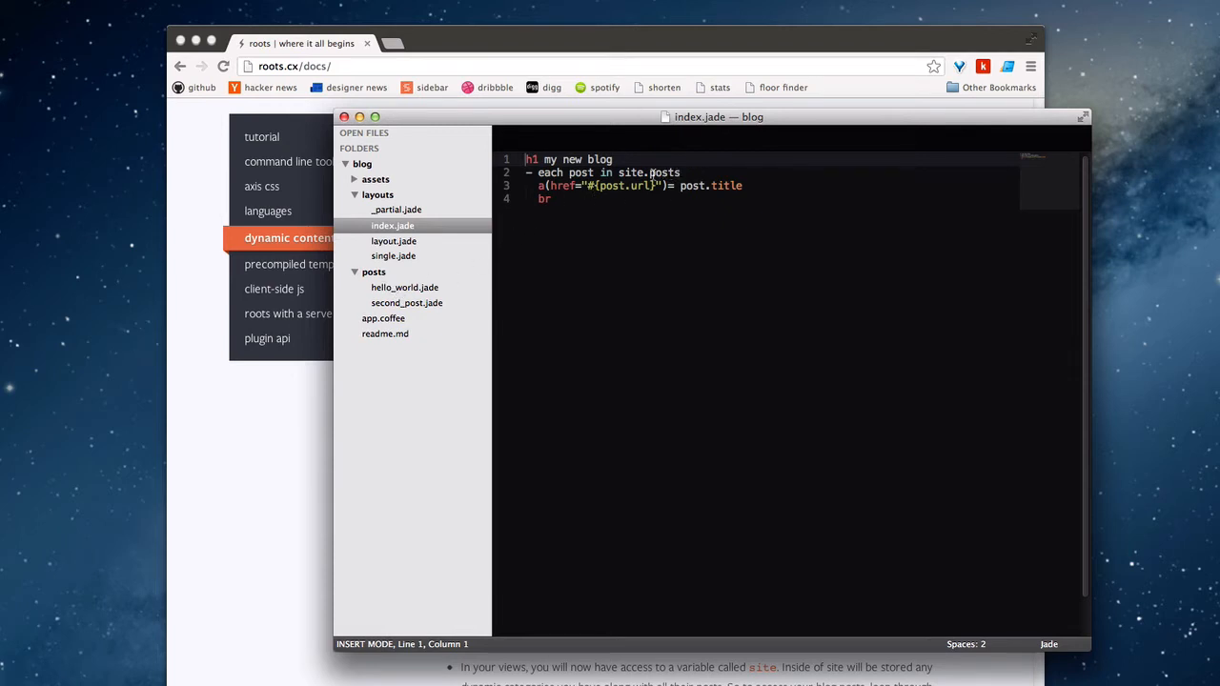
# Walk through index.jade's site.posts loop, highlighting the post variable and post.url
pyautogui.doubleClick(663, 172)
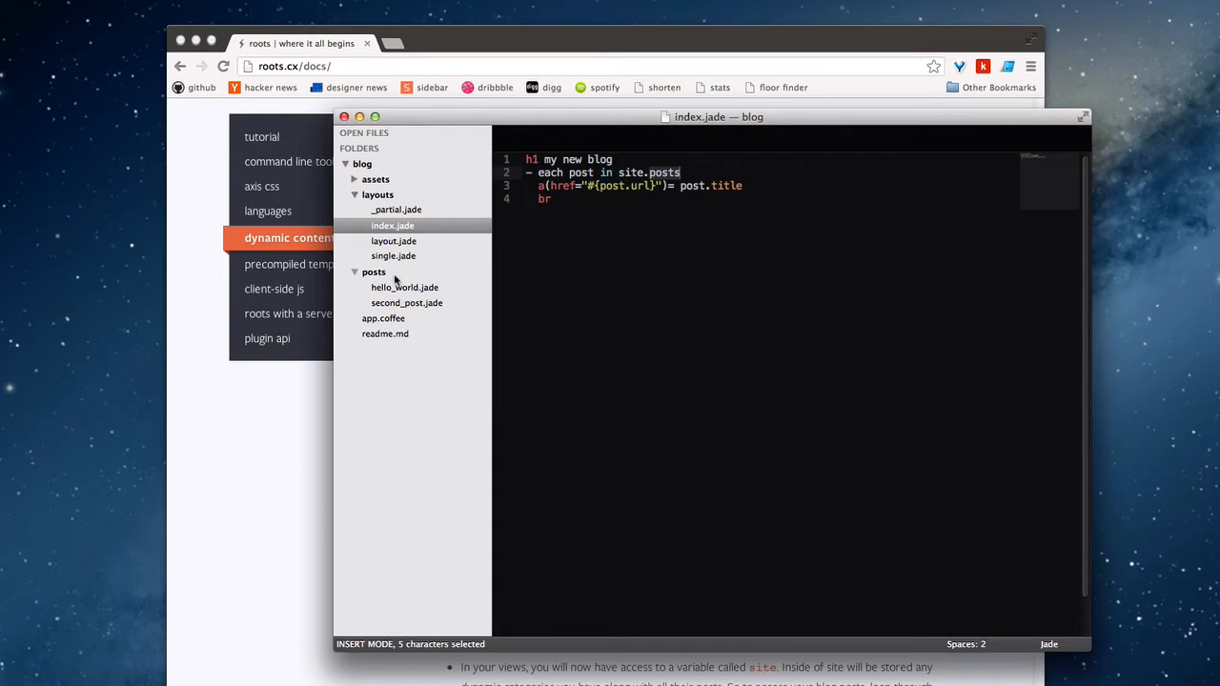
pyautogui.moveTo(354, 324)
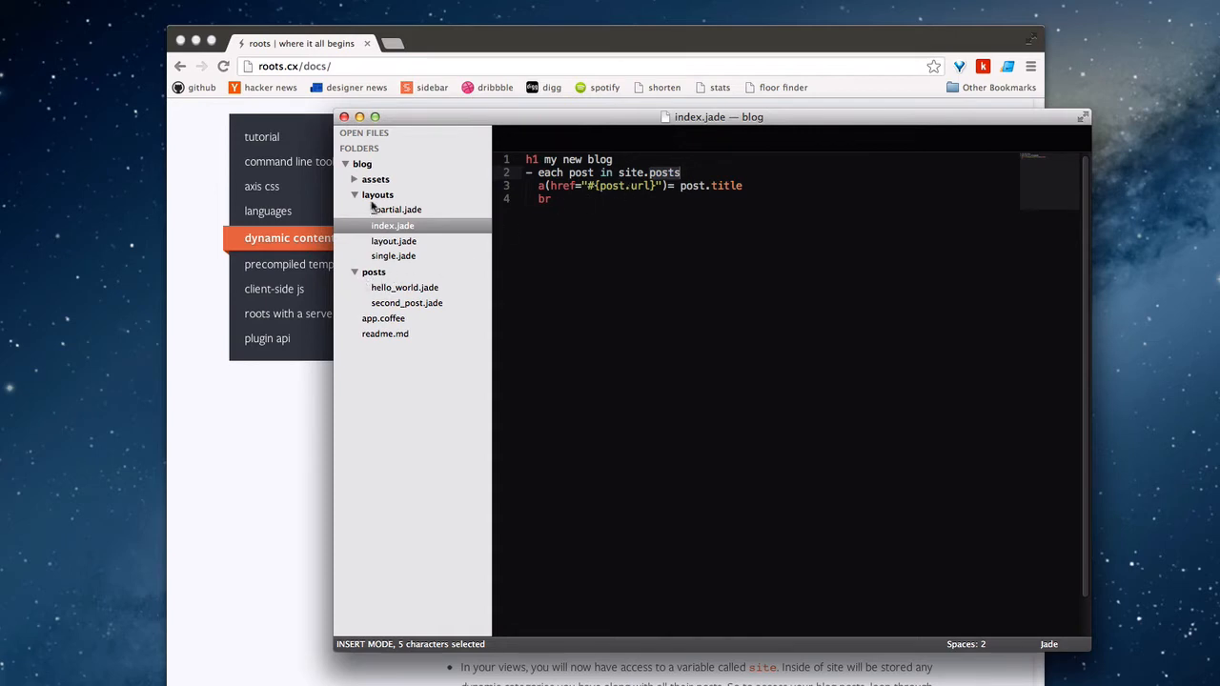
pyautogui.click(374, 179)
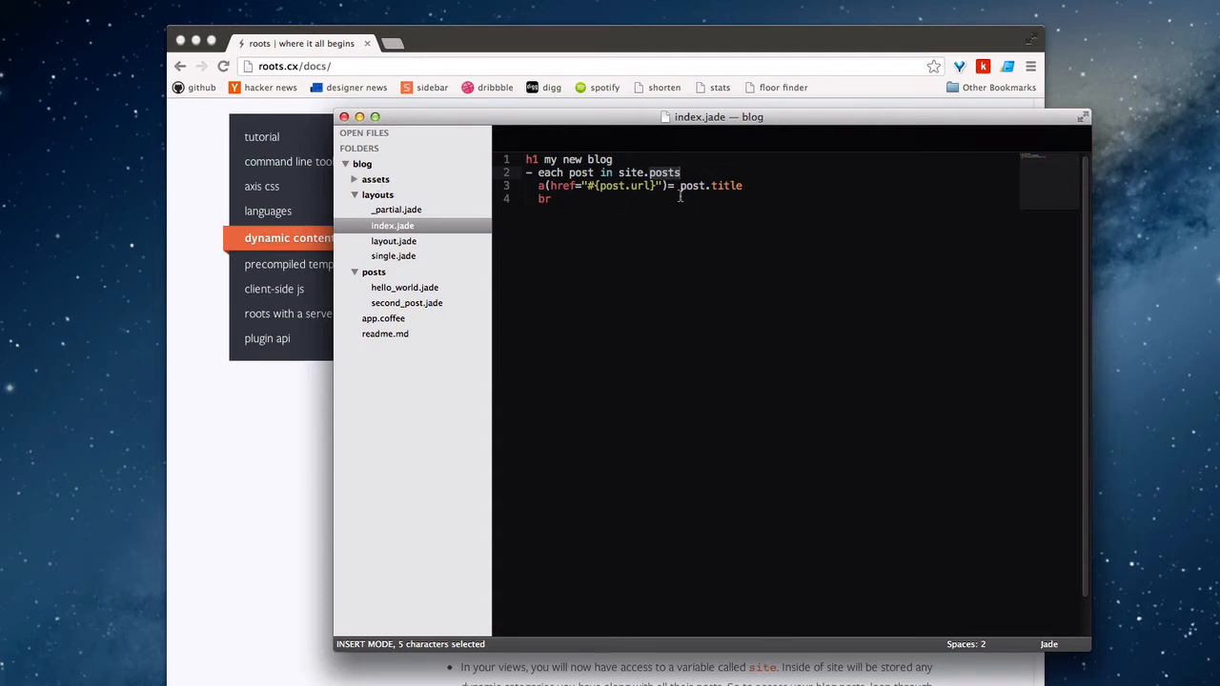
pyautogui.click(618, 172)
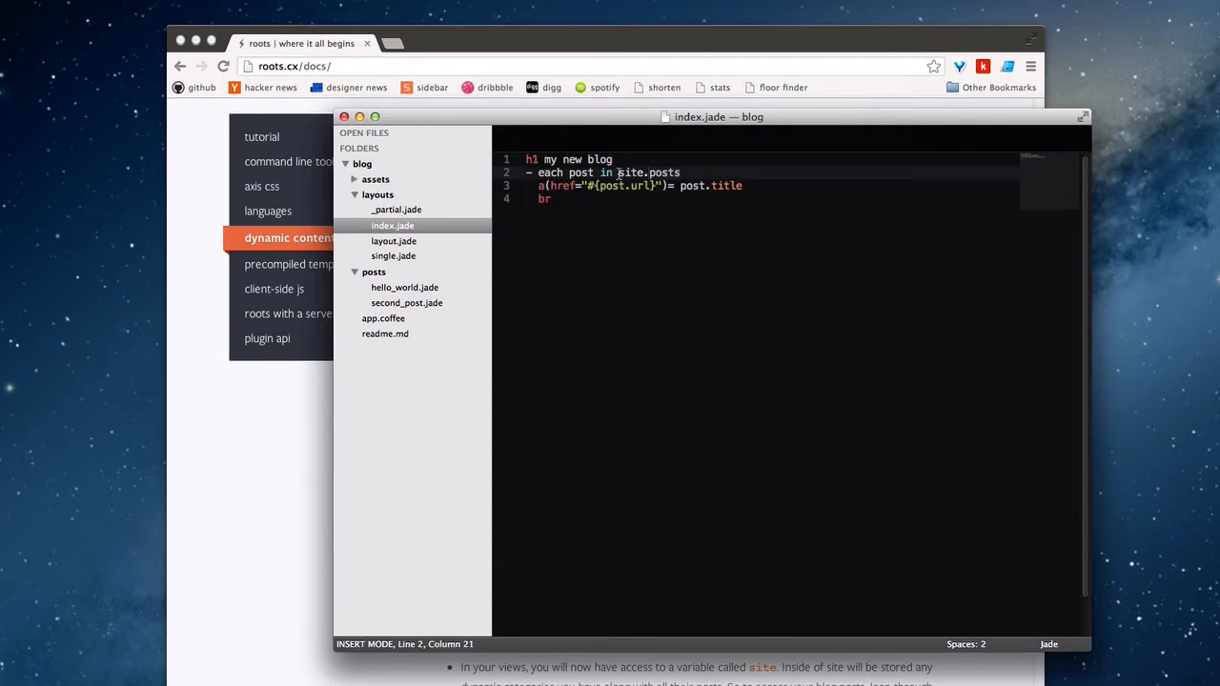
pyautogui.click(572, 172)
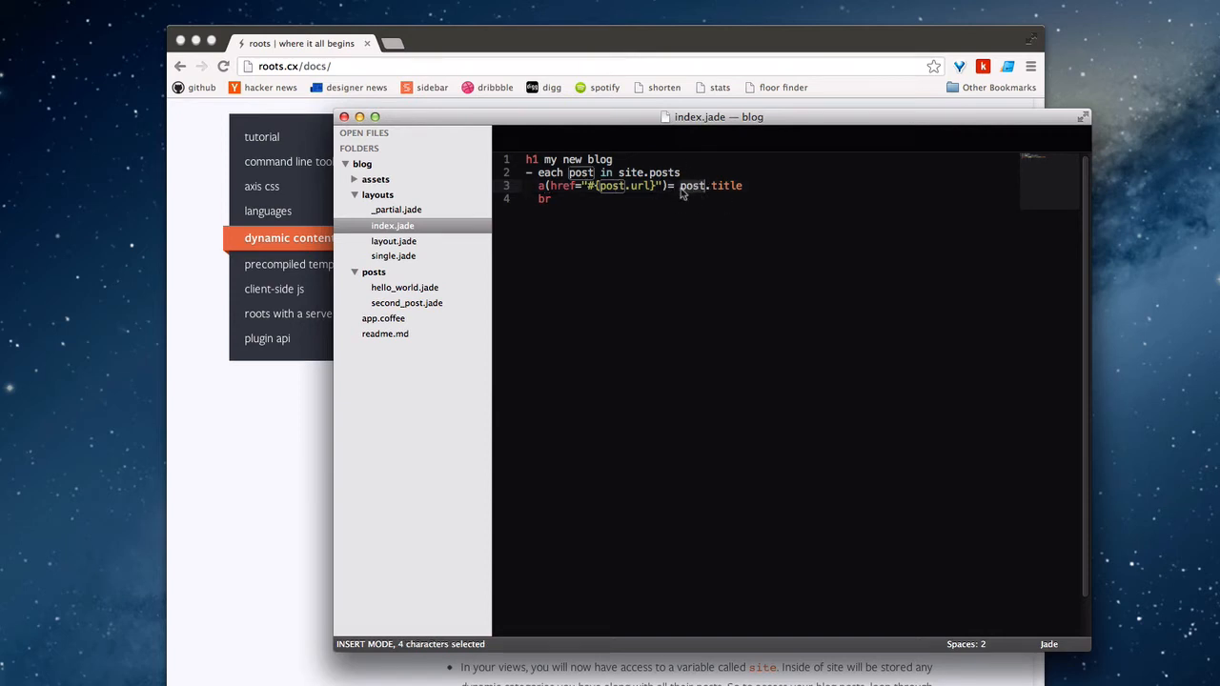
pyautogui.click(724, 185)
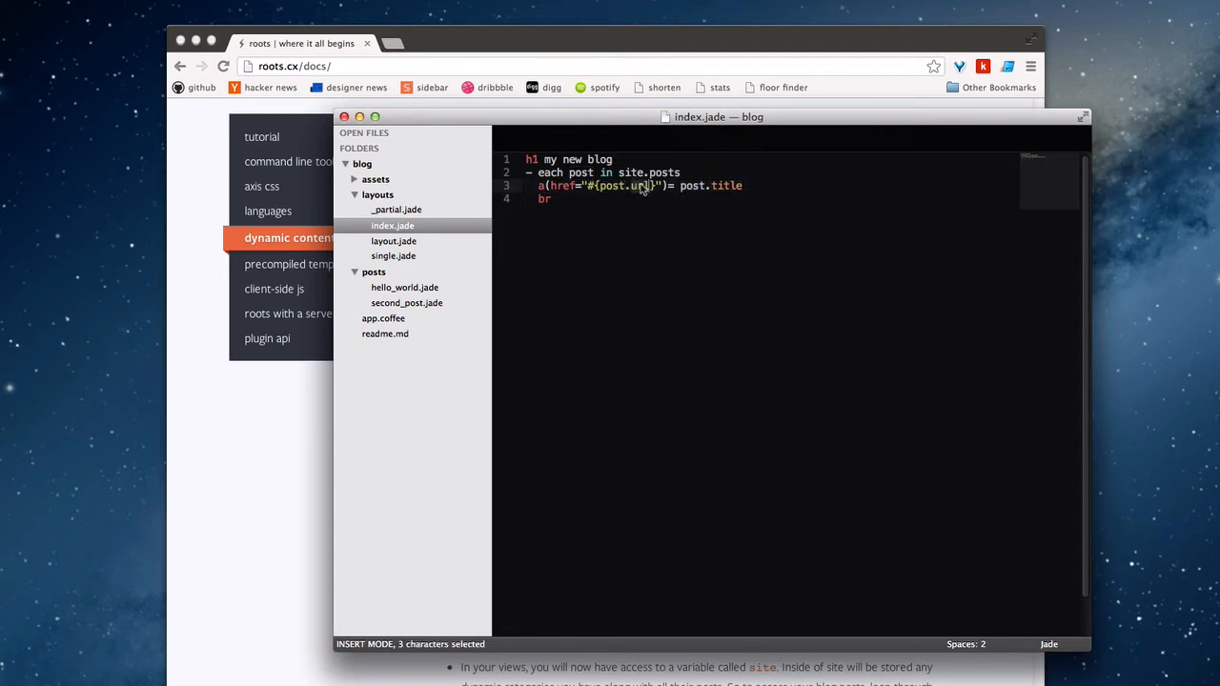
# Show hello_world.jade's title front matter, return to index.jade, and run 'roots watch'
pyautogui.click(404, 287)
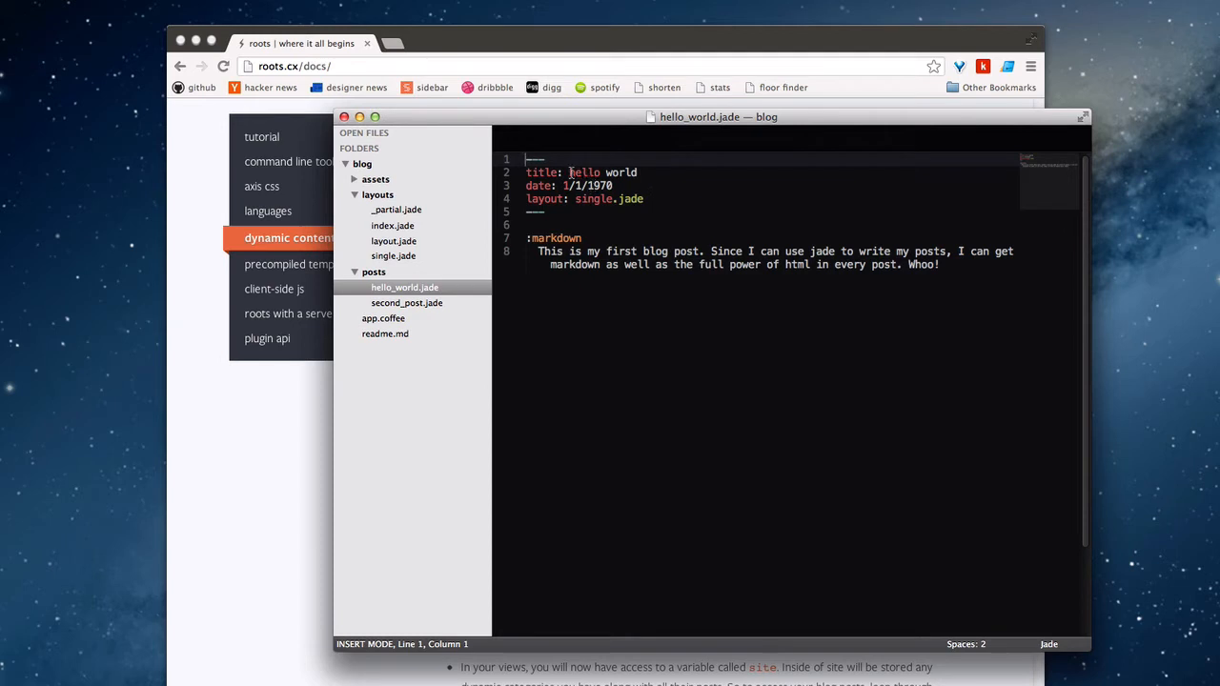
pyautogui.click(636, 173)
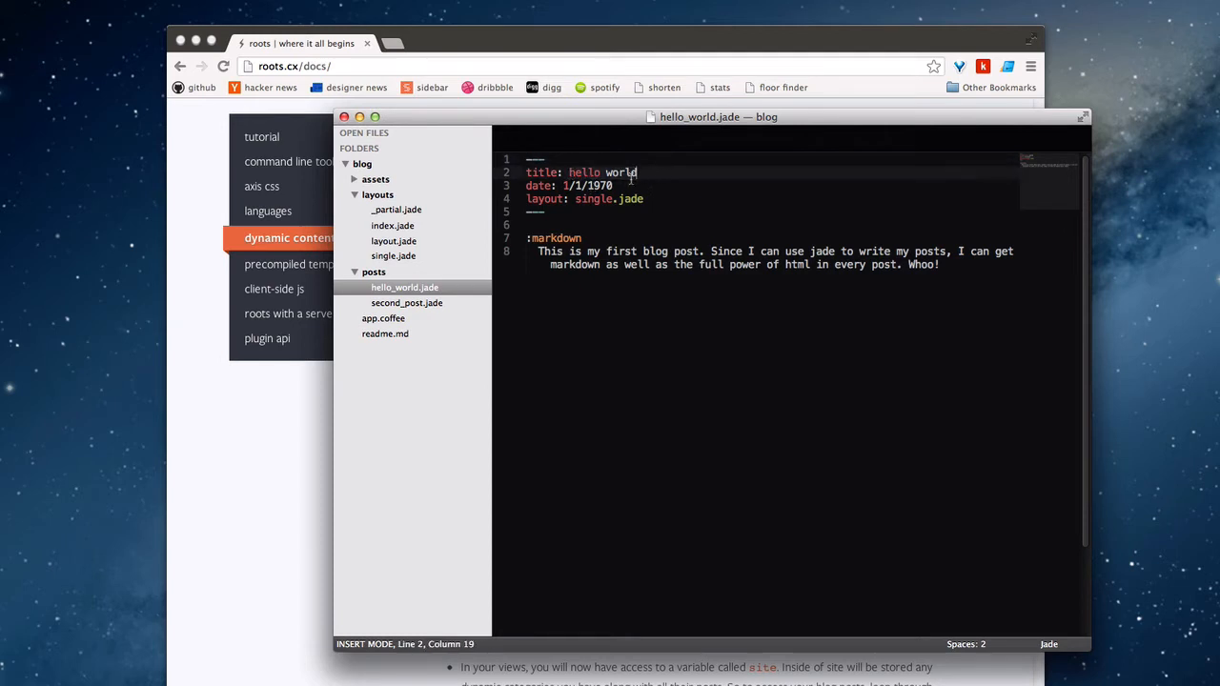
pyautogui.click(392, 225)
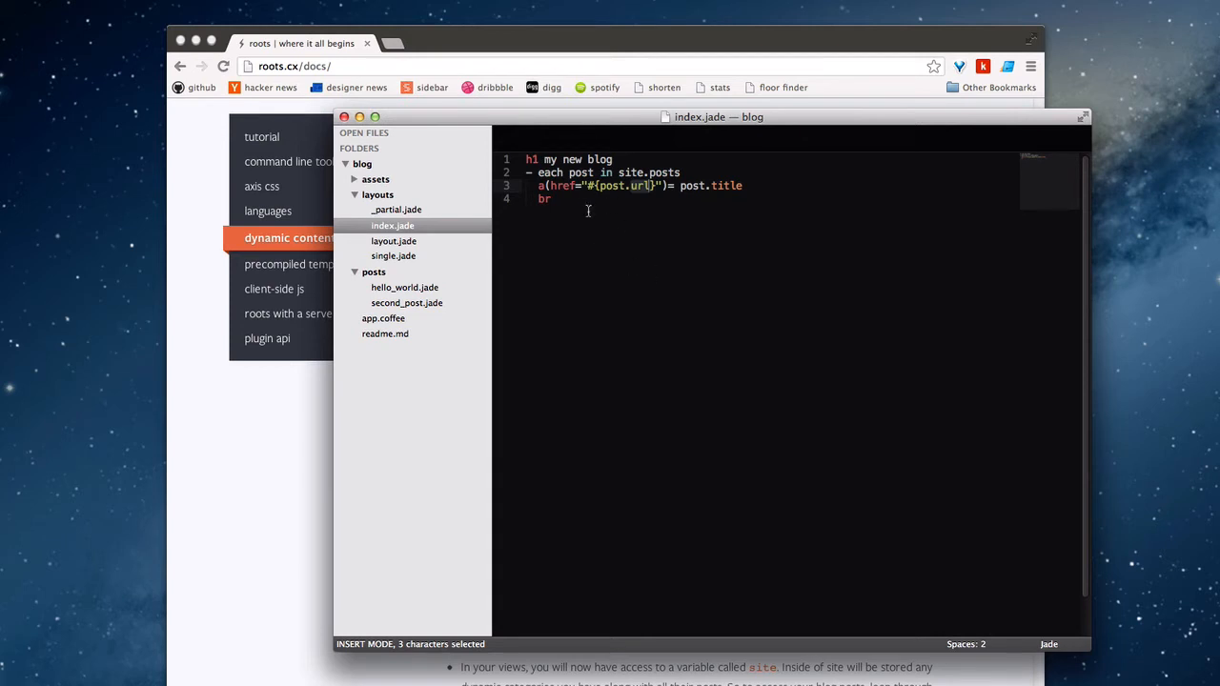
pyautogui.moveTo(671, 241)
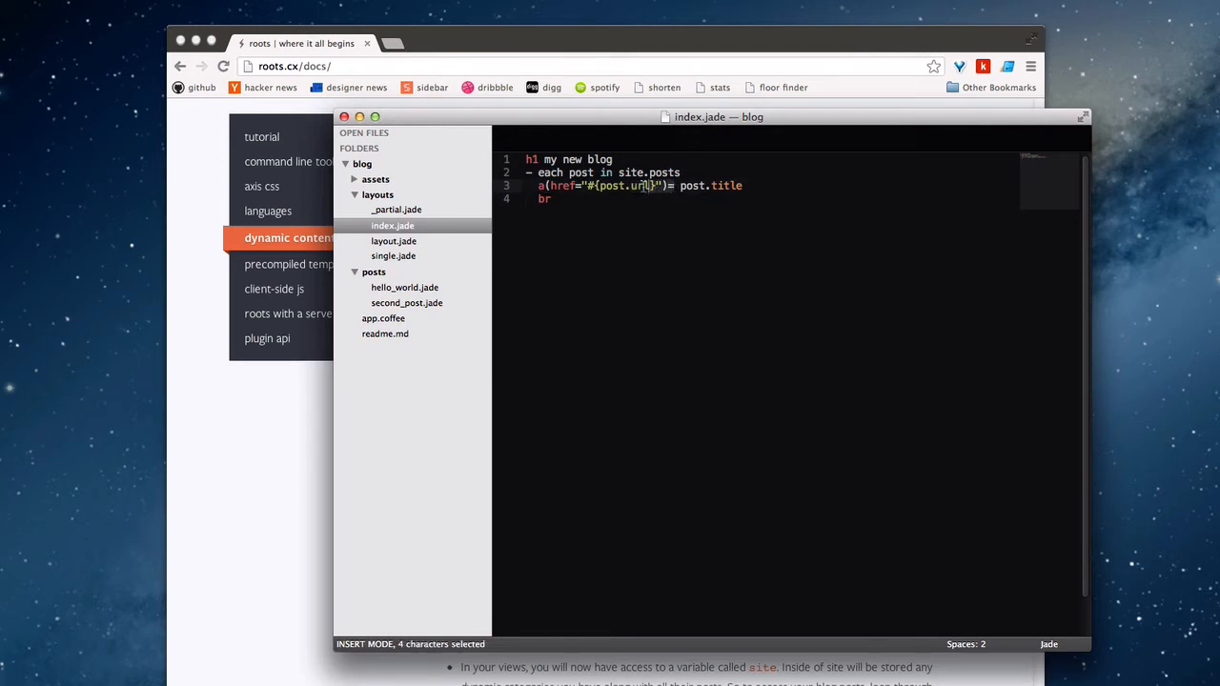
pyautogui.click(682, 186)
pyautogui.write('r')
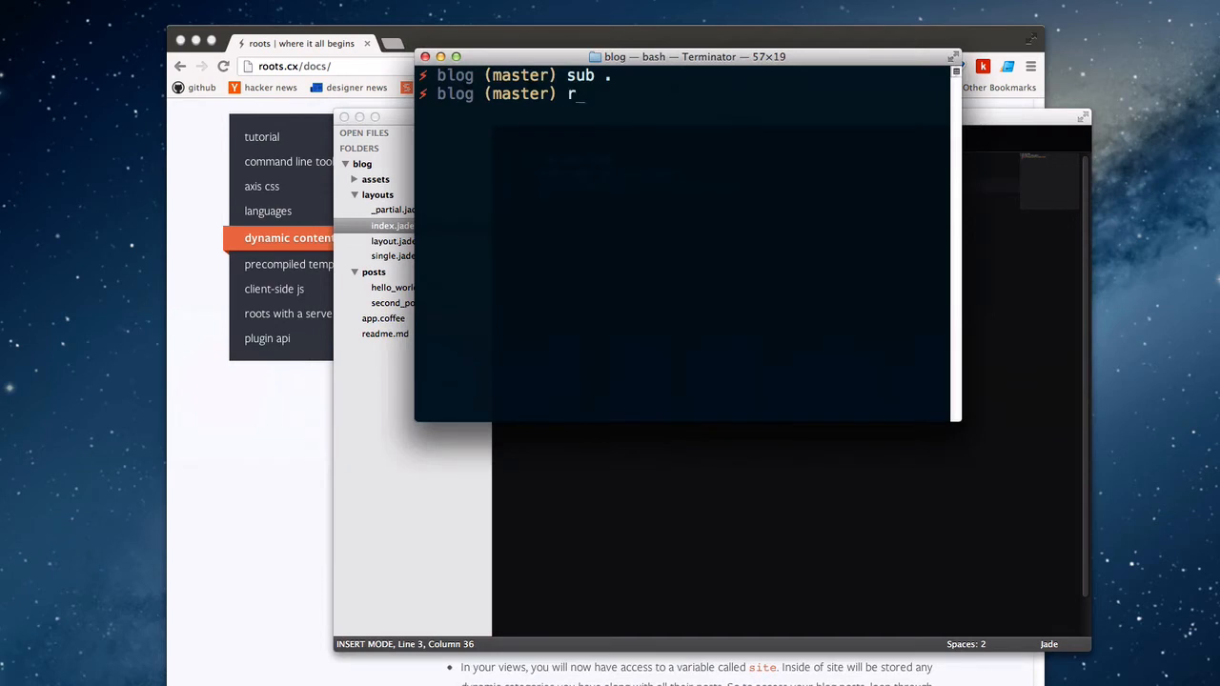
pyautogui.write('oots watch')
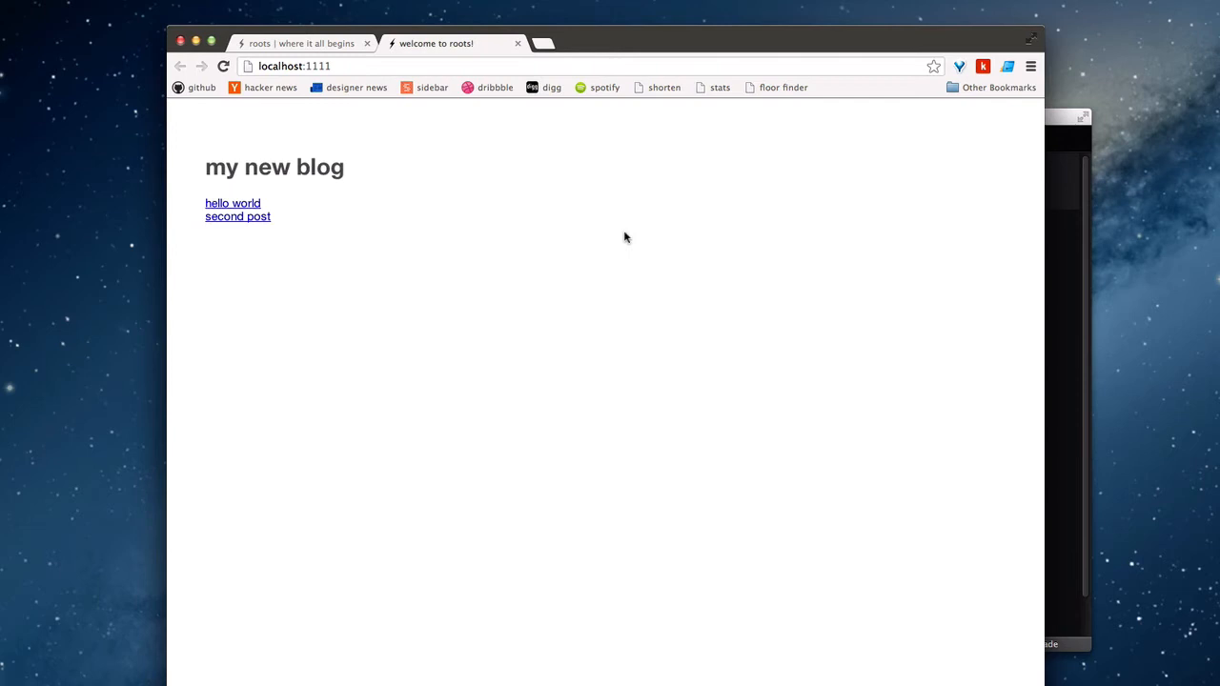
pyautogui.moveTo(254, 206)
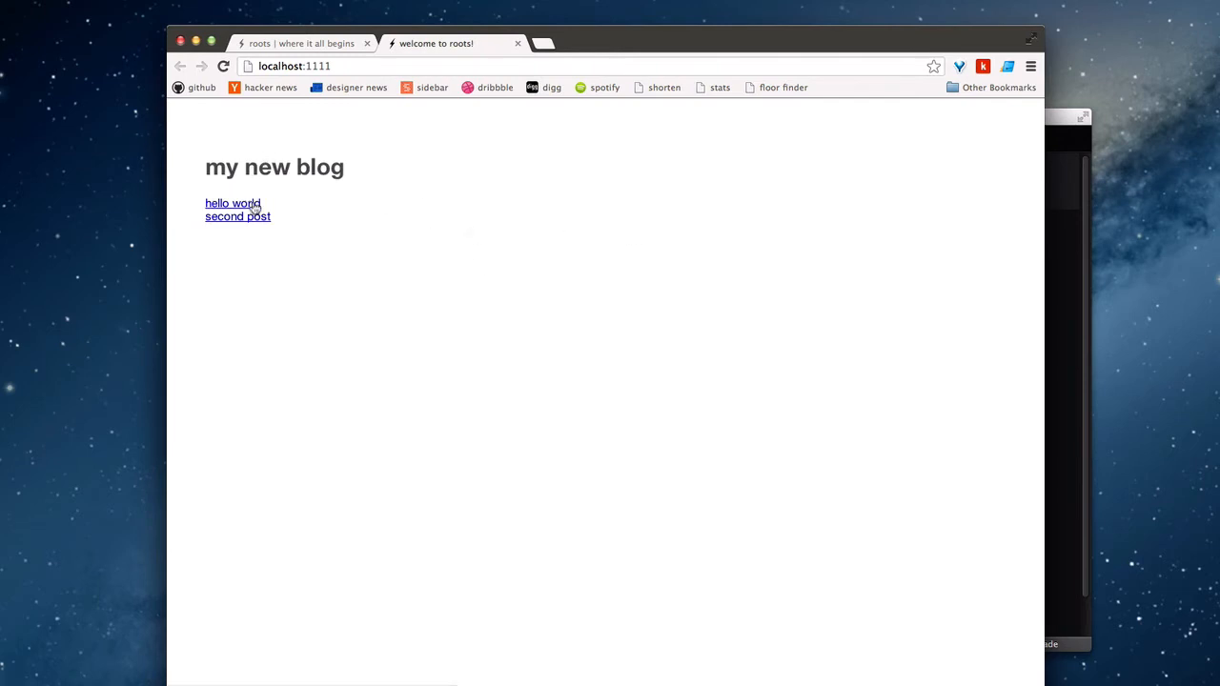
pyautogui.moveTo(246, 219)
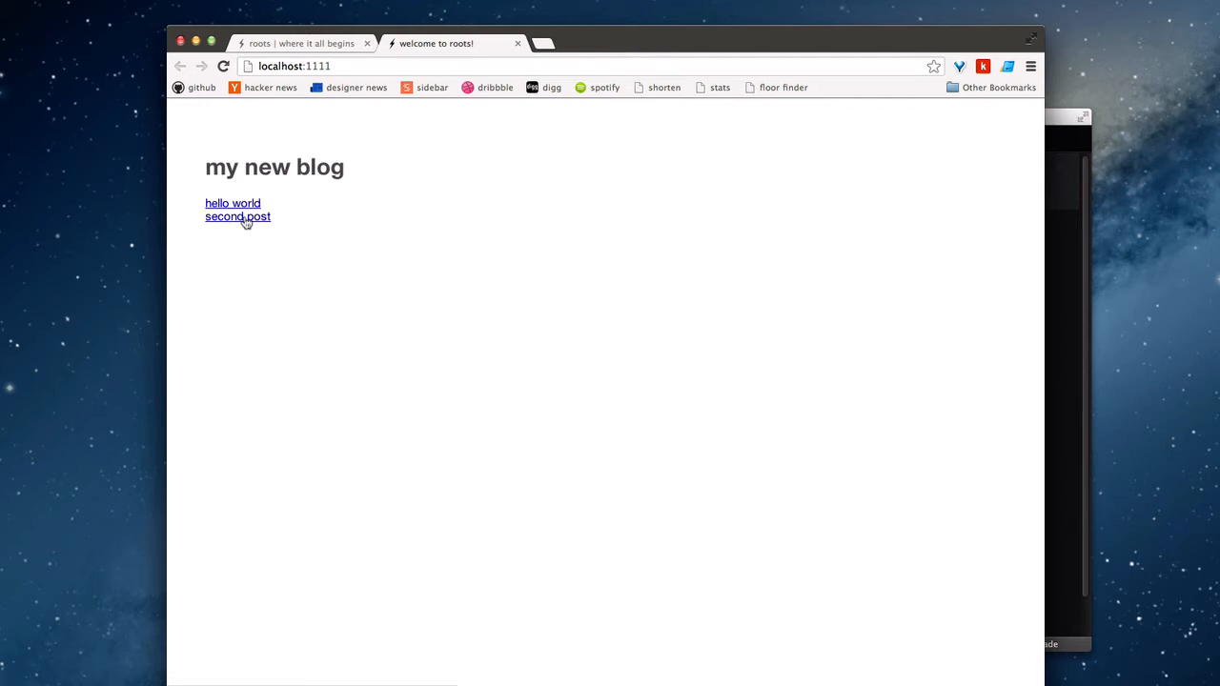
pyautogui.moveTo(246, 228)
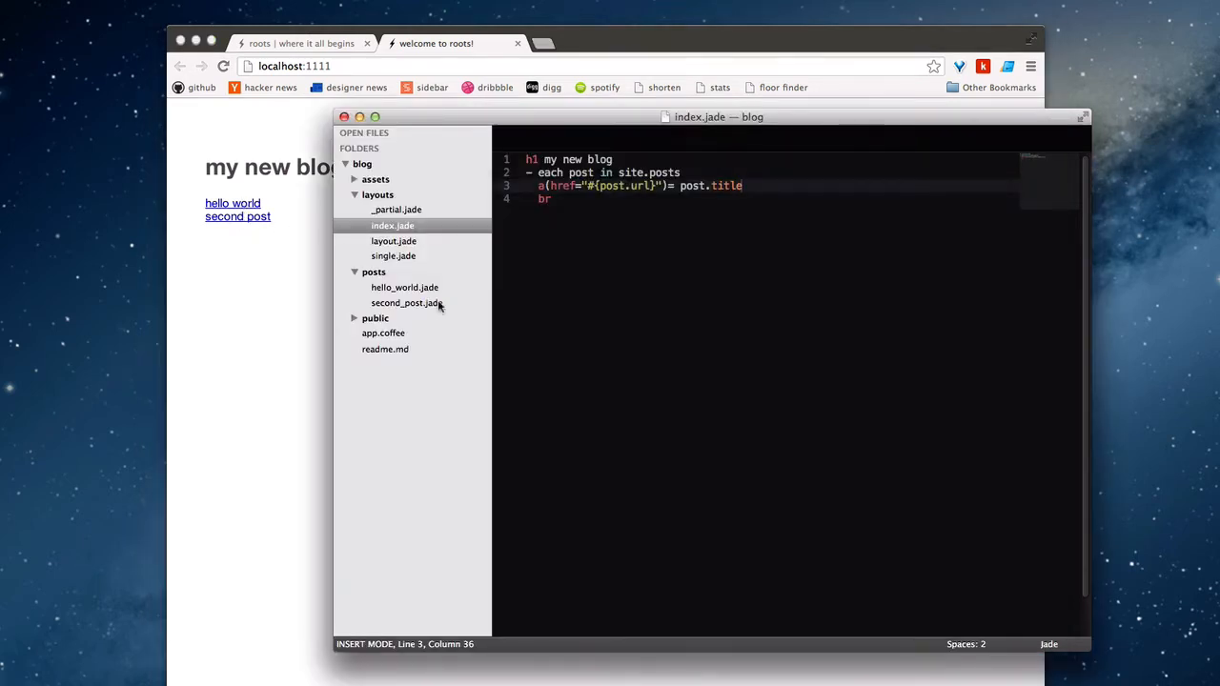
pyautogui.moveTo(637, 264)
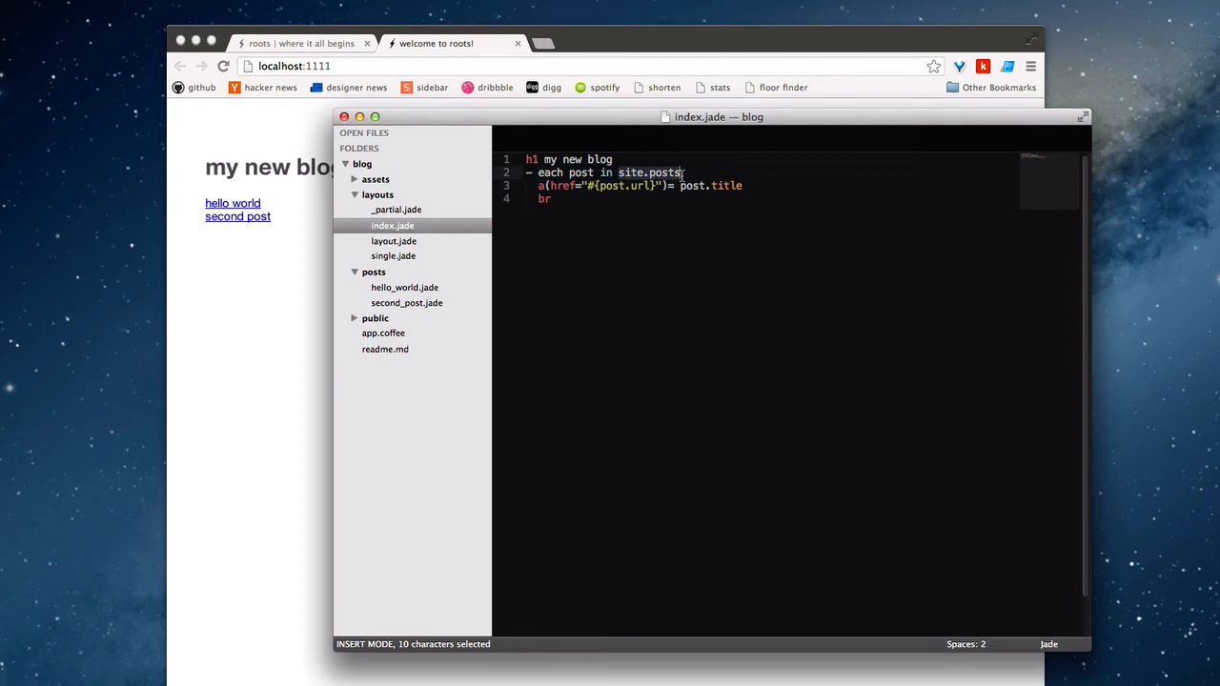
# Expand public > posts, view the compiled hello_world.html, then collapse public
pyautogui.click(374, 317)
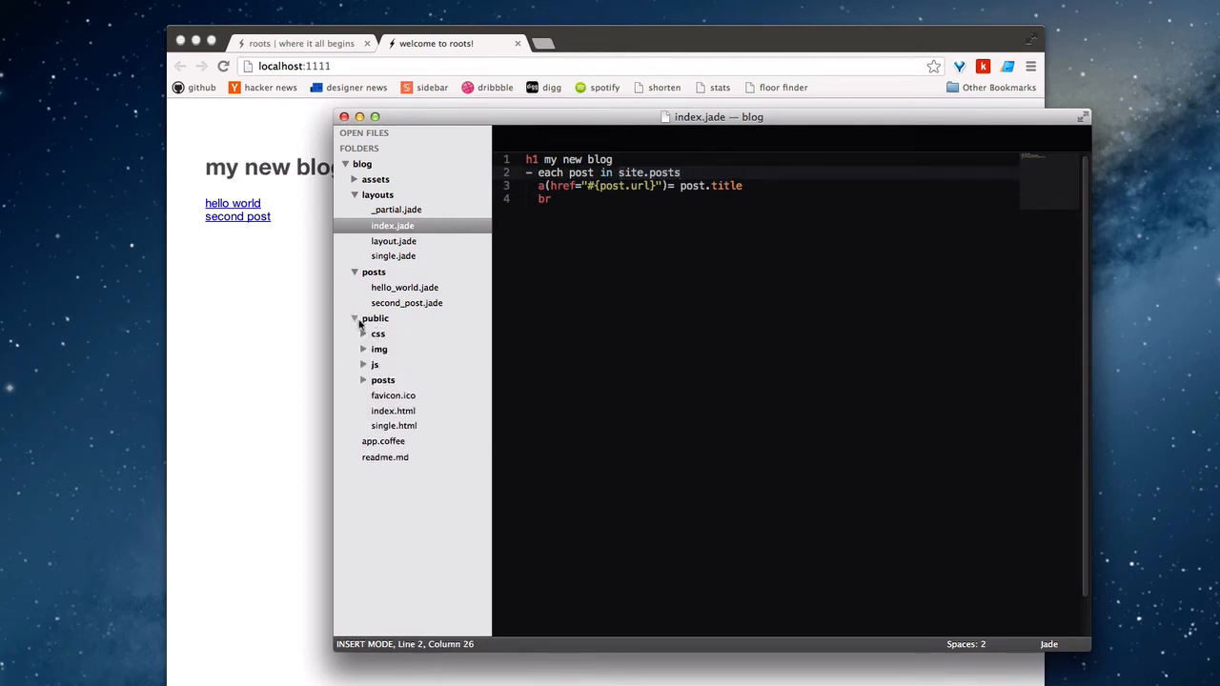
pyautogui.click(382, 379)
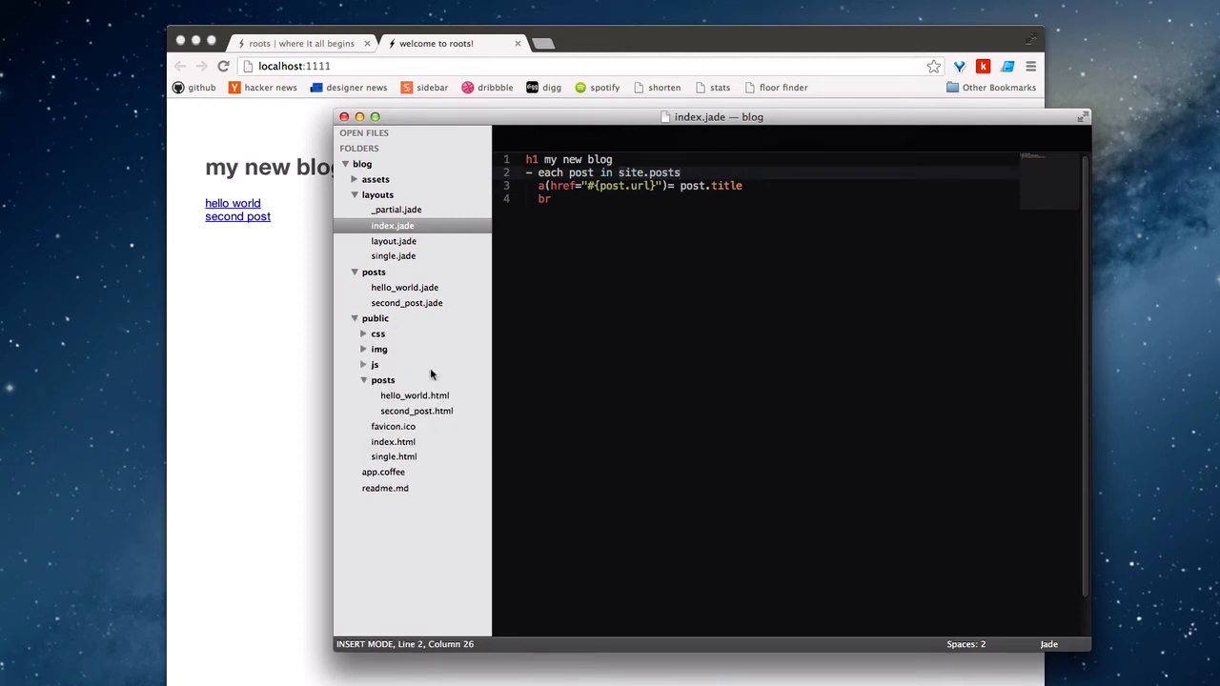
pyautogui.click(415, 395)
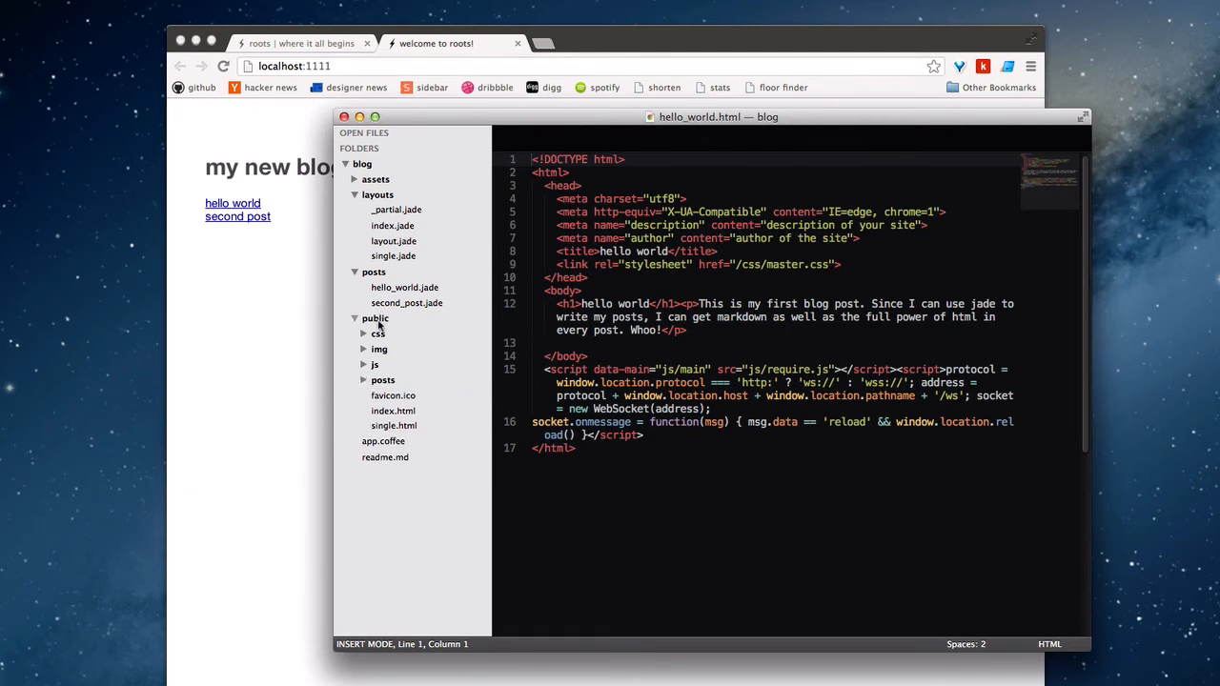
pyautogui.click(376, 318)
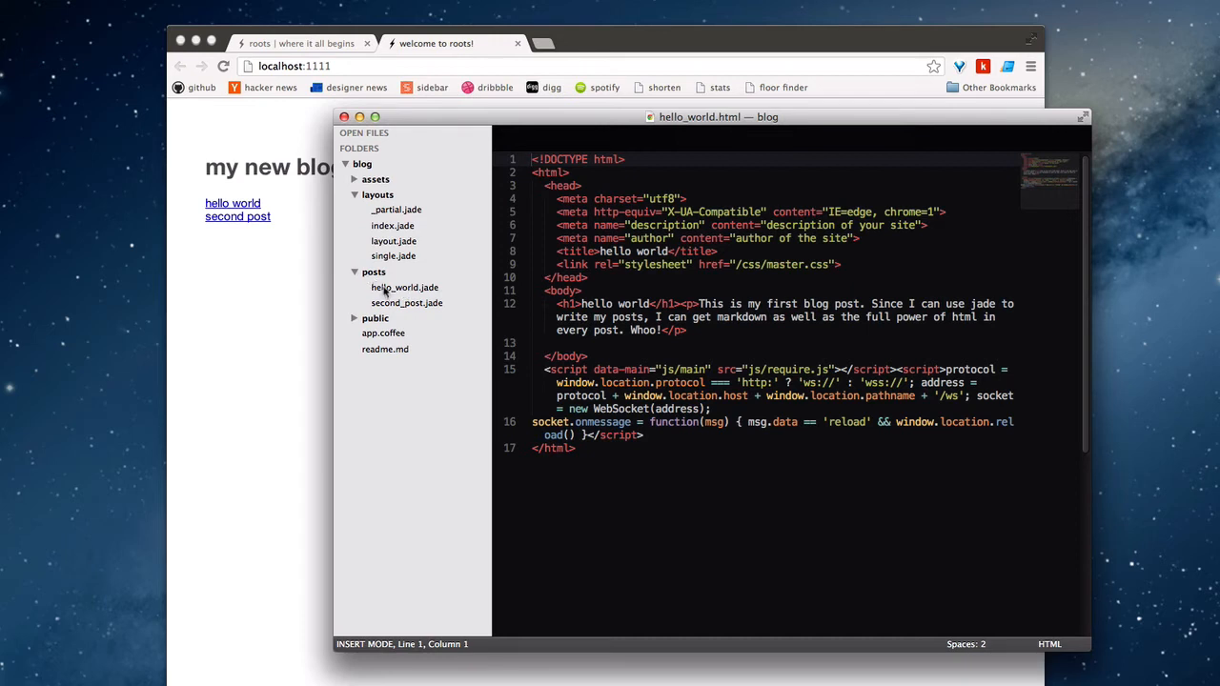
pyautogui.click(375, 317)
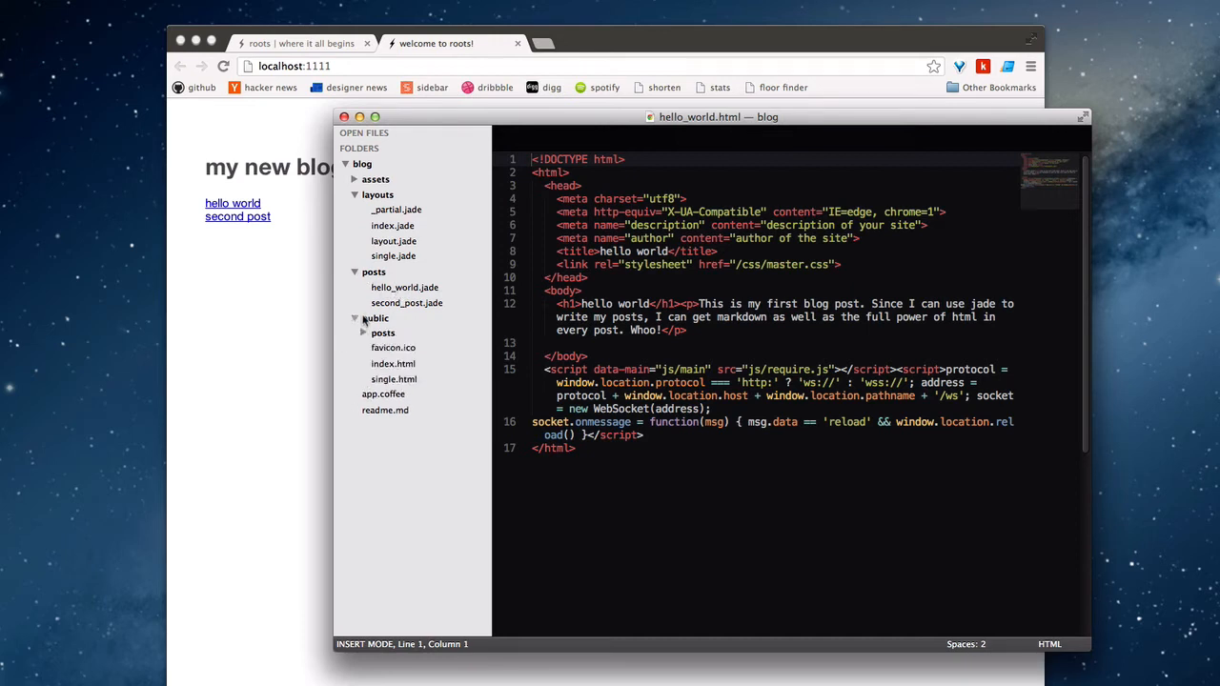
pyautogui.click(374, 317)
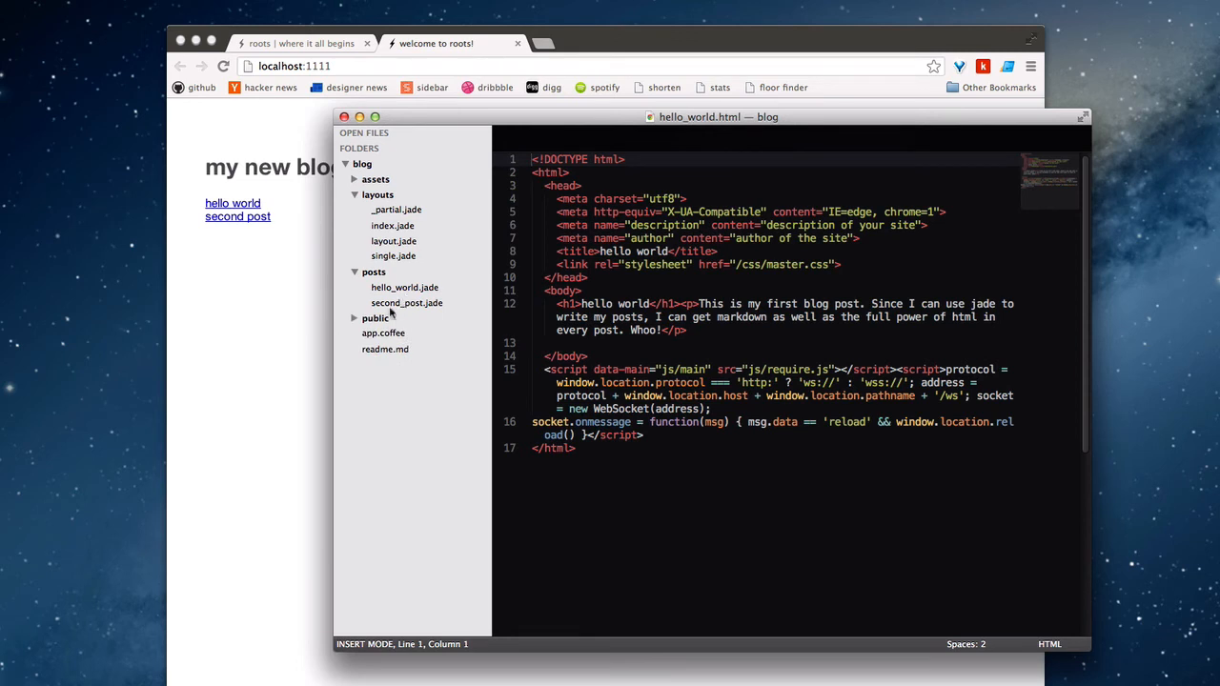
pyautogui.moveTo(438, 288)
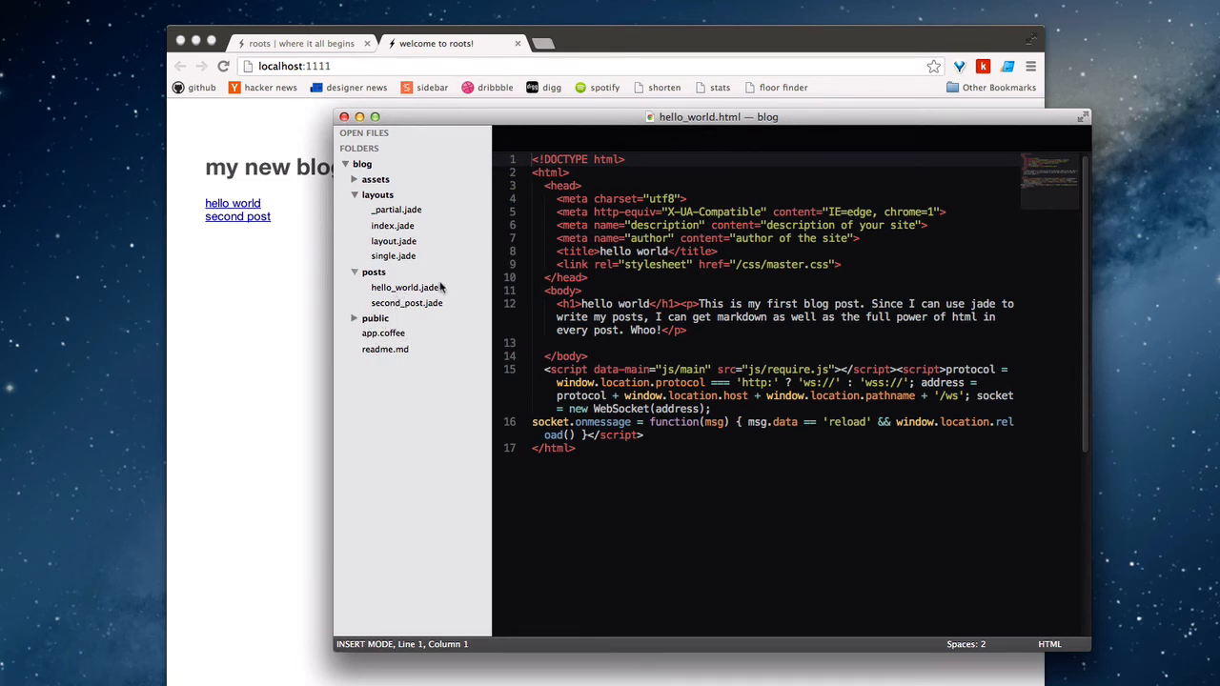
# Highlight second_post.jade's 'layout: single.jade' line, then view app.coffee's layouts and folder_config
pyautogui.click(407, 302)
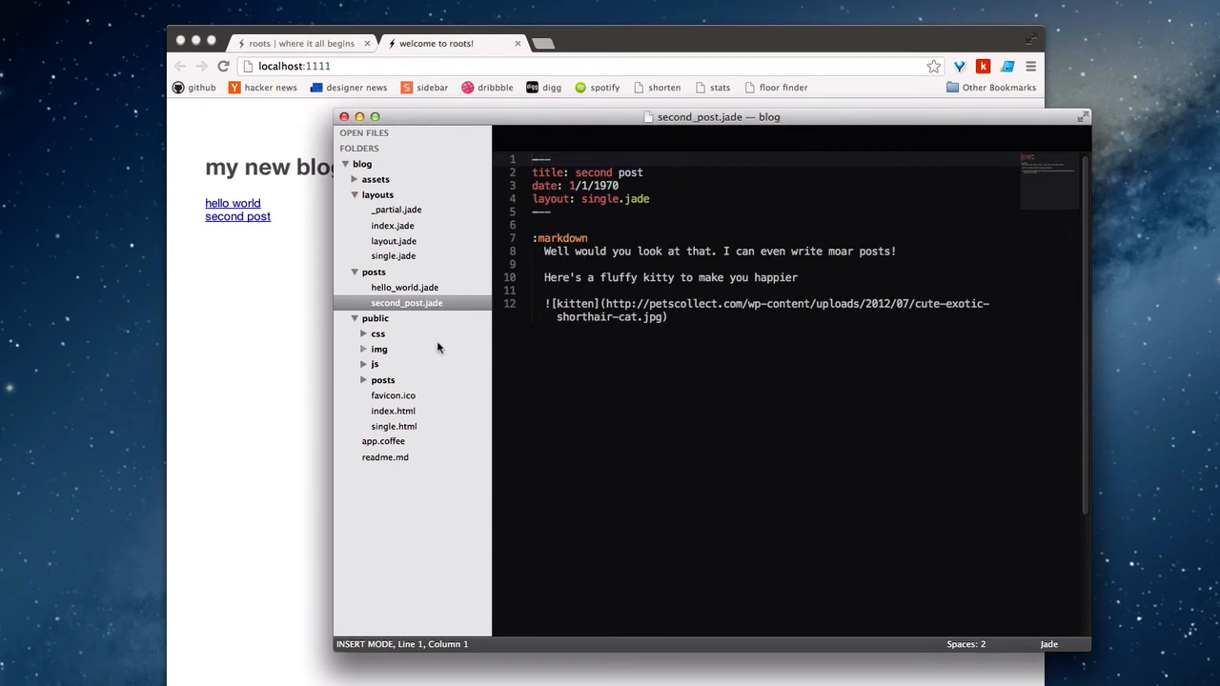
pyautogui.click(375, 317)
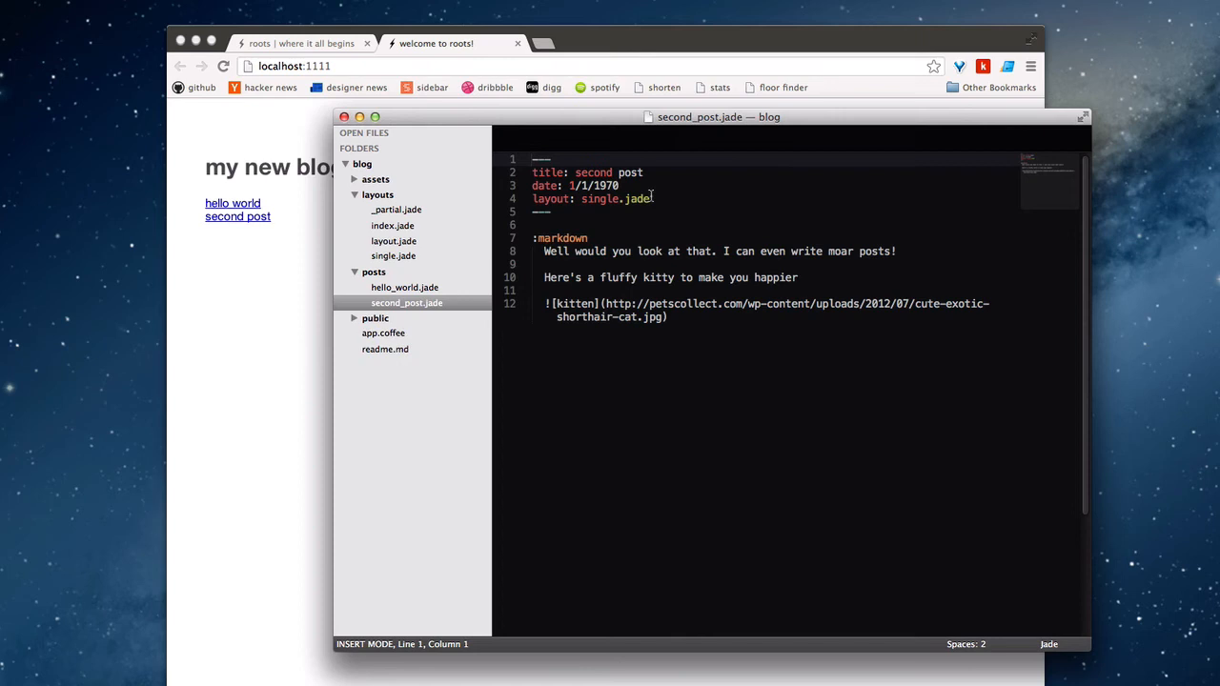
pyautogui.moveTo(533, 199); pyautogui.dragTo(651, 199)
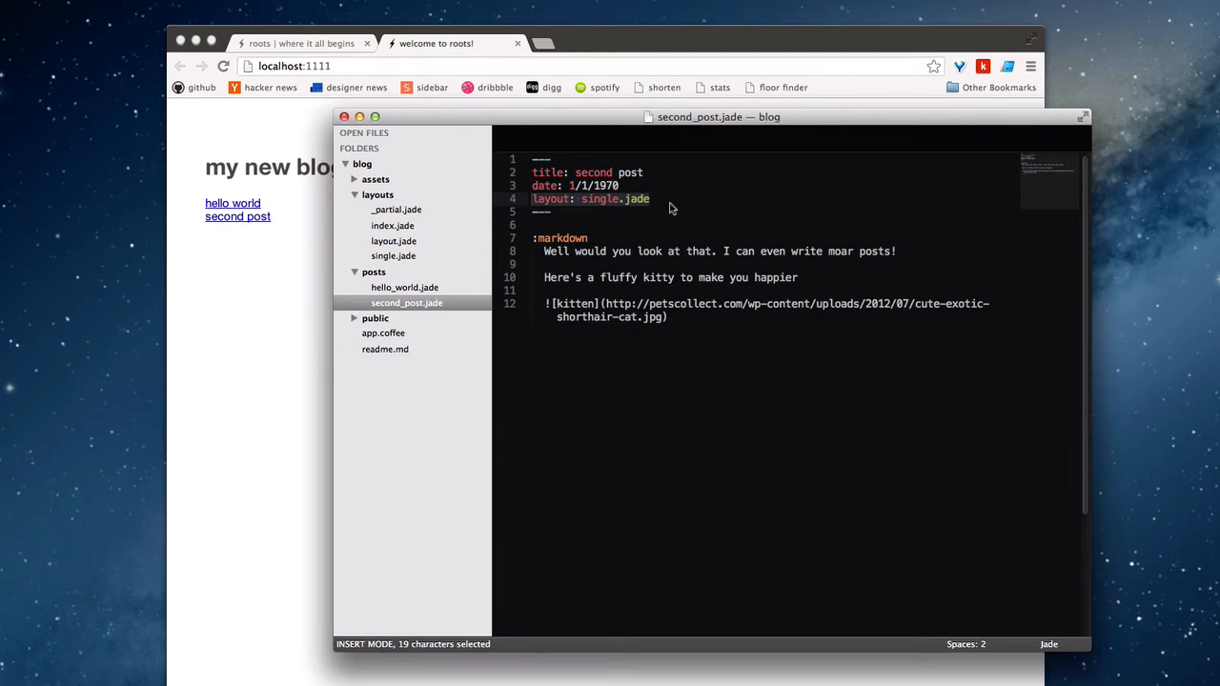
pyautogui.moveTo(398, 228)
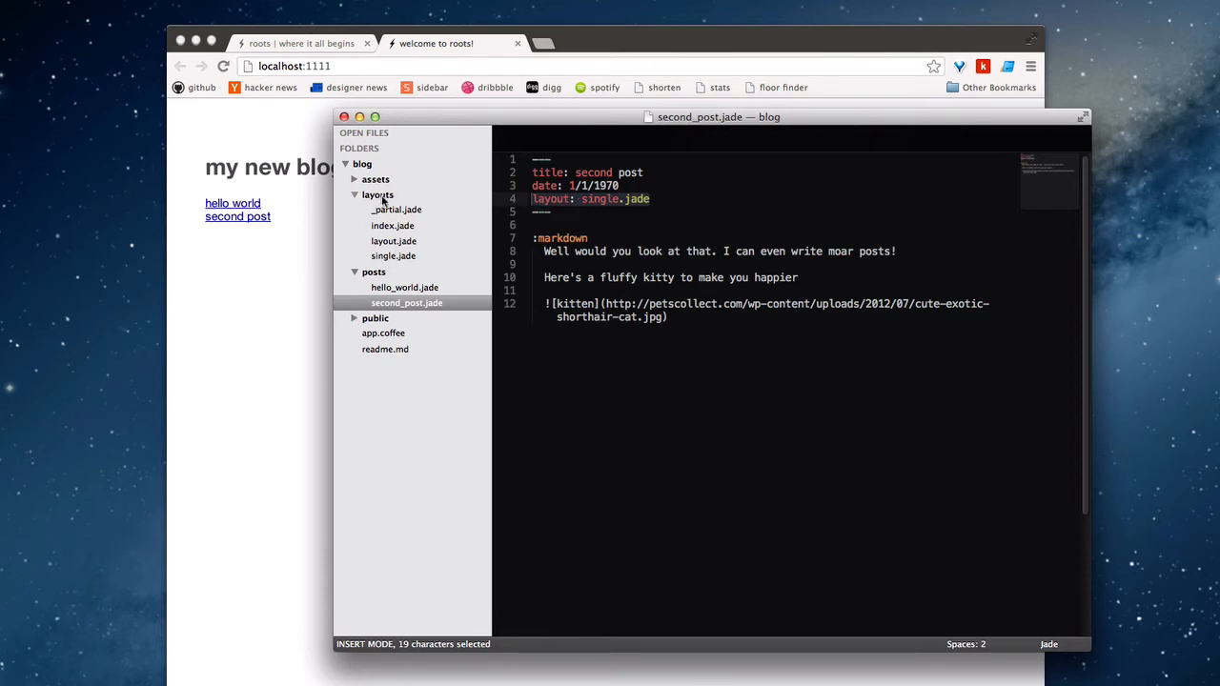
pyautogui.click(383, 333)
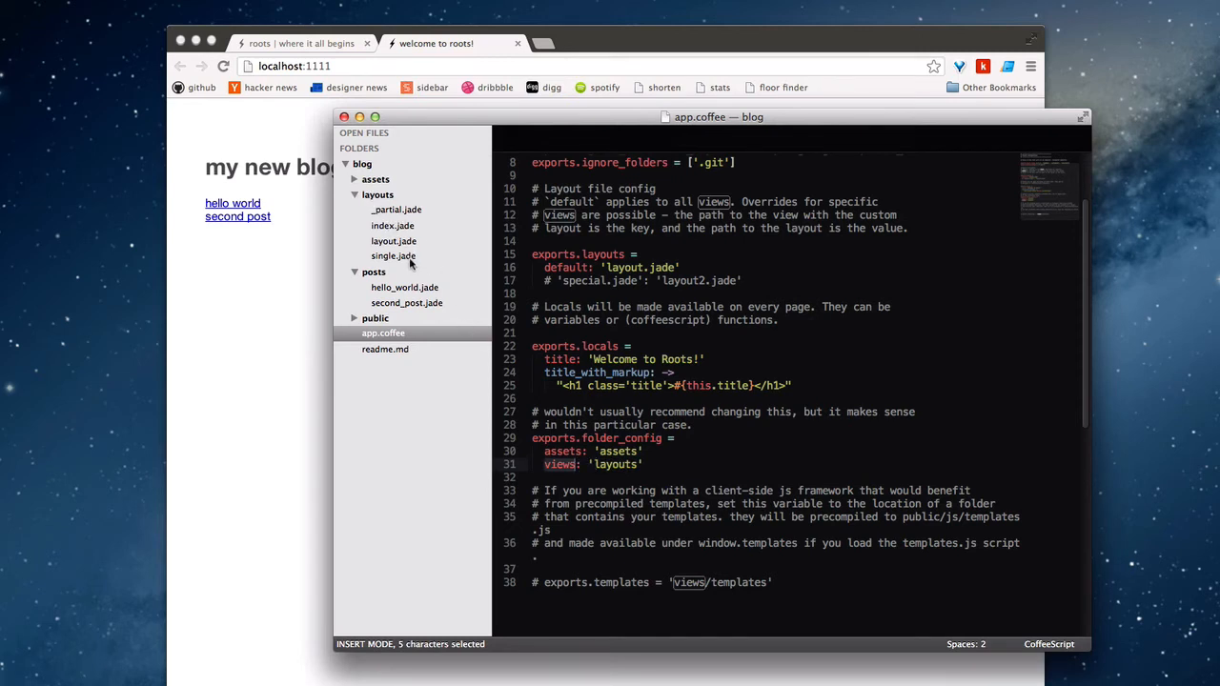
# Review single.jade's post.title title and heading above yield, cross-checking second_post.jade
pyautogui.click(393, 255)
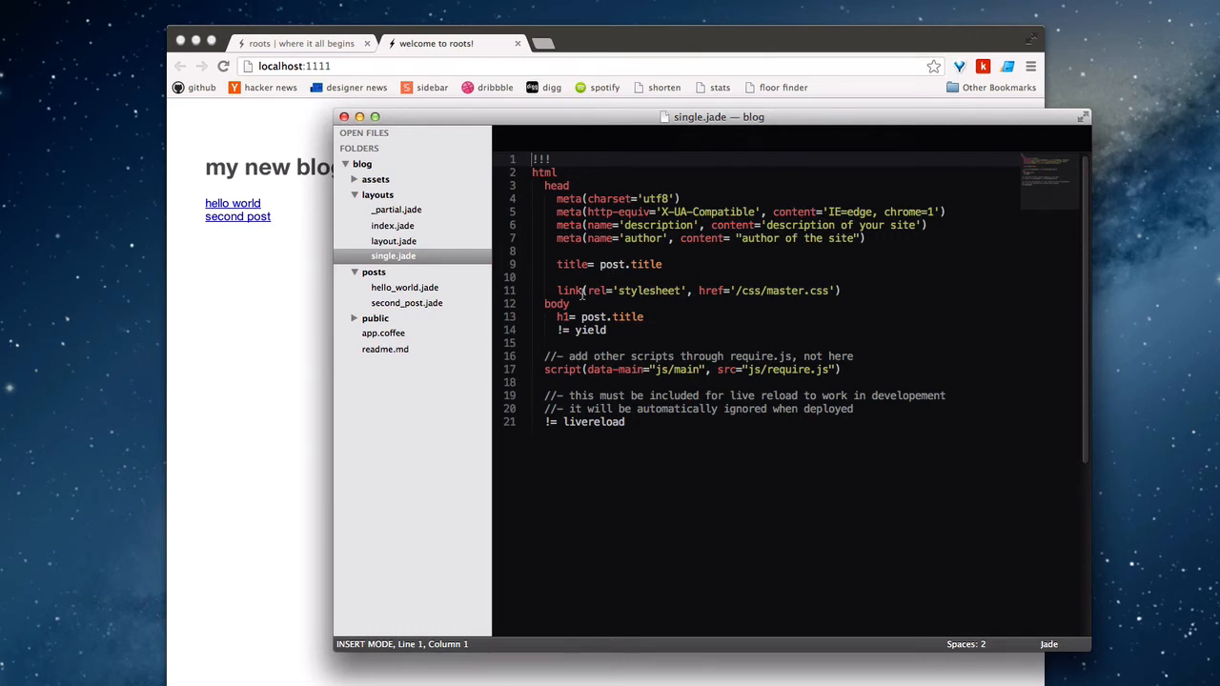
pyautogui.moveTo(410, 303)
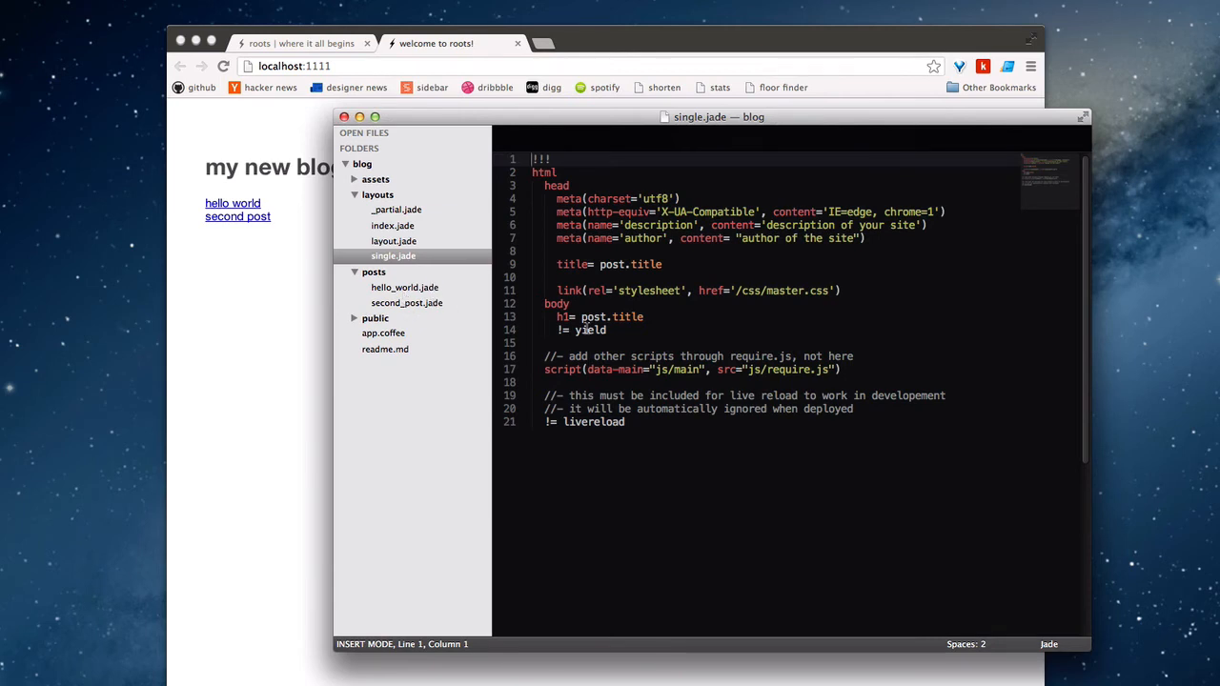
pyautogui.moveTo(717, 299)
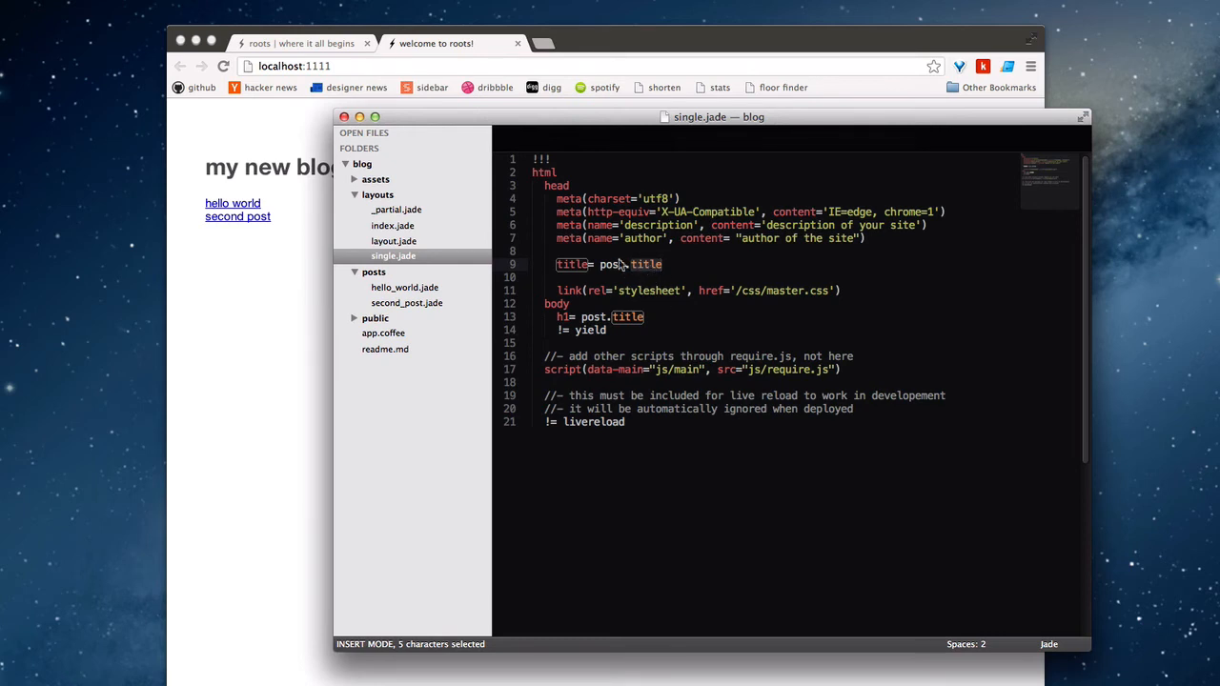
pyautogui.click(406, 303)
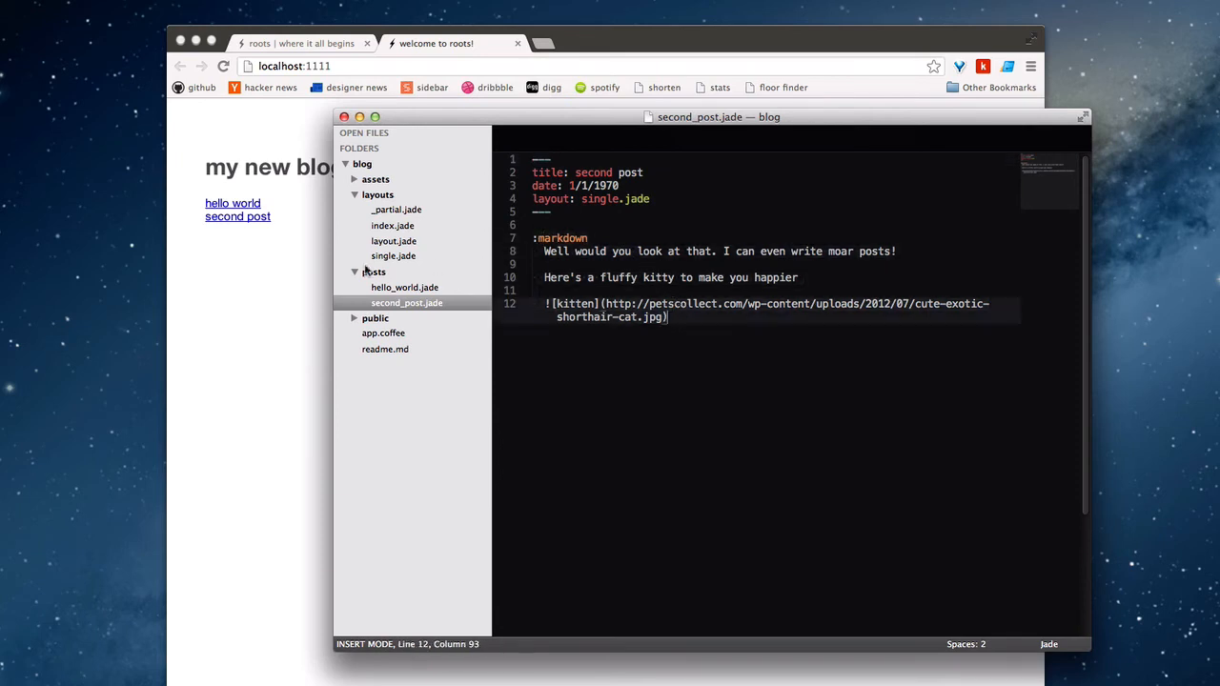
pyautogui.click(394, 255)
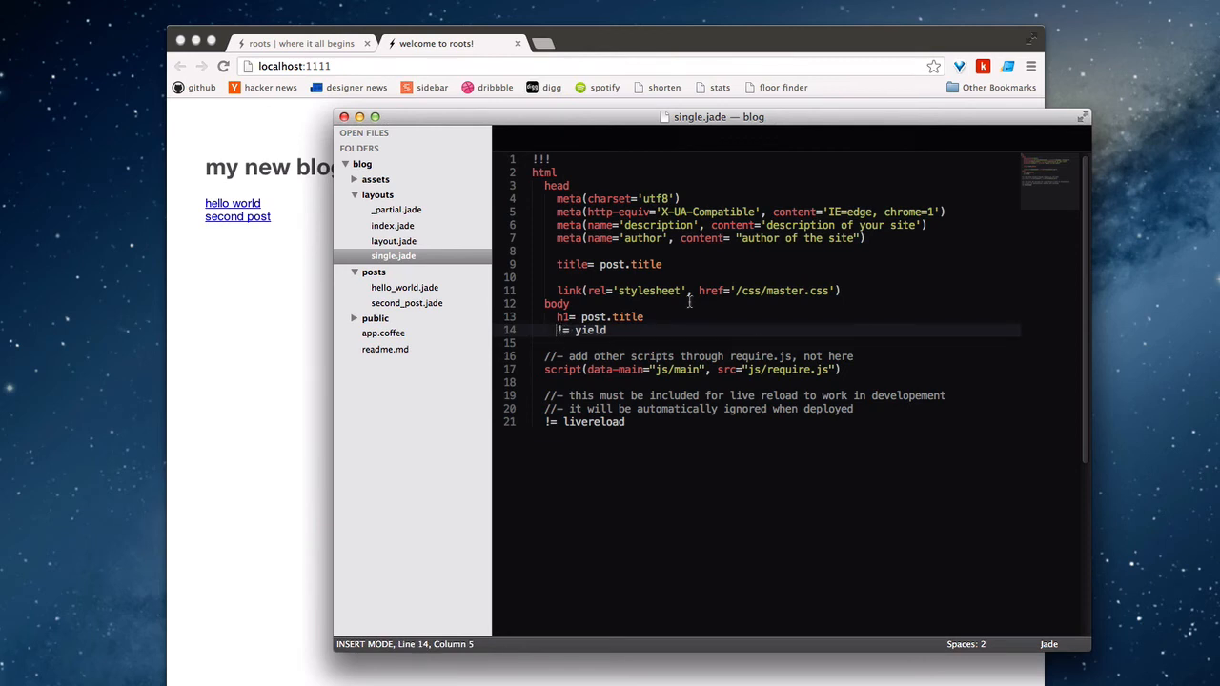
pyautogui.moveTo(493, 302)
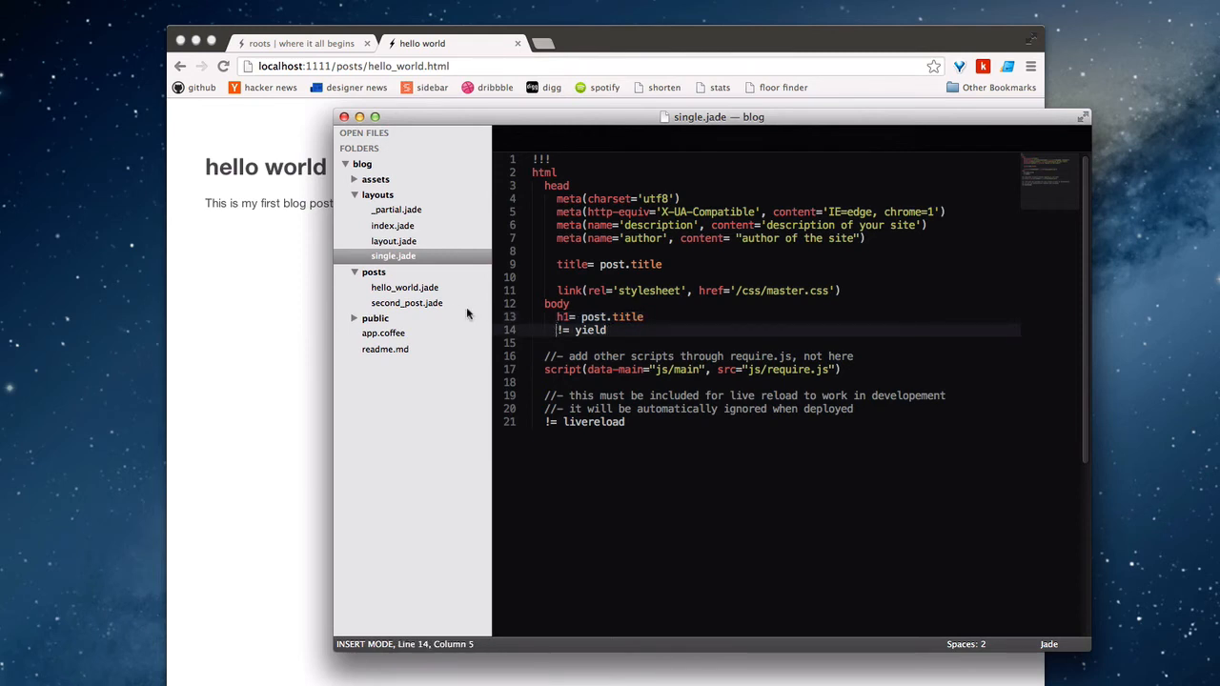
# Cycle through hello_world.jade and second_post.jade, ending on index.jade's post-link loop
pyautogui.click(404, 287)
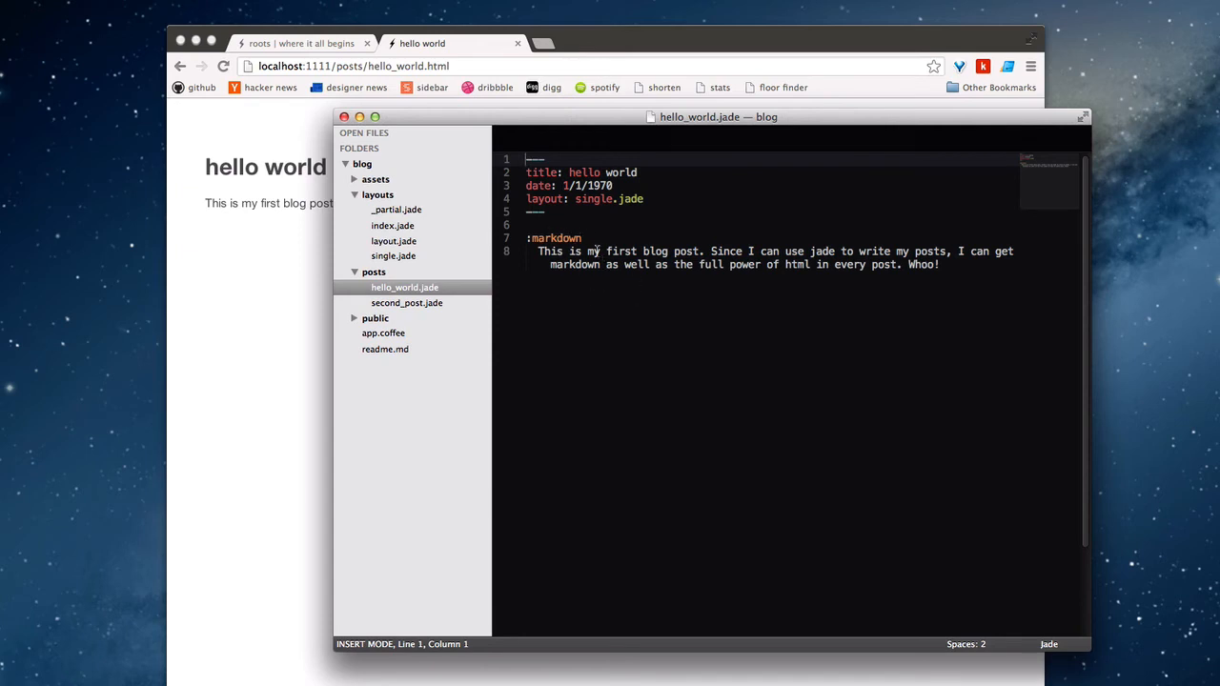
pyautogui.moveTo(335, 245)
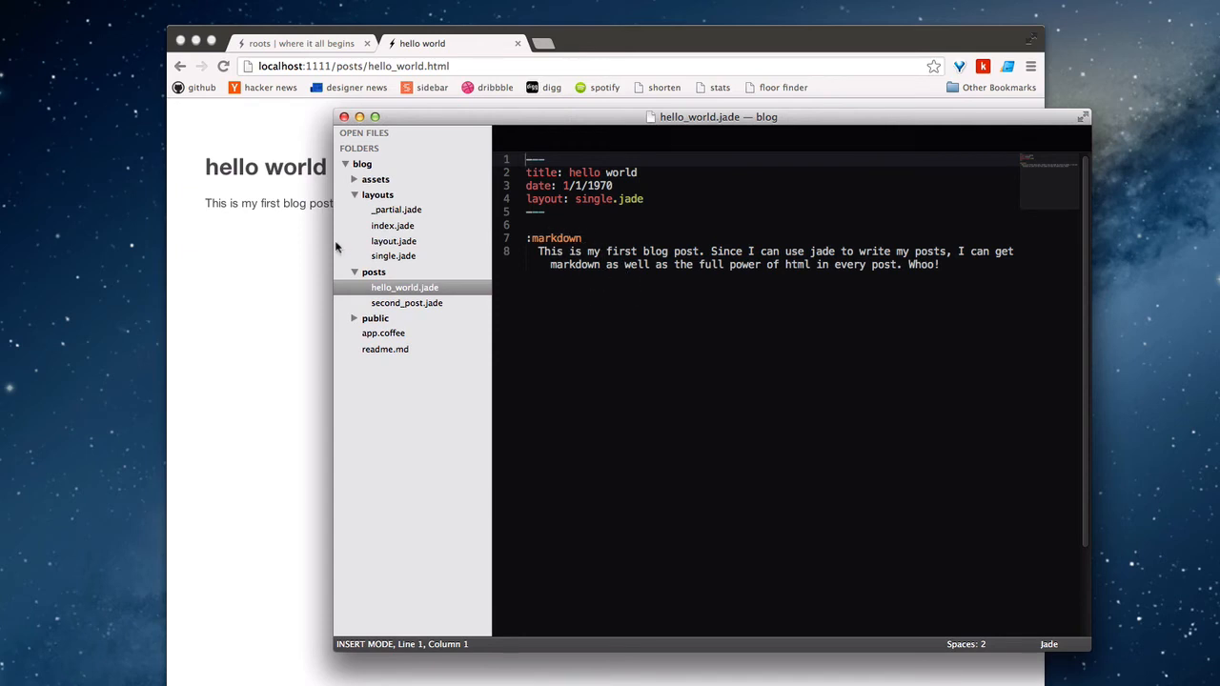
pyautogui.moveTo(324, 239)
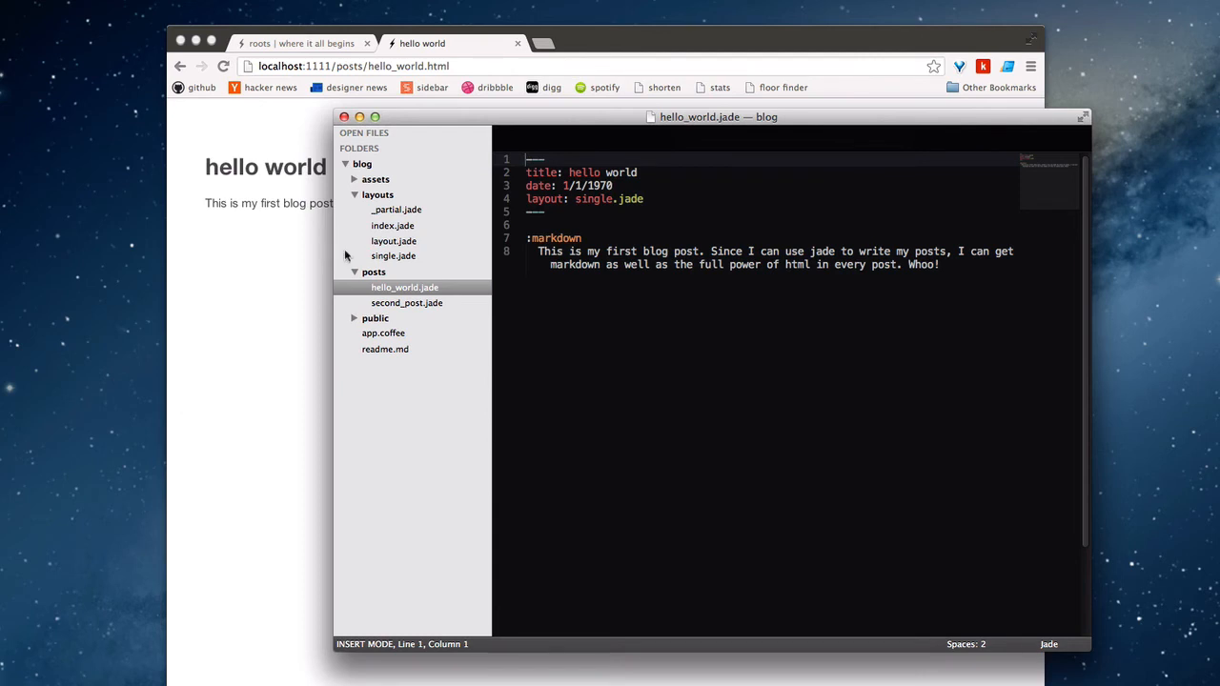
pyautogui.moveTo(358, 260)
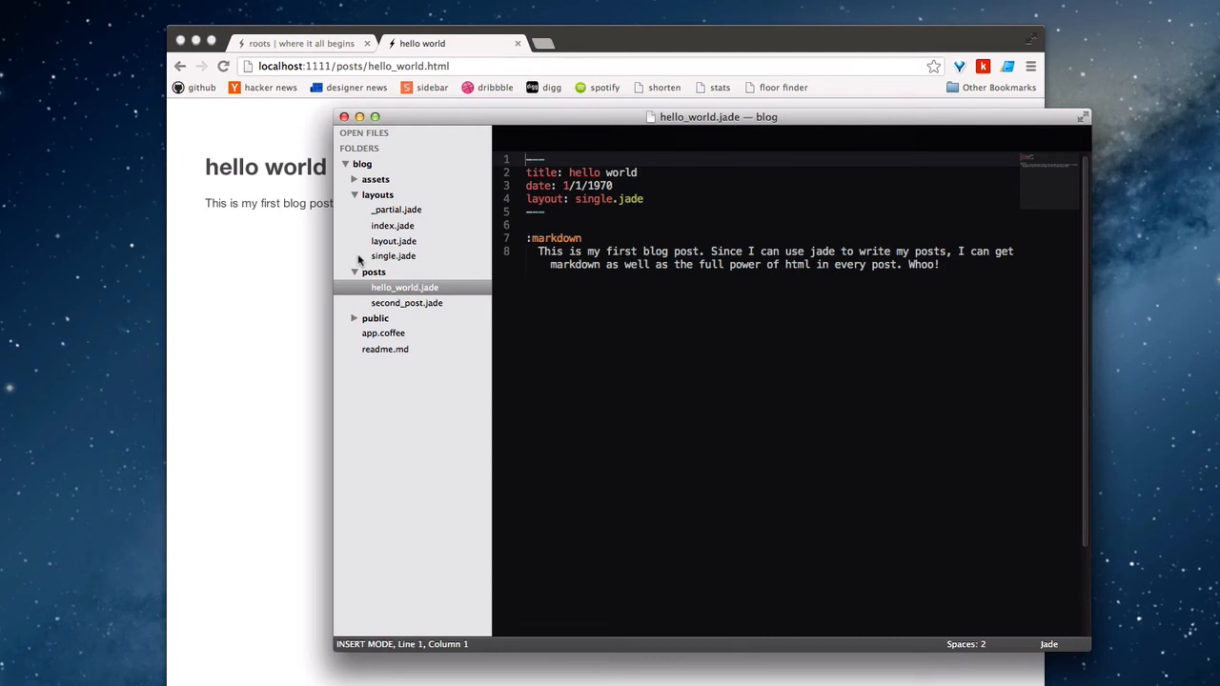
pyautogui.click(406, 302)
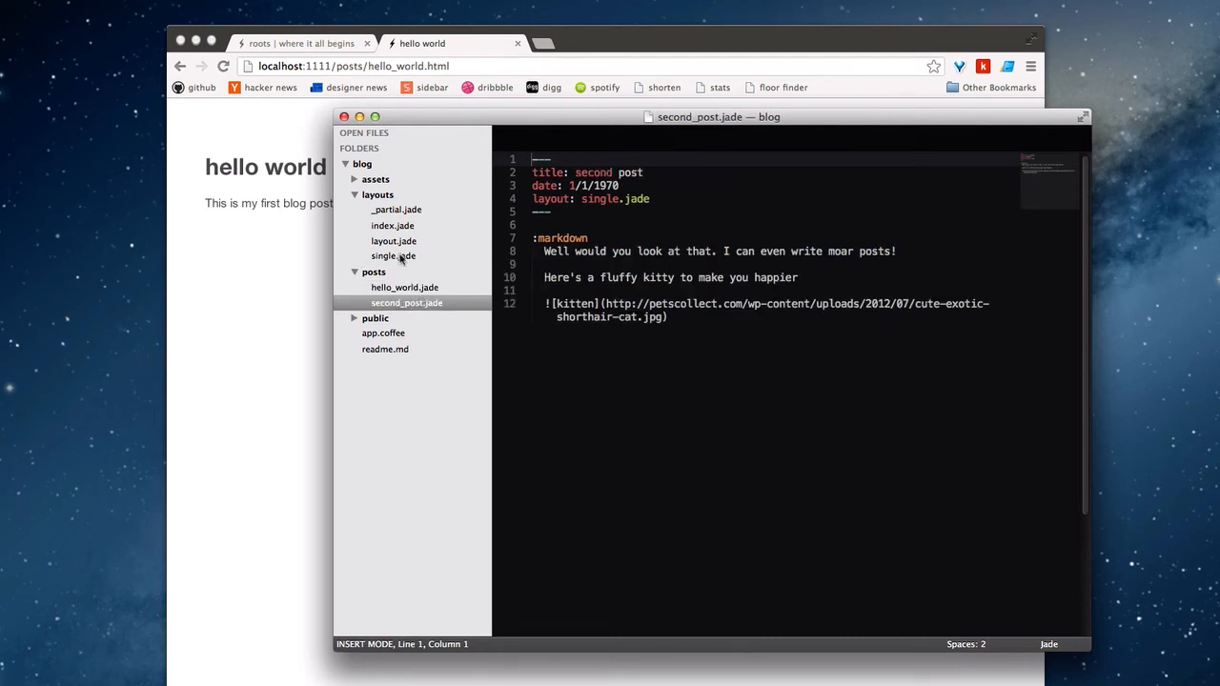
pyautogui.click(392, 226)
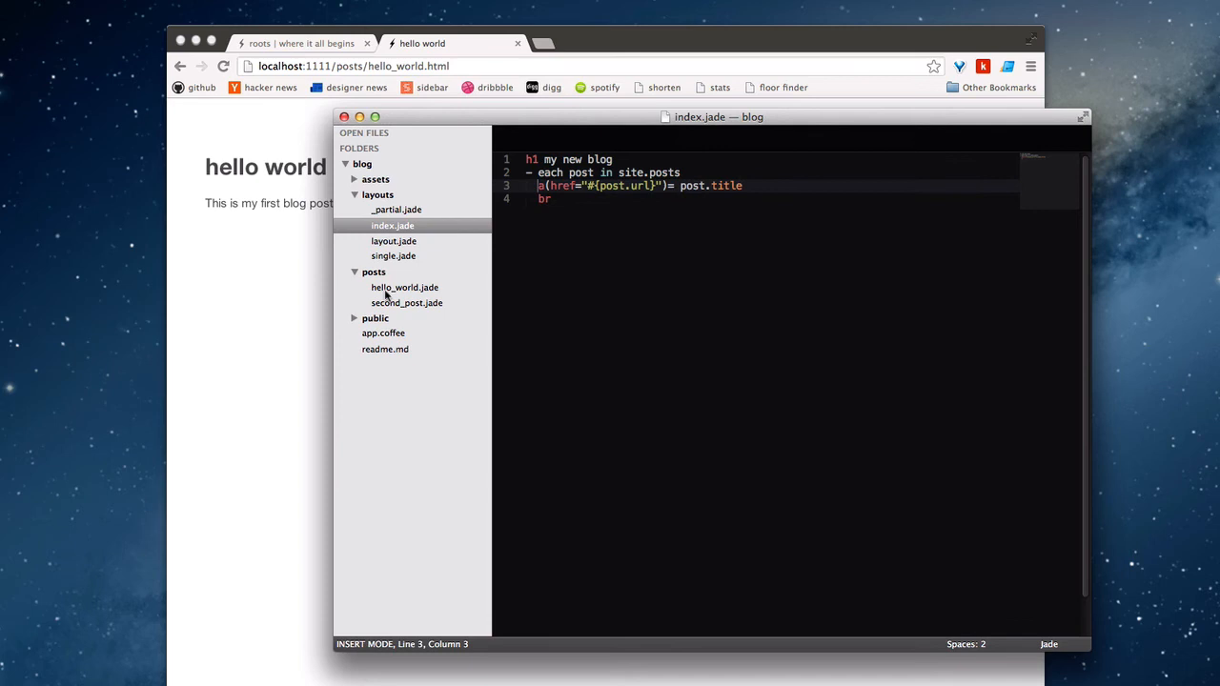
pyautogui.click(404, 287)
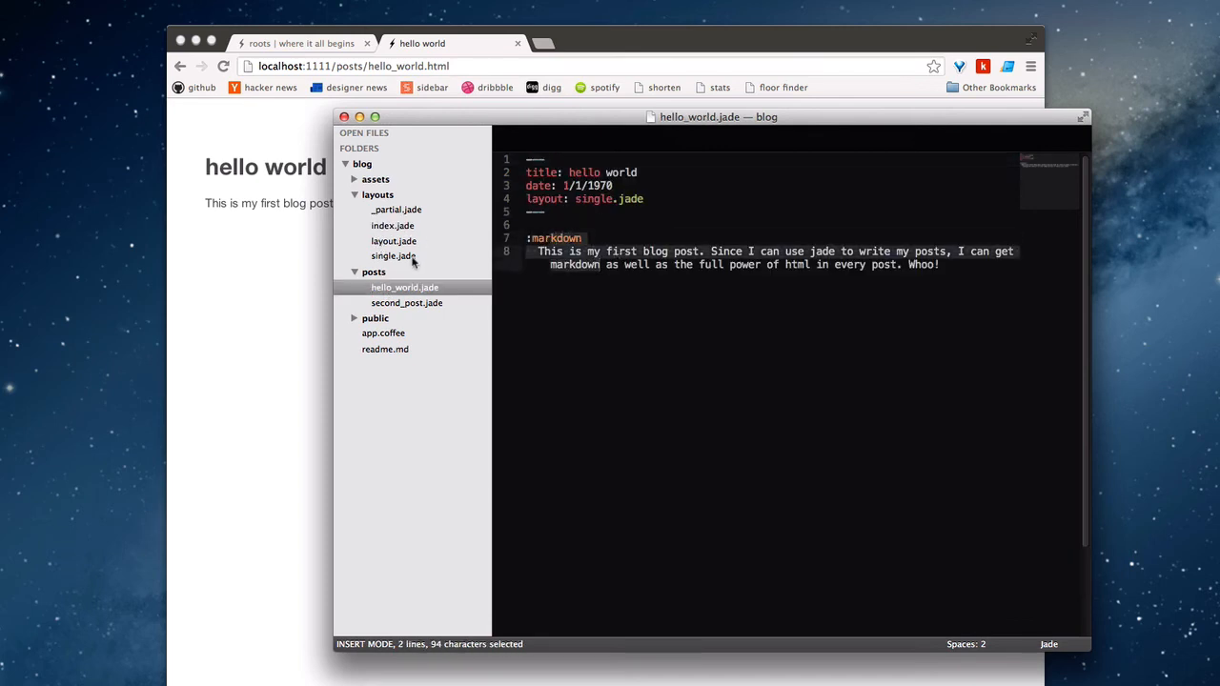
pyautogui.click(391, 225)
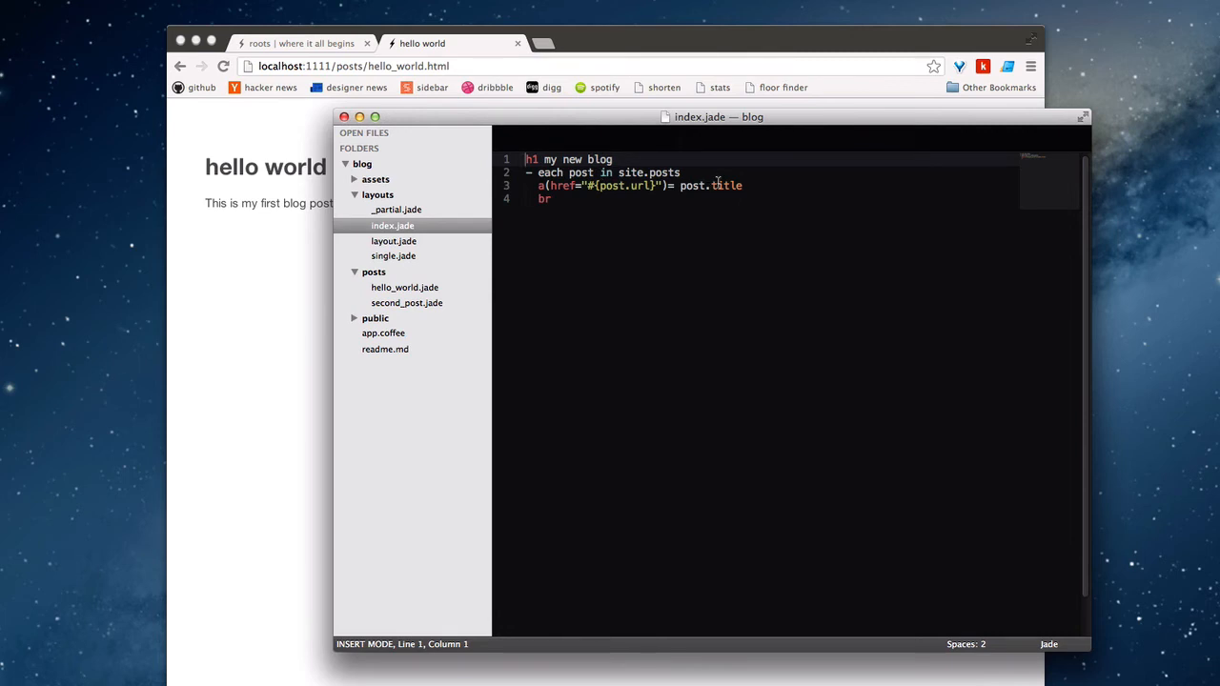
# Add '!= post.content' under the post link inside index.jade's each loop
pyautogui.doubleClick(580, 172)
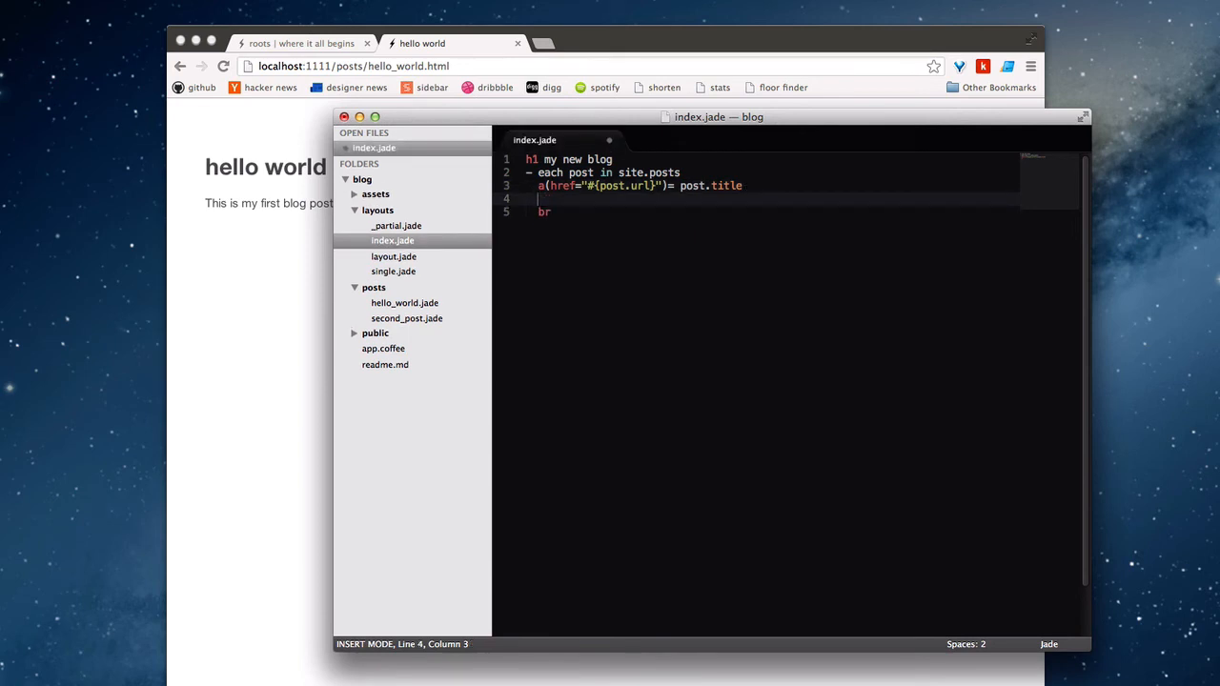
pyautogui.write('!=')
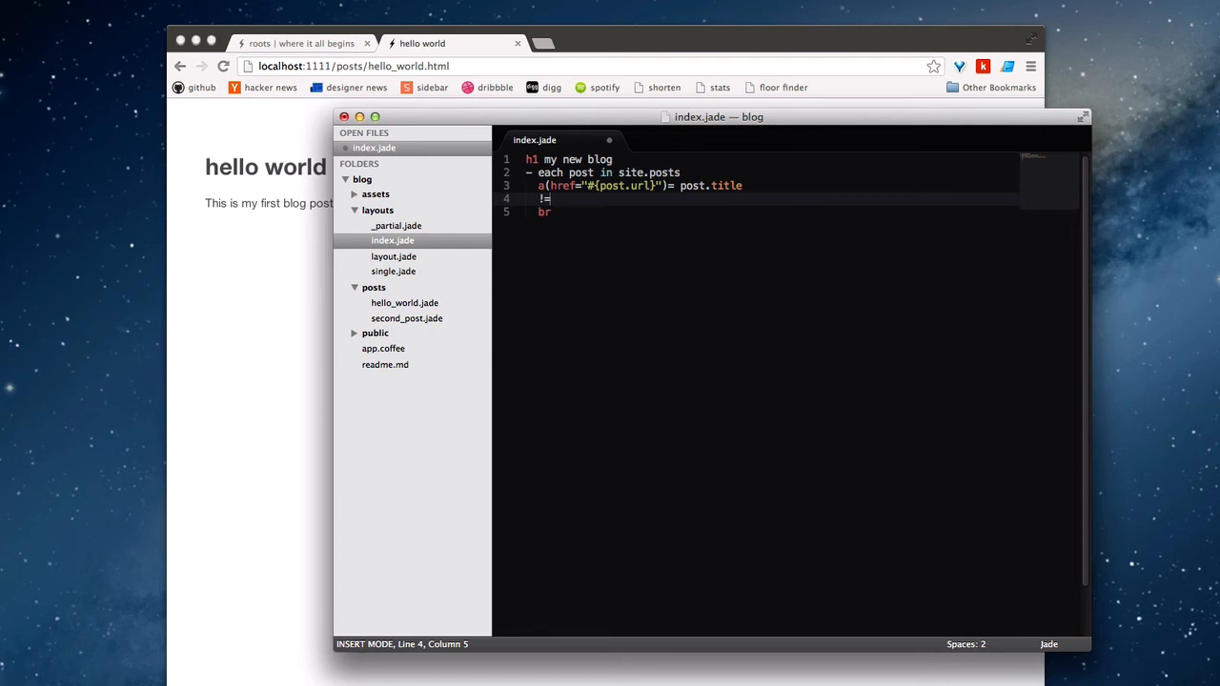
pyautogui.write('post.co')
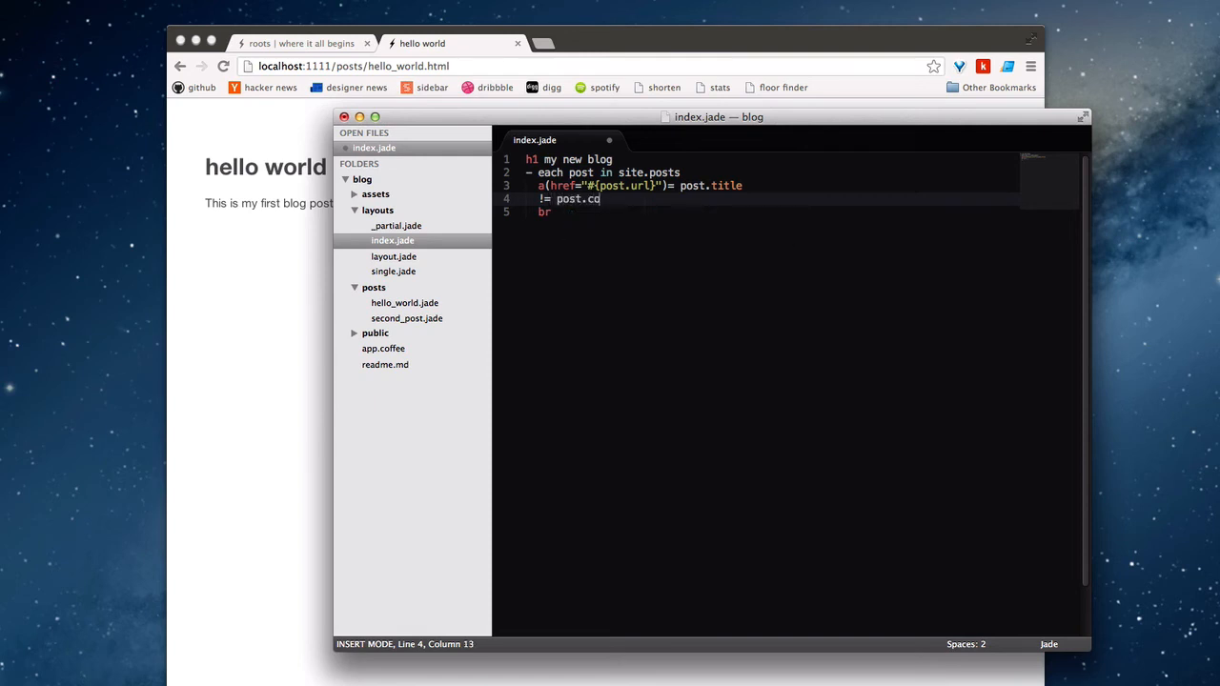
pyautogui.write('ntent')
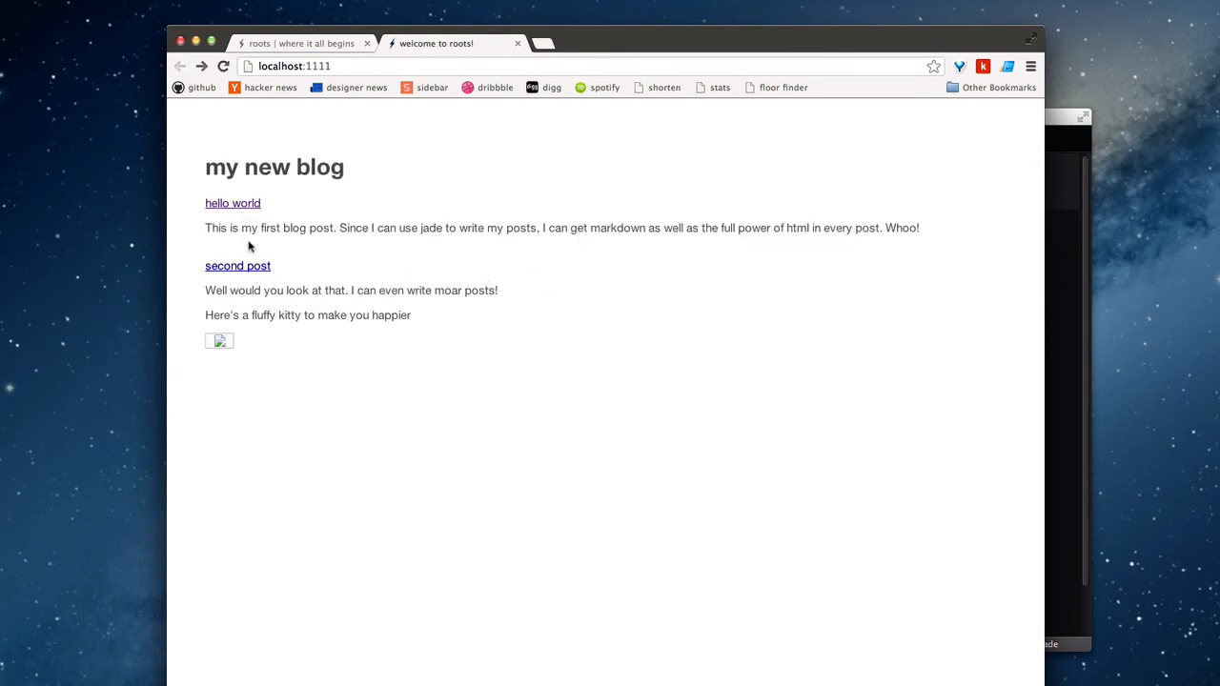
# Switch back to index.jade in the editor to remove the post-content line
pyautogui.doubleClick(471, 228)
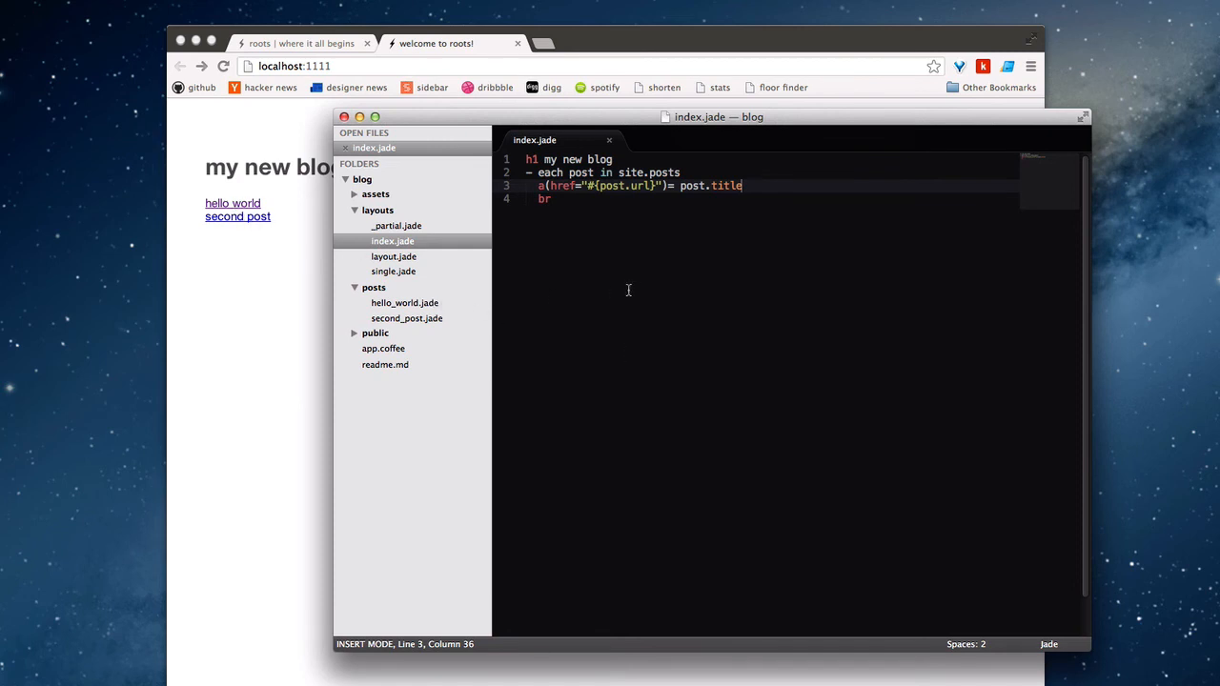
pyautogui.moveTo(445, 316)
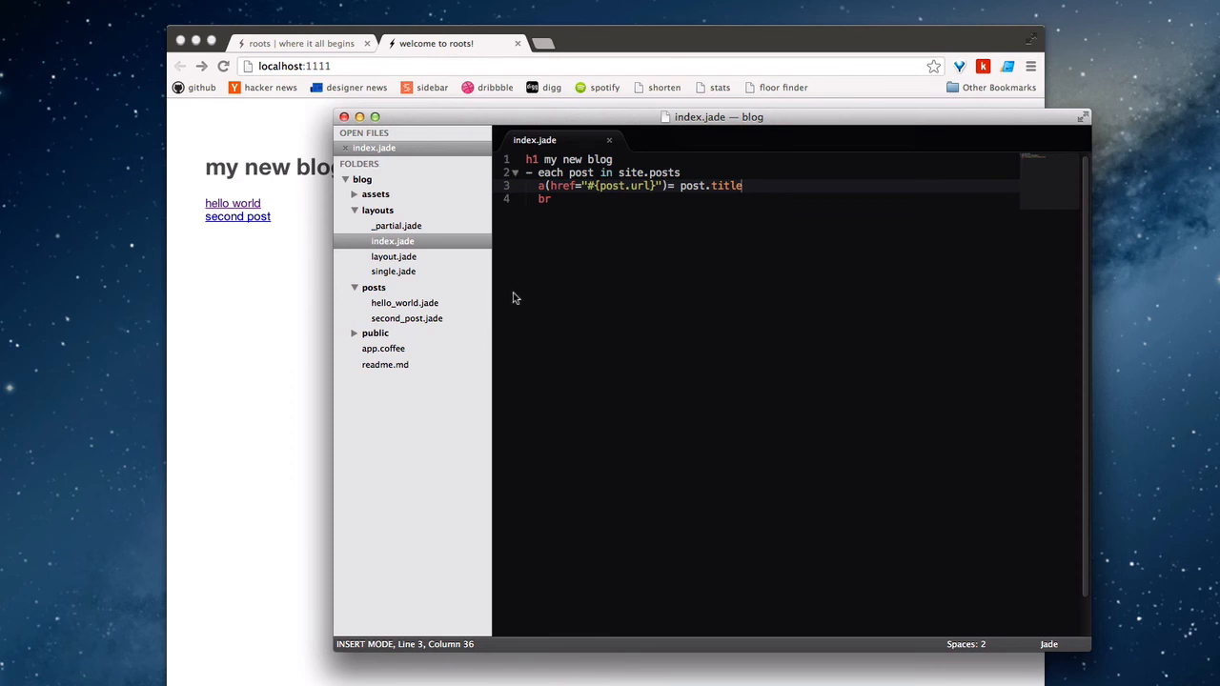
pyautogui.moveTo(644, 203)
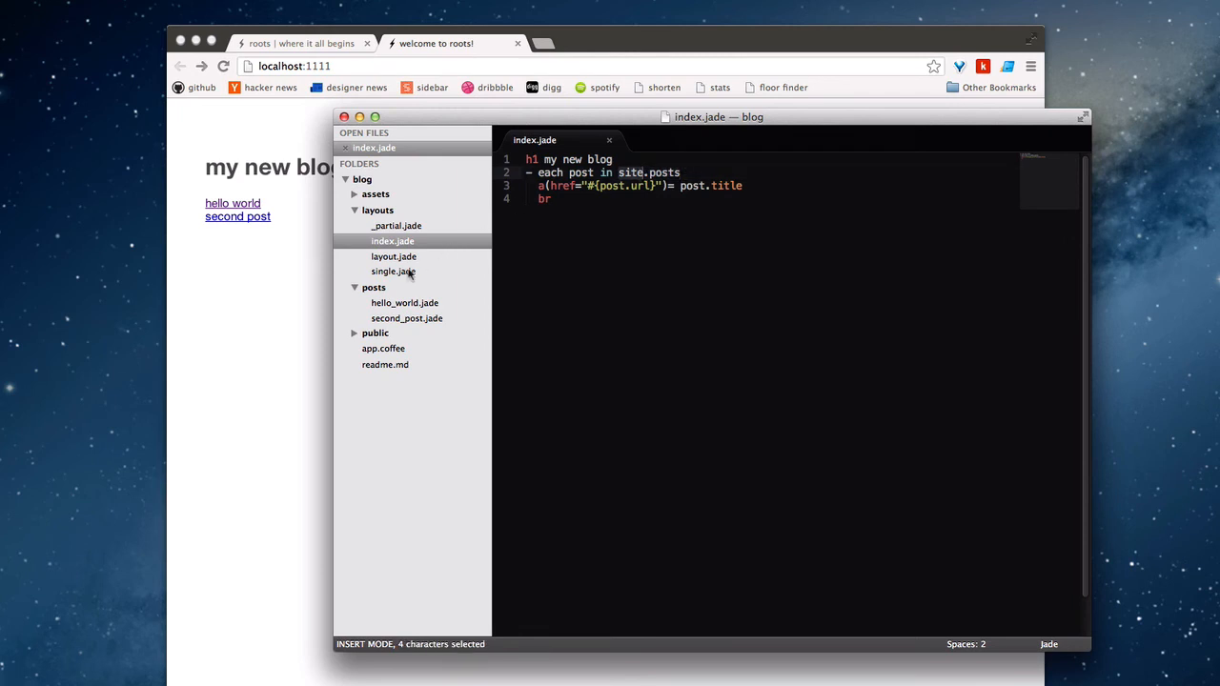
# Review the Roots docs walkthrough on site.posts and post content
pyautogui.click(393, 270)
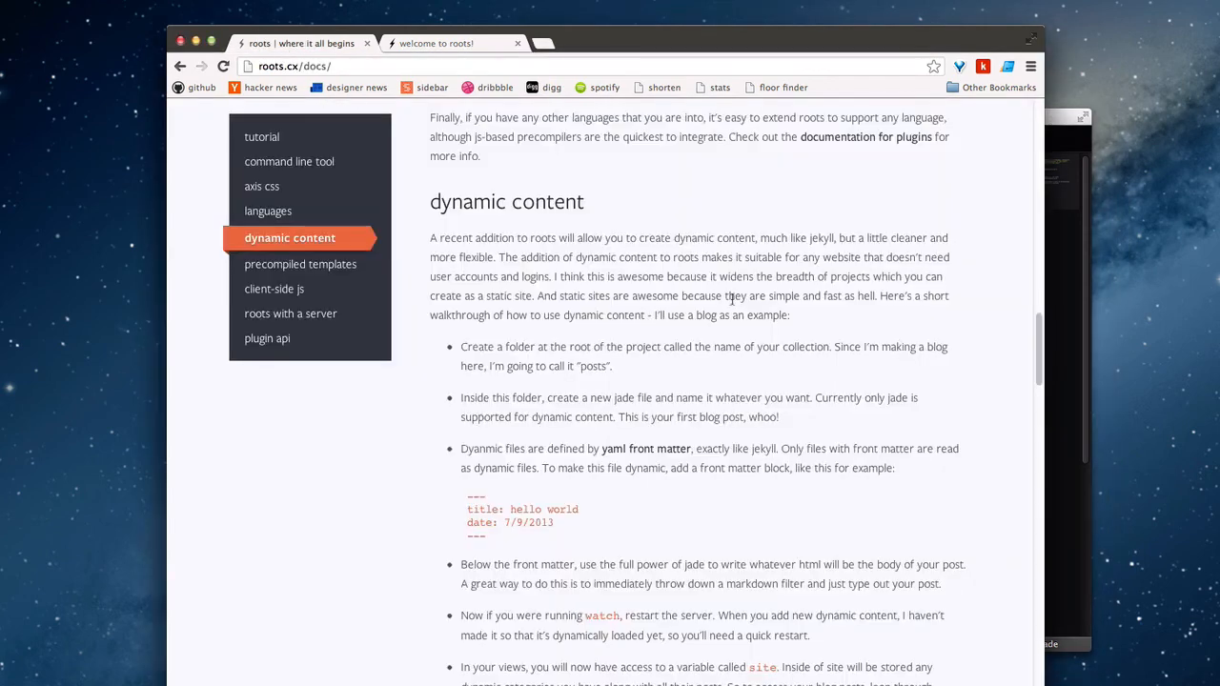
pyautogui.moveTo(758, 422)
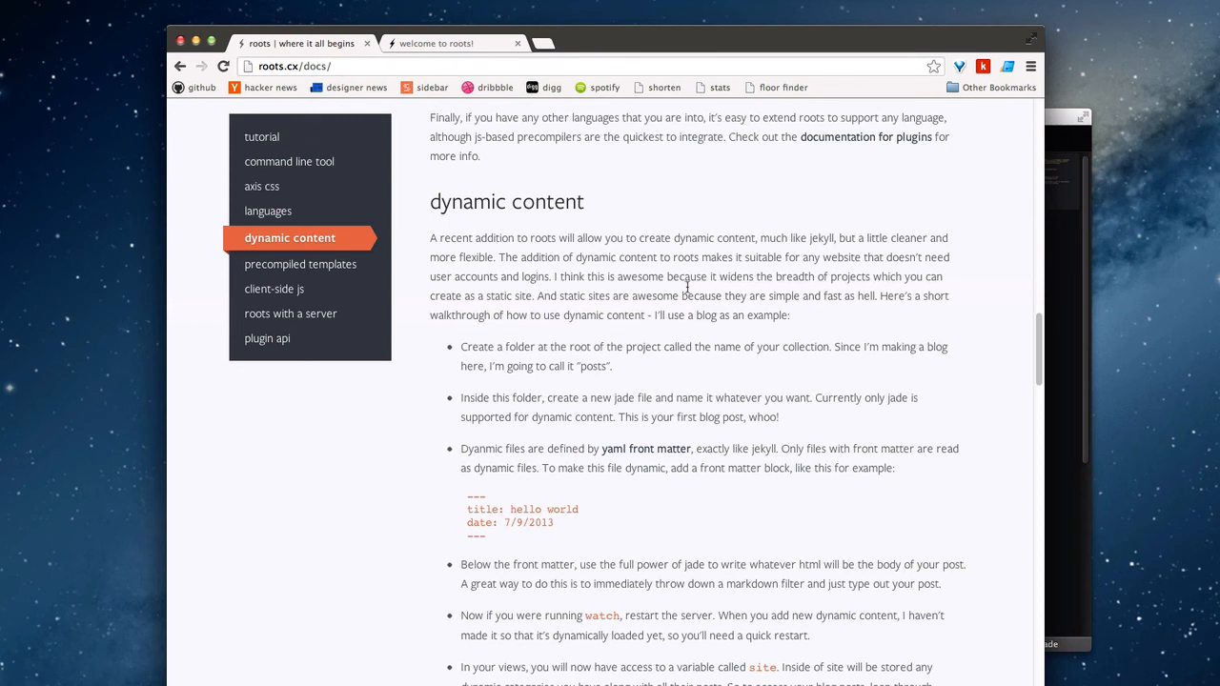
pyautogui.moveTo(683, 276); pyautogui.dragTo(693, 417)
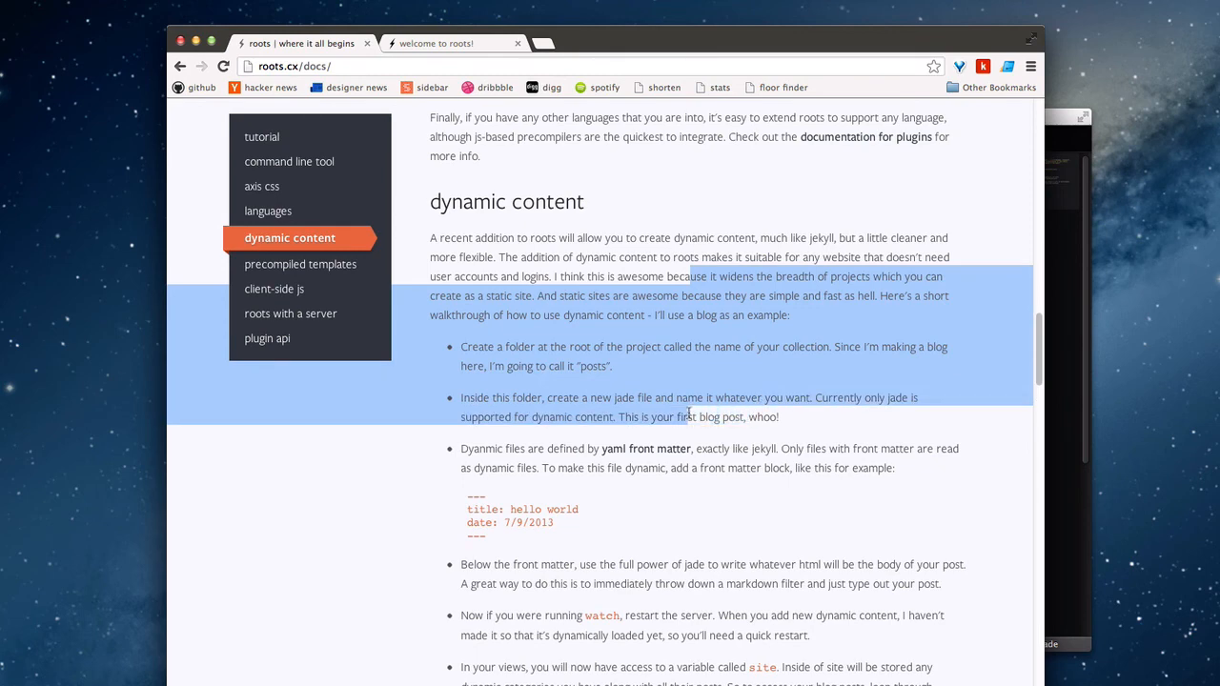
pyautogui.click(393, 465)
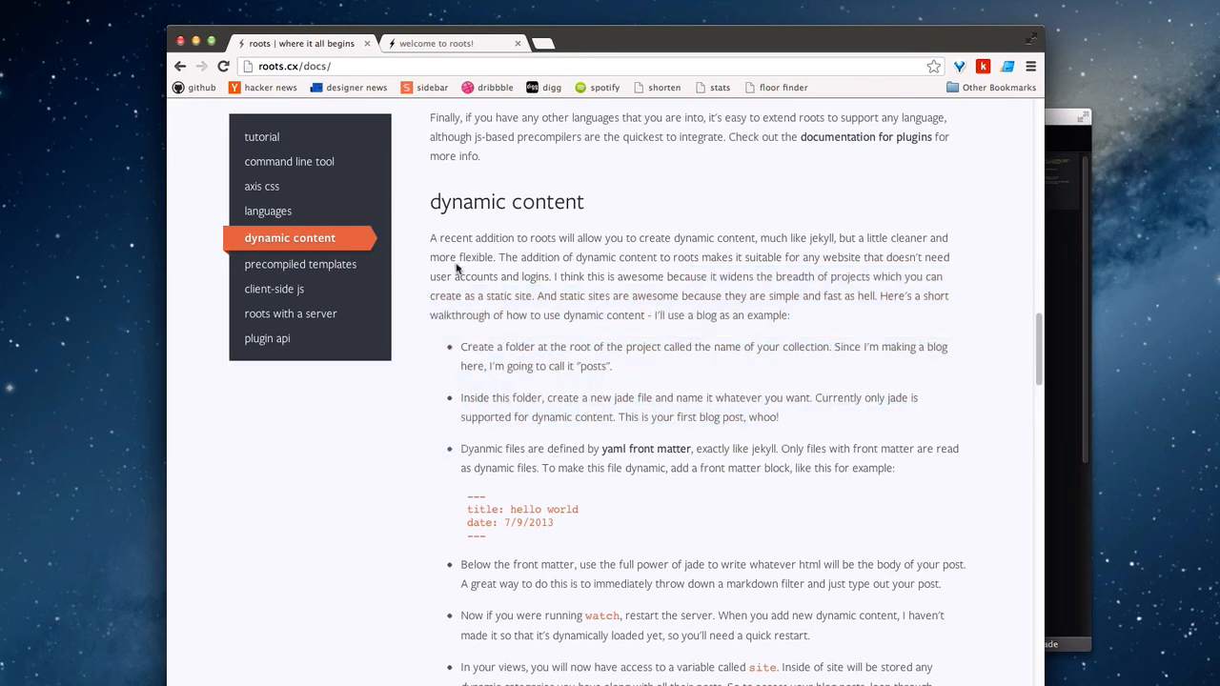
pyautogui.moveTo(431, 470)
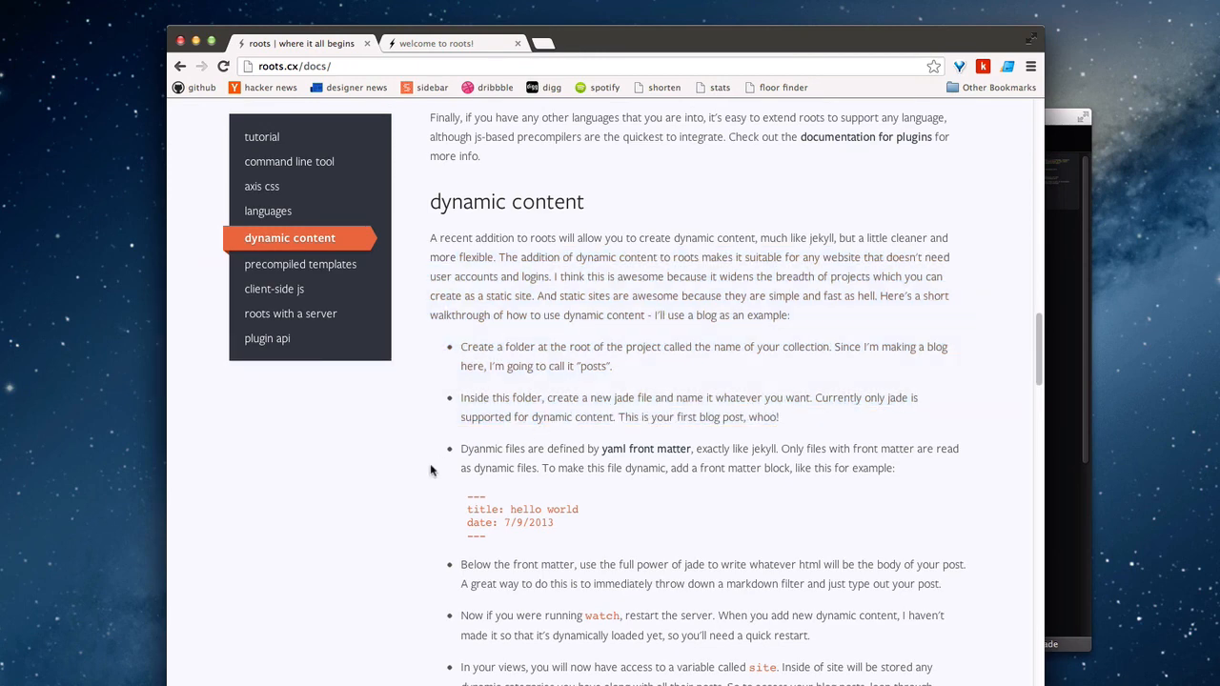
pyautogui.scroll(-3)
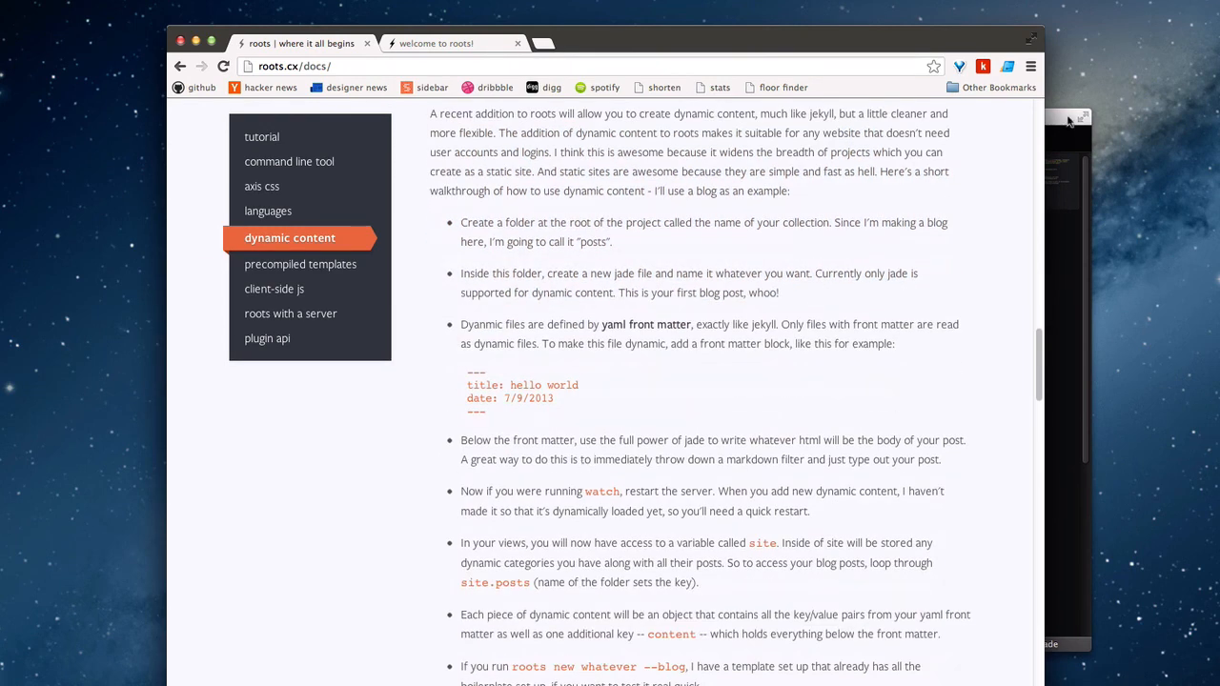
pyautogui.scroll(-3)
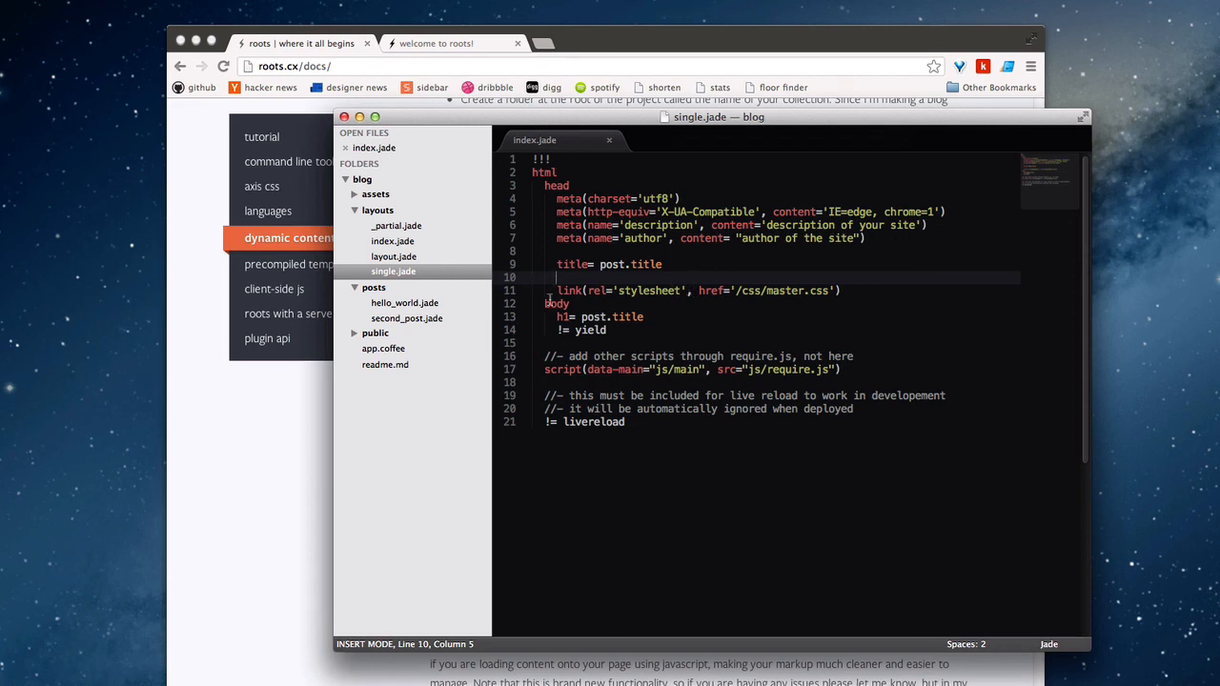
pyautogui.moveTo(747, 299)
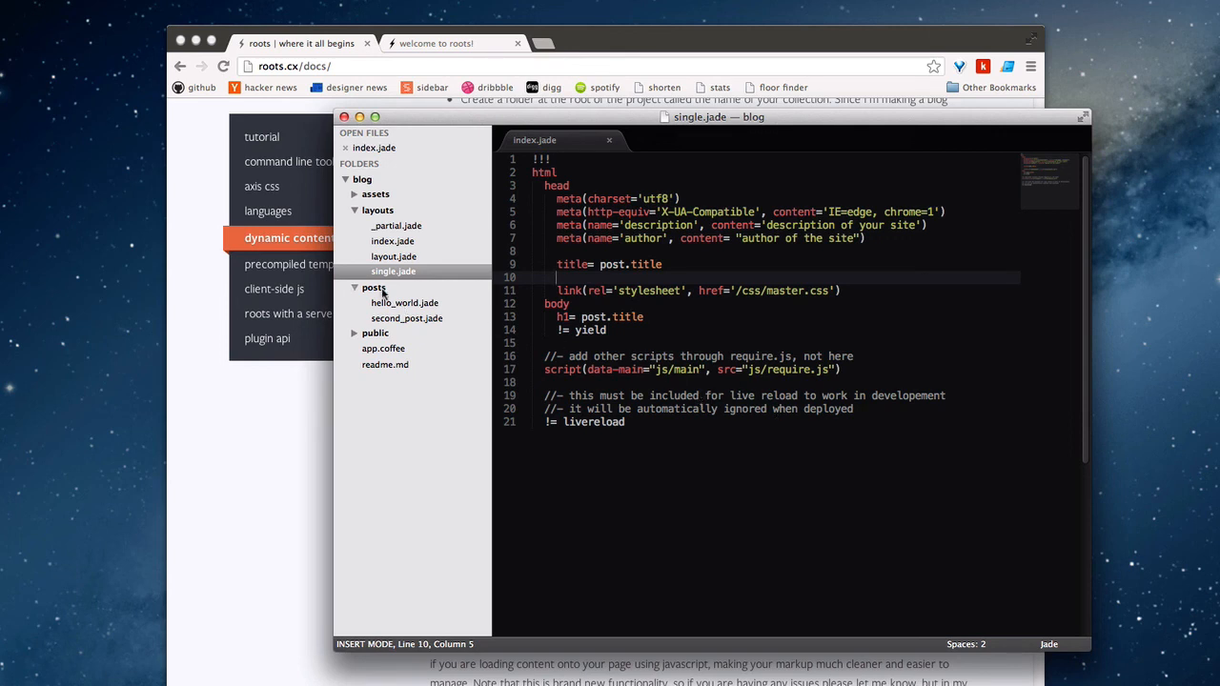
# Collapse the posts folder and open layouts/layout.jade
pyautogui.click(374, 287)
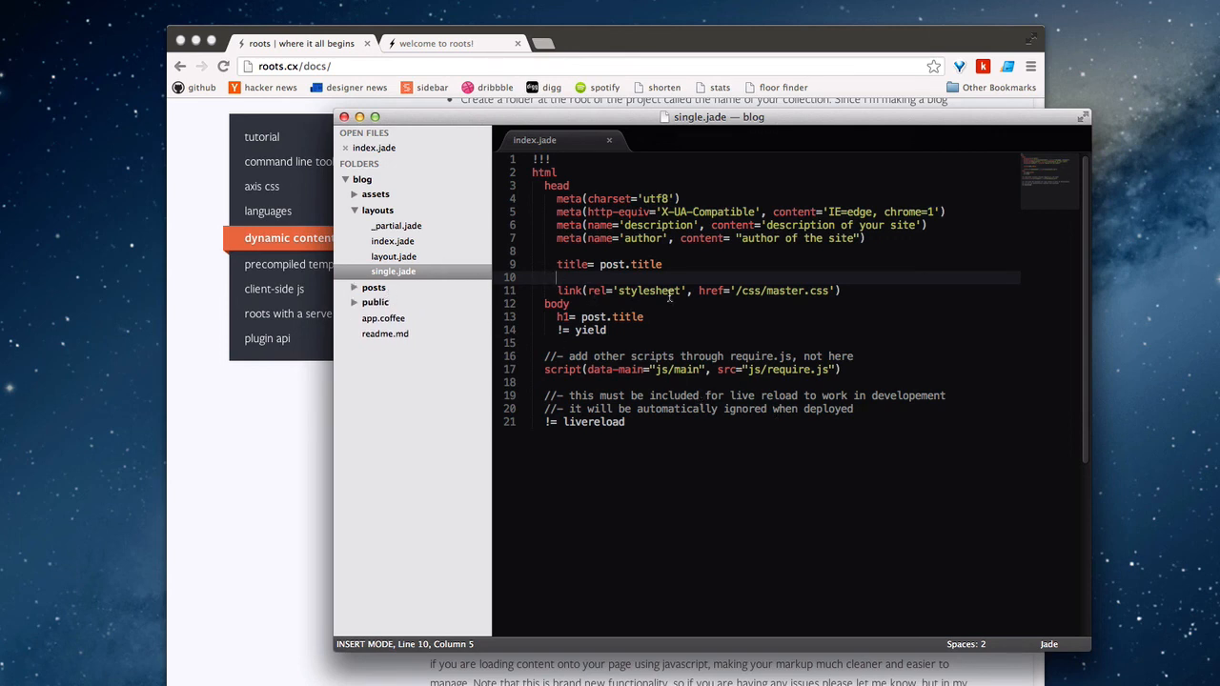
pyautogui.click(392, 256)
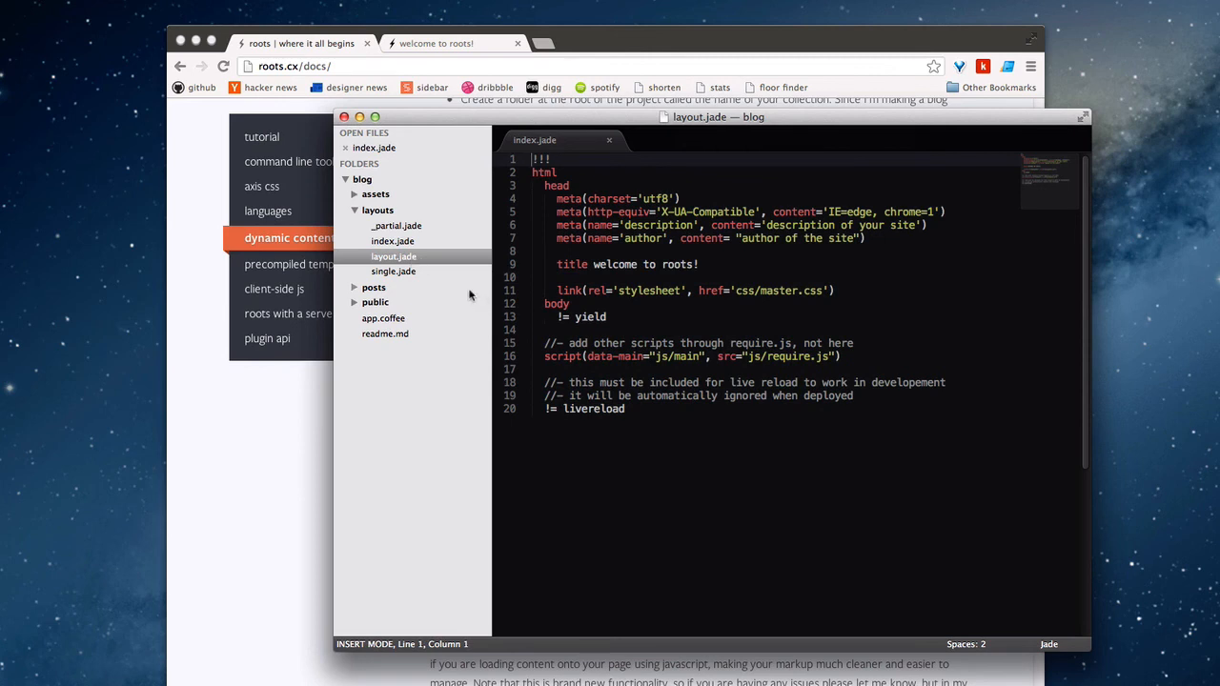